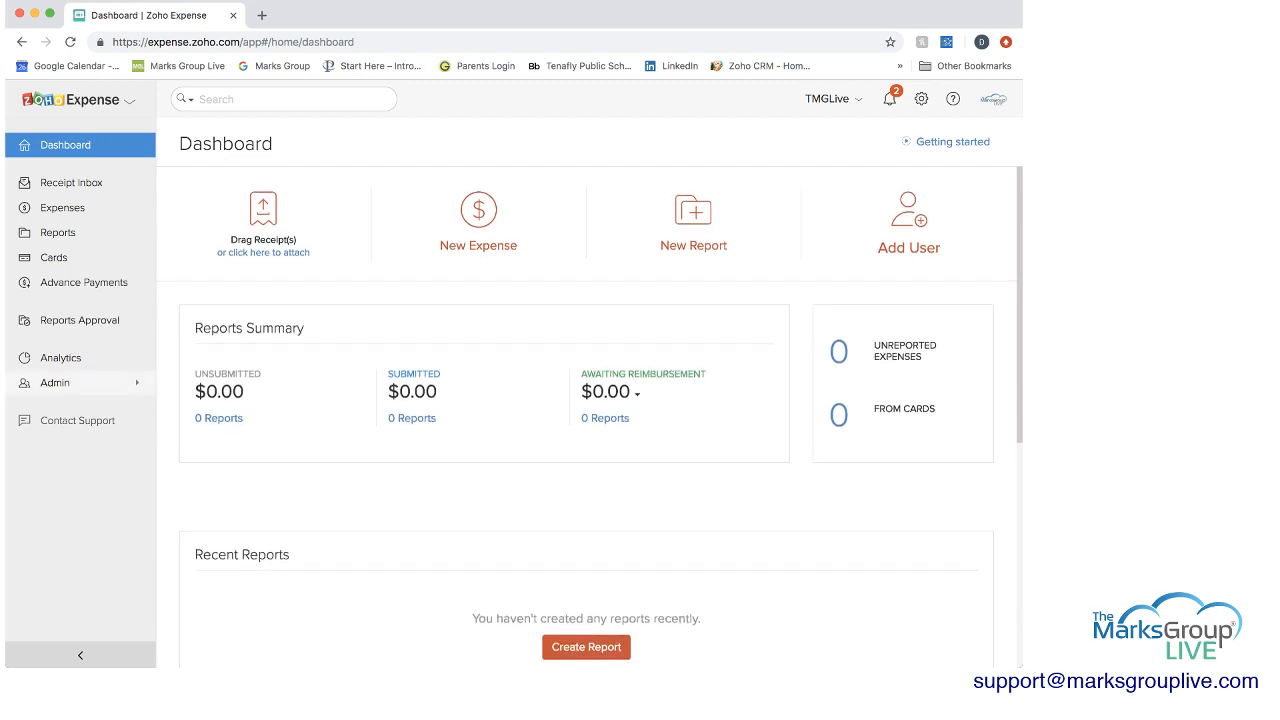
Show the Users list under Admin, with only the TMG Live Admin user
{"action": "left_click", "coordinate": [54, 384]}
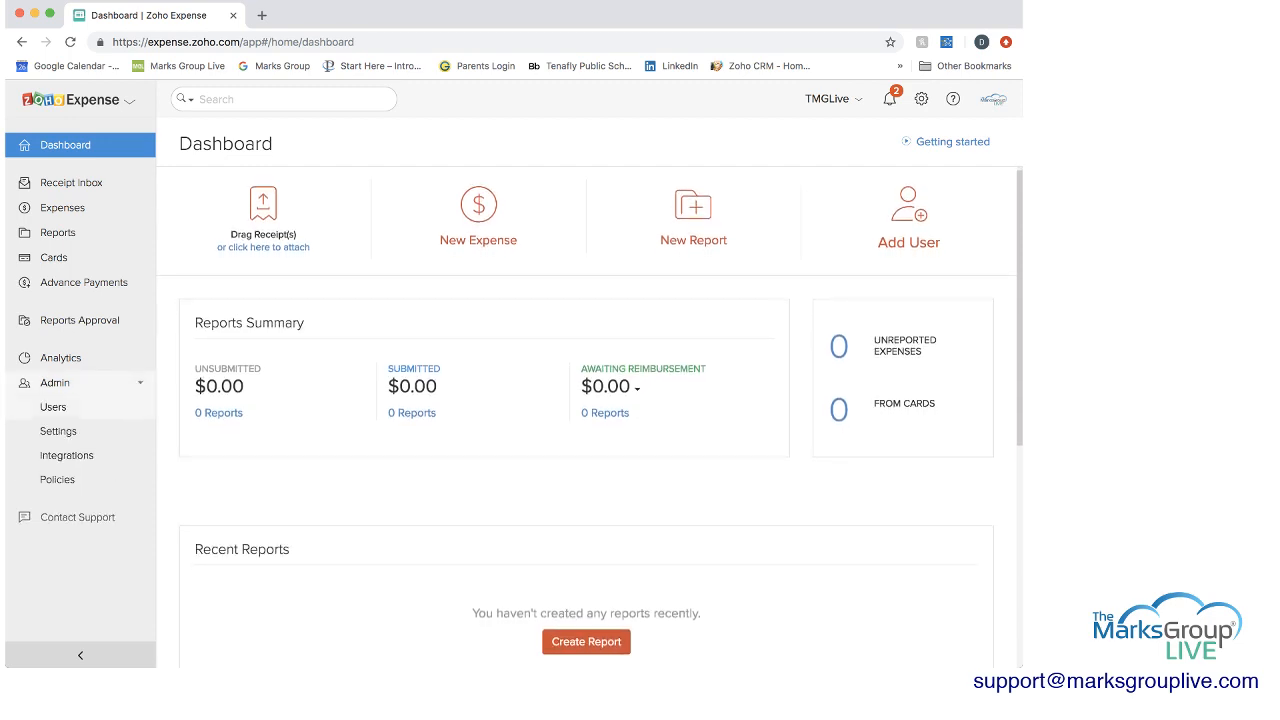
{"action": "left_click", "coordinate": [52, 408]}
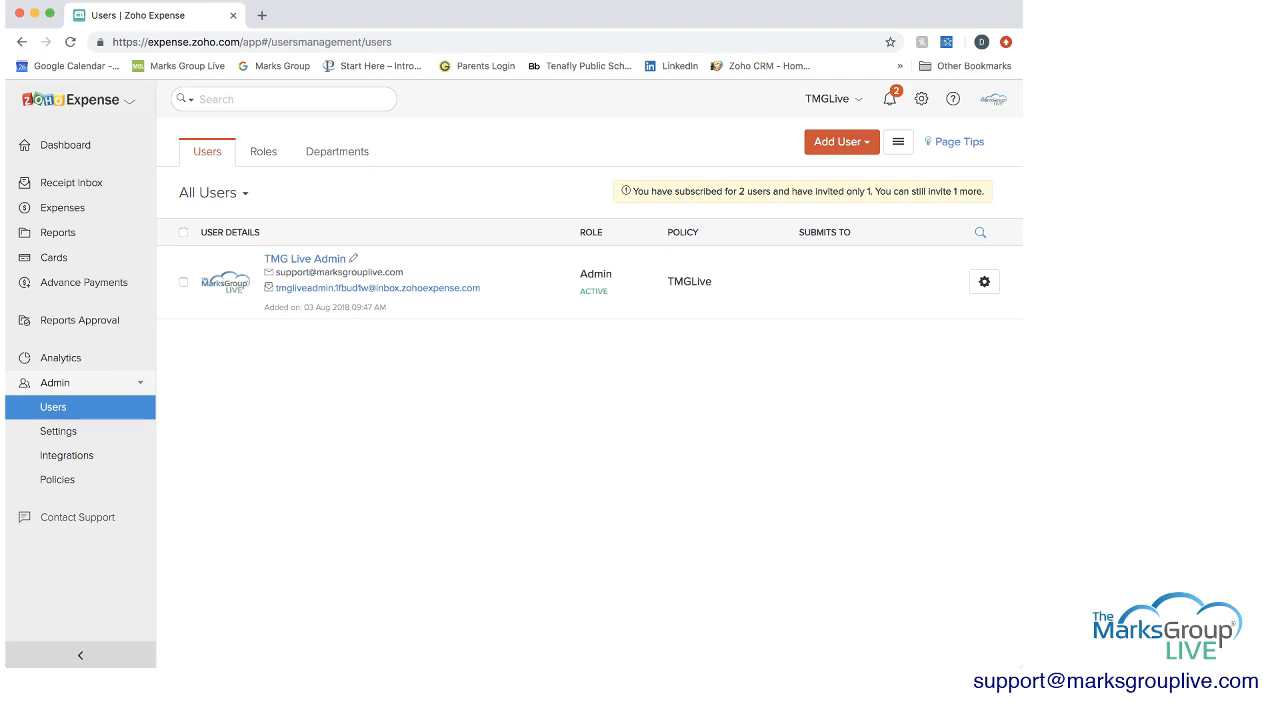
Review the Roles list, then bring up the TMG Live Admin user's edit form
{"action": "left_click", "coordinate": [264, 152]}
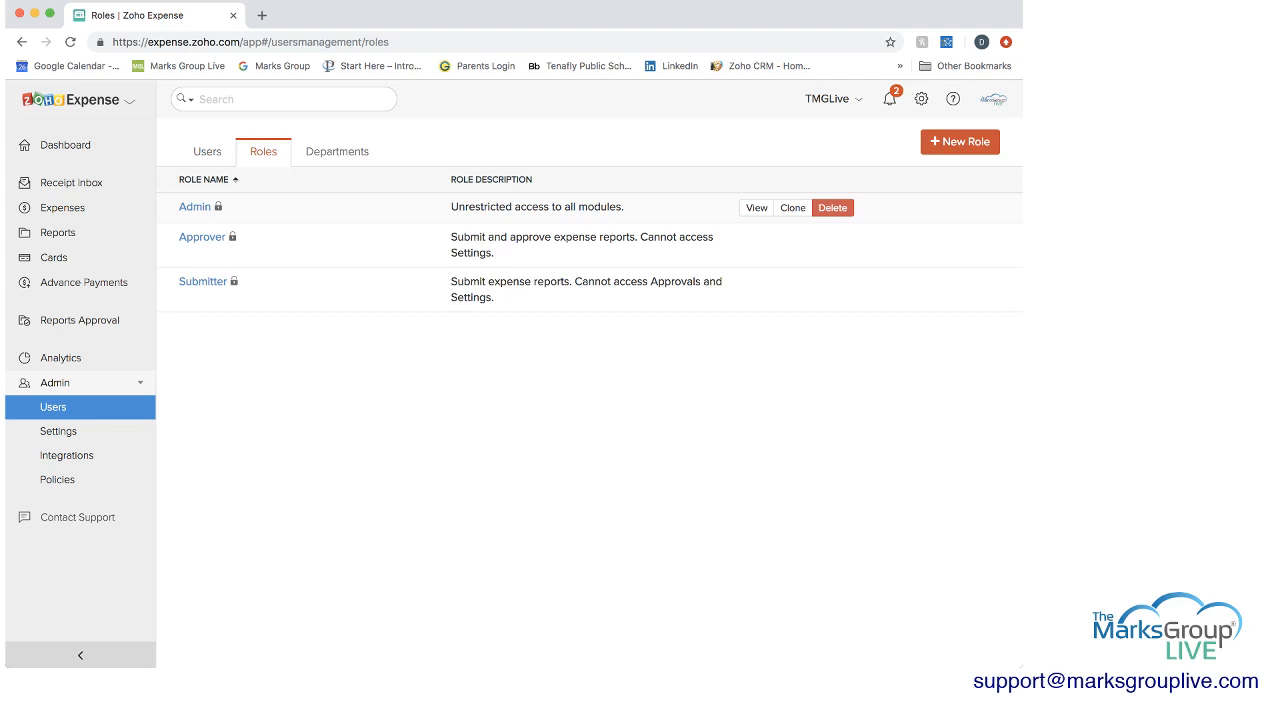
{"action": "mouse_move", "coordinate": [584, 236]}
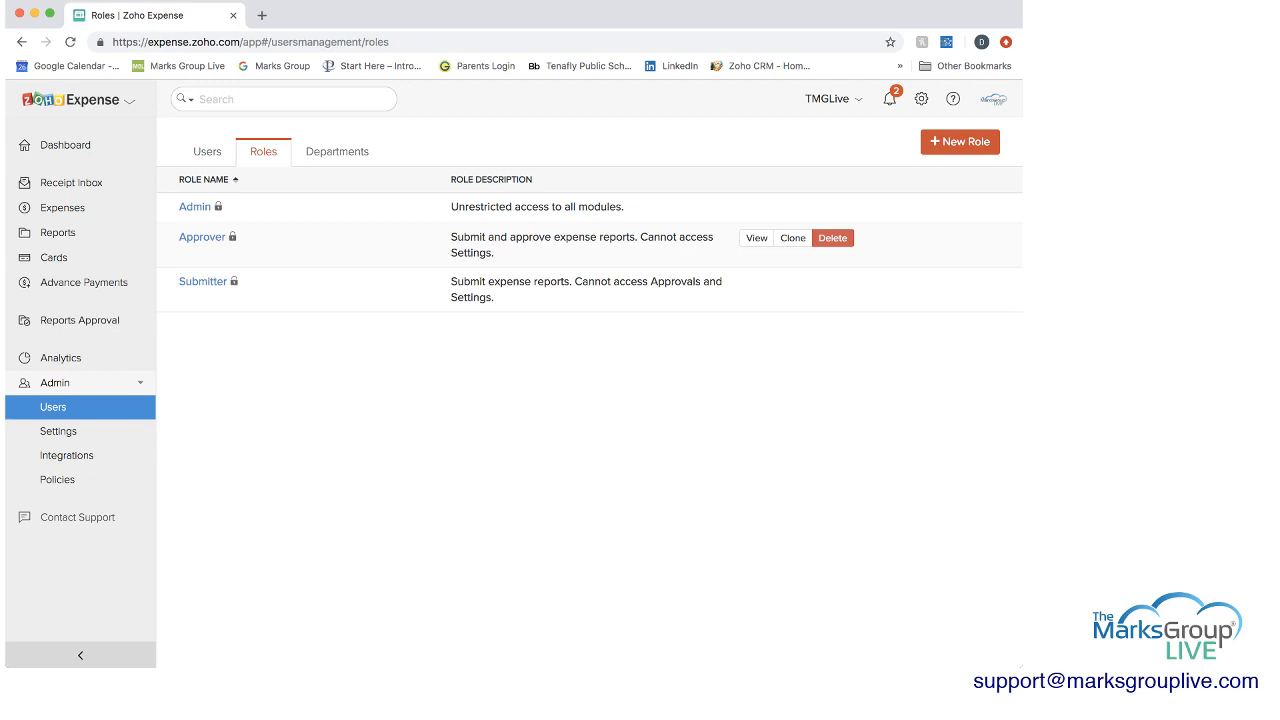
{"action": "mouse_move", "coordinate": [584, 288]}
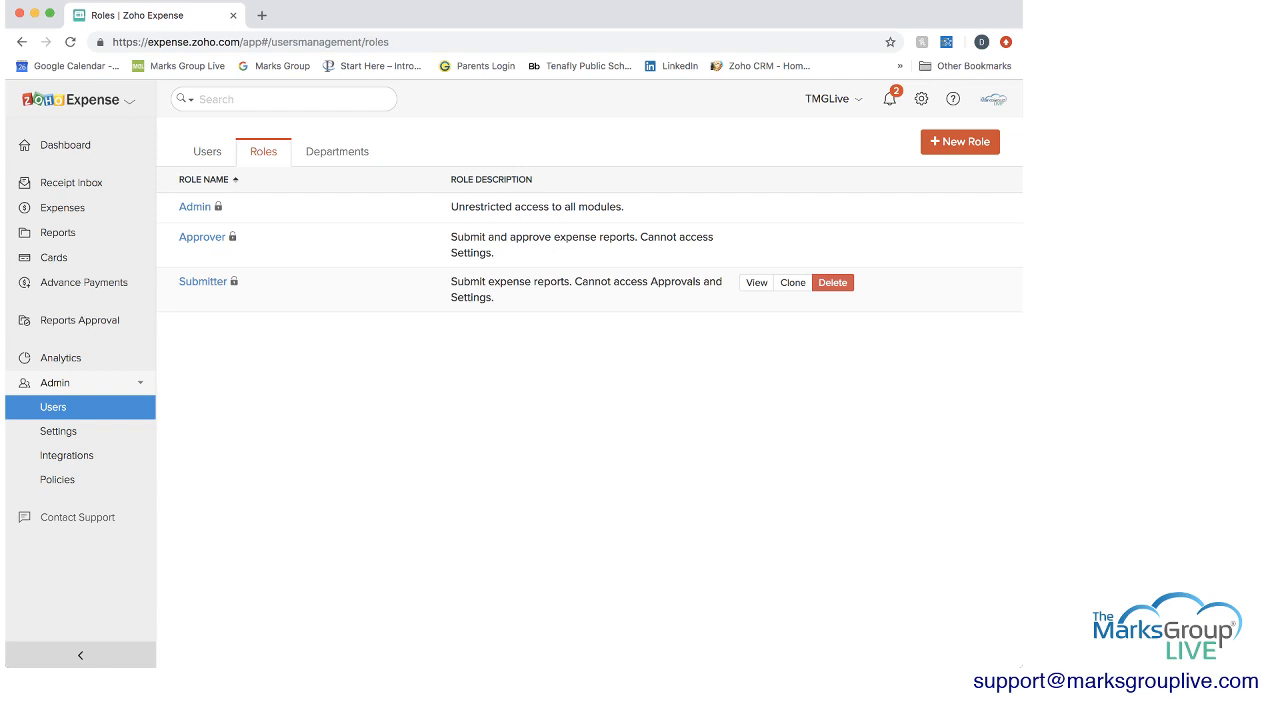
{"action": "left_click", "coordinate": [208, 152]}
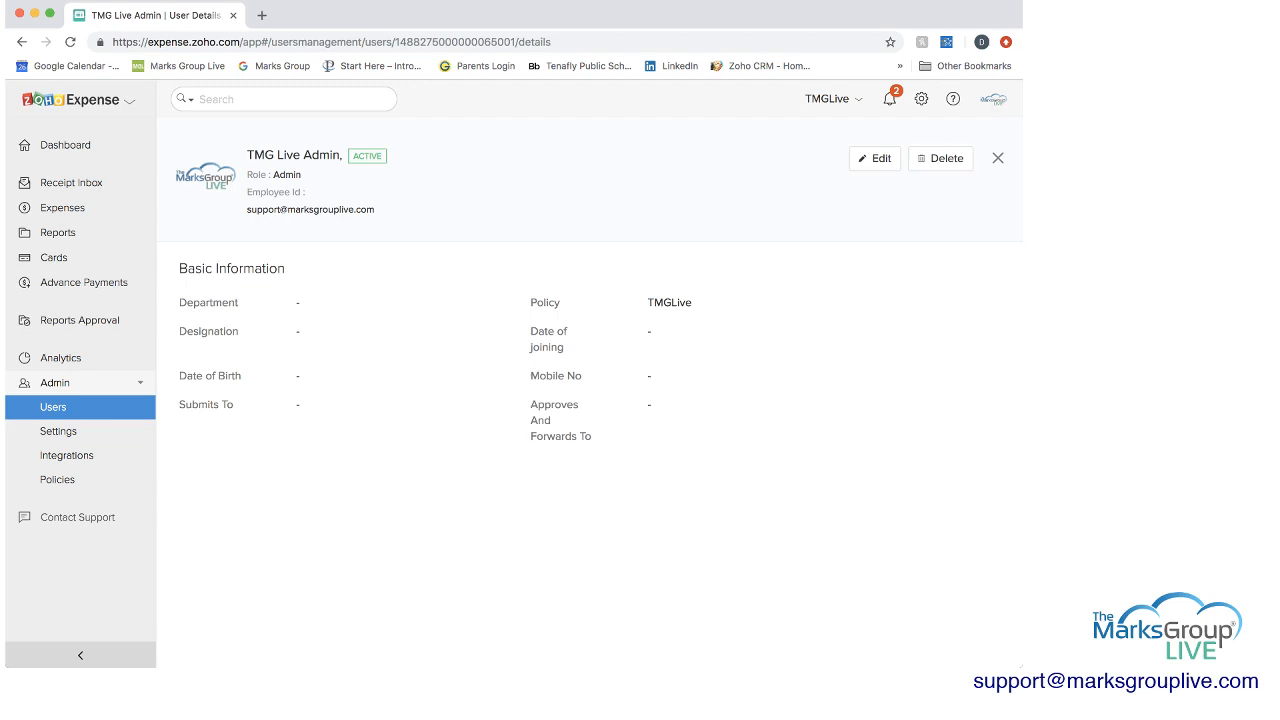
{"action": "left_click", "coordinate": [872, 158]}
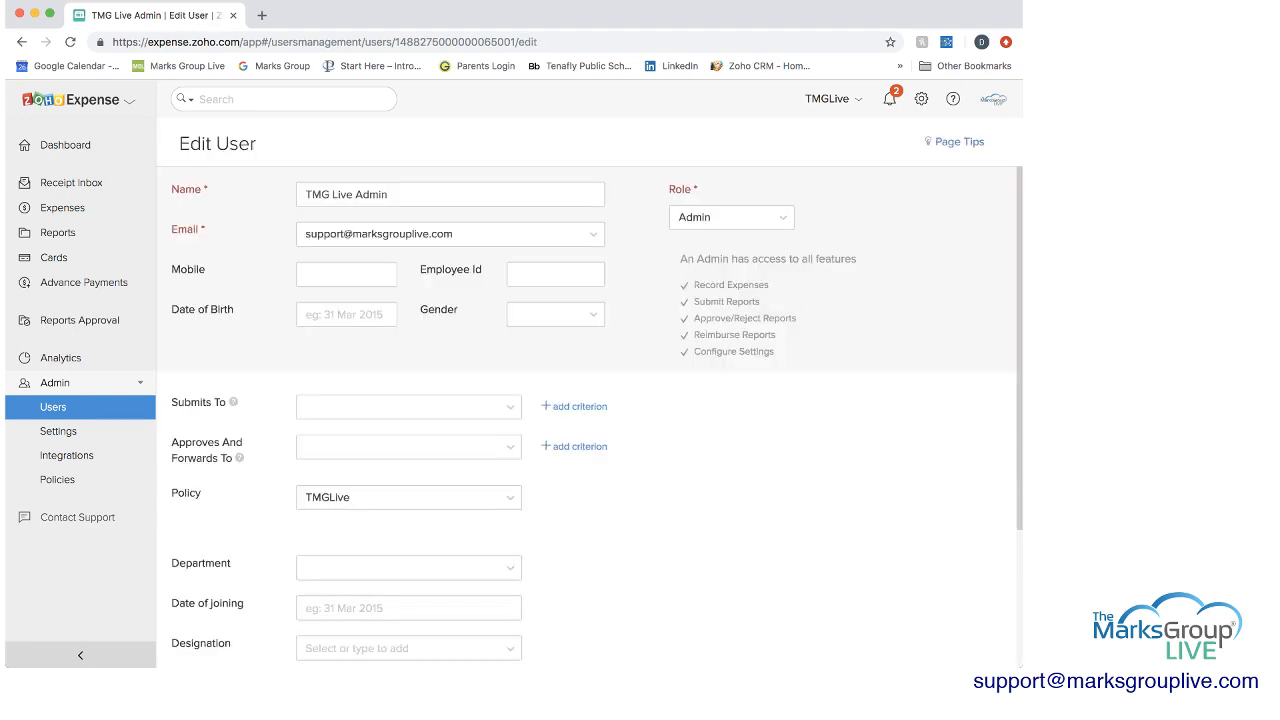
{"action": "left_click", "coordinate": [732, 216]}
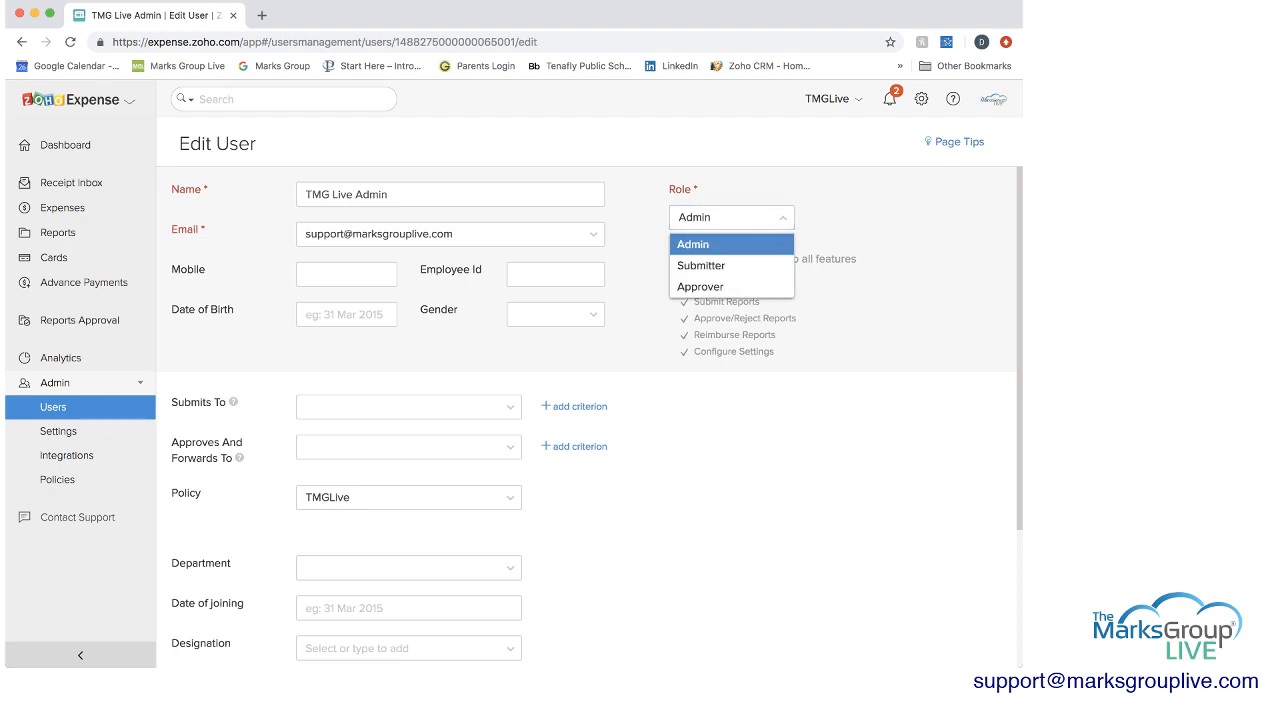
{"action": "left_click", "coordinate": [692, 244]}
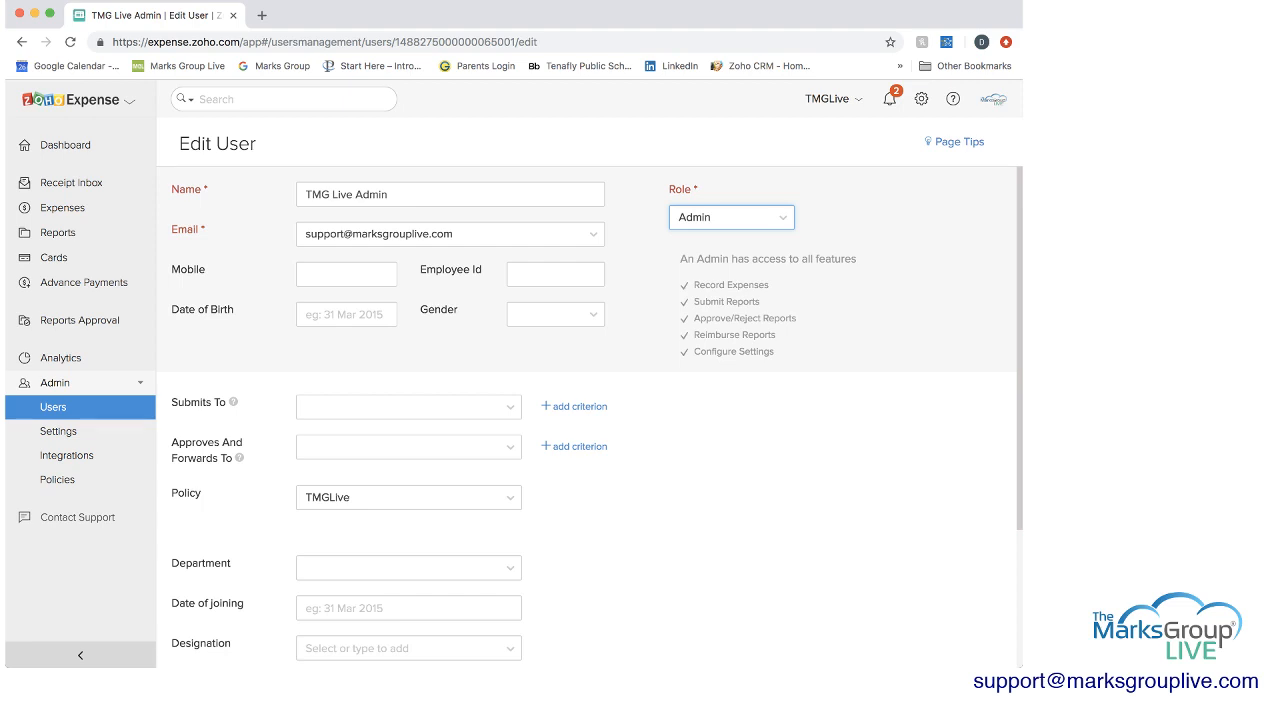
{"action": "left_click", "coordinate": [730, 216]}
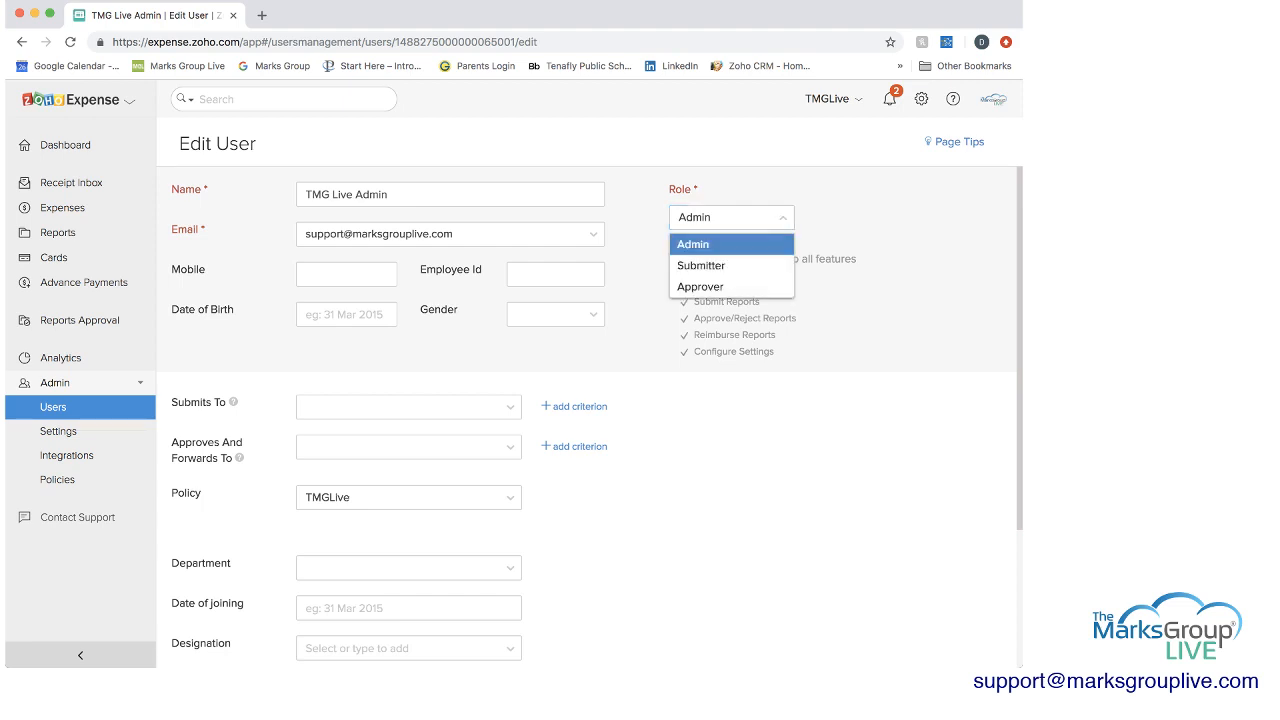
{"action": "left_click", "coordinate": [700, 266]}
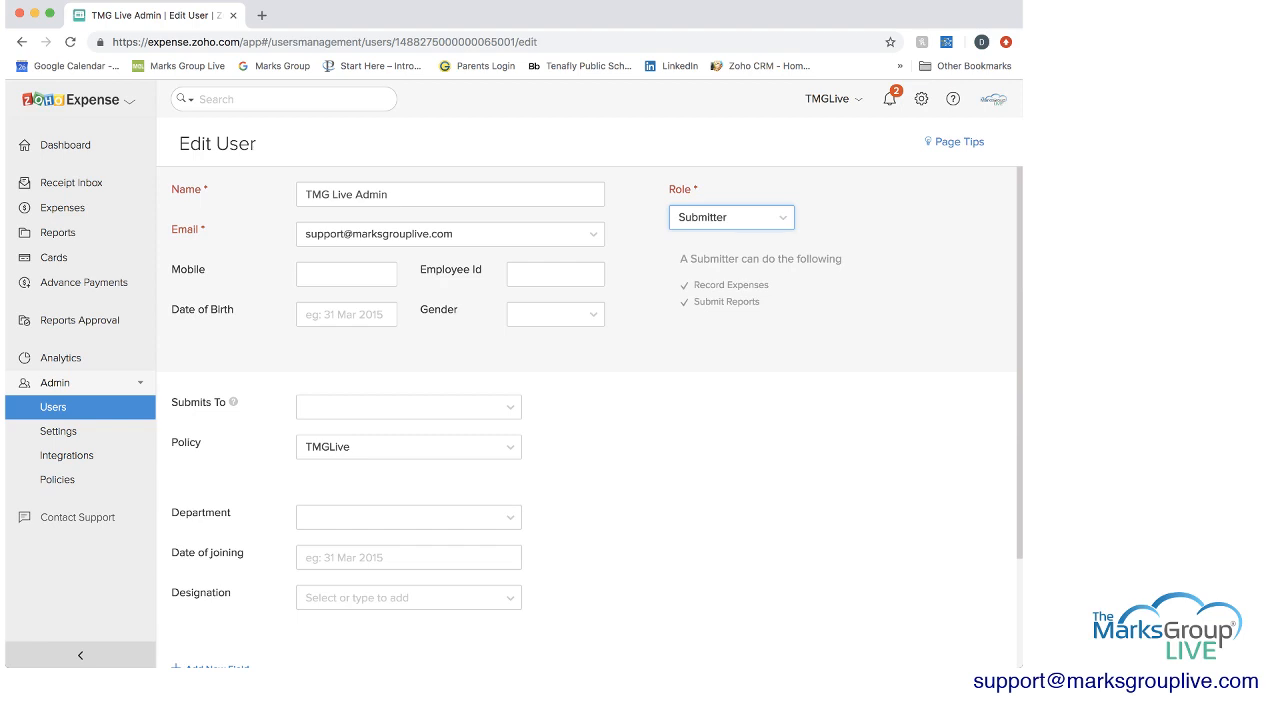
{"action": "left_click", "coordinate": [732, 216]}
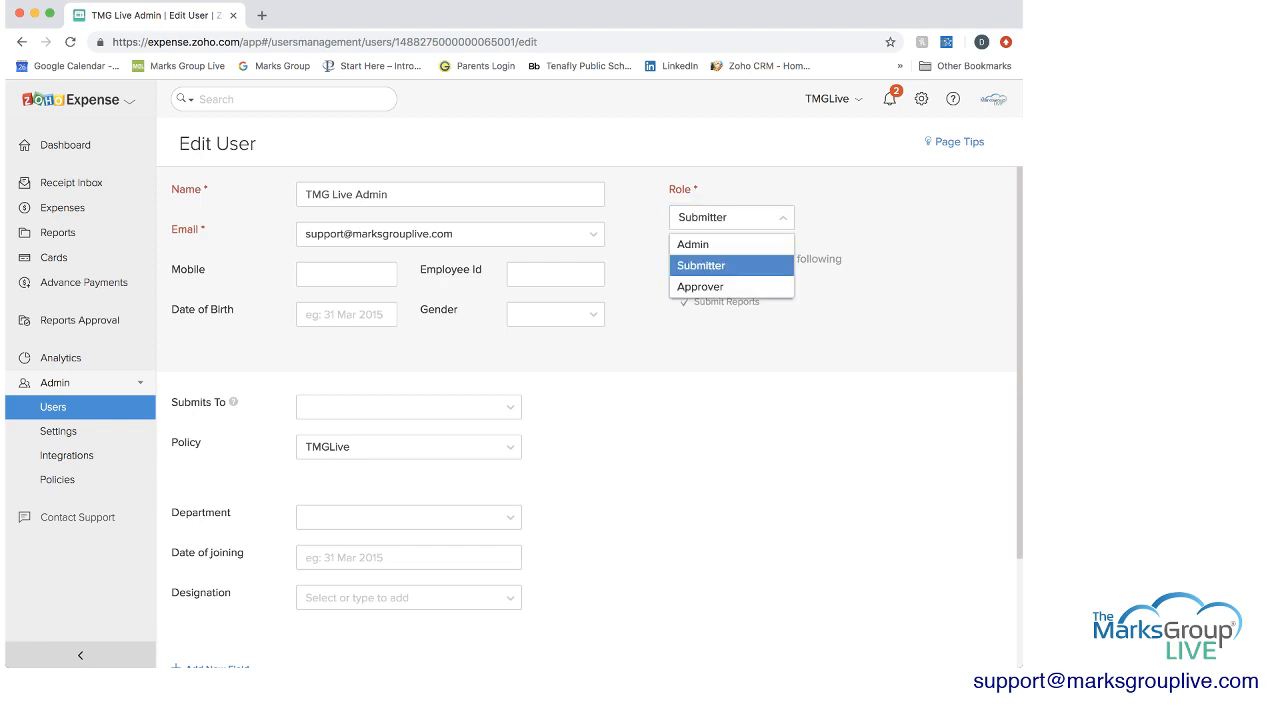
{"action": "left_click", "coordinate": [700, 288]}
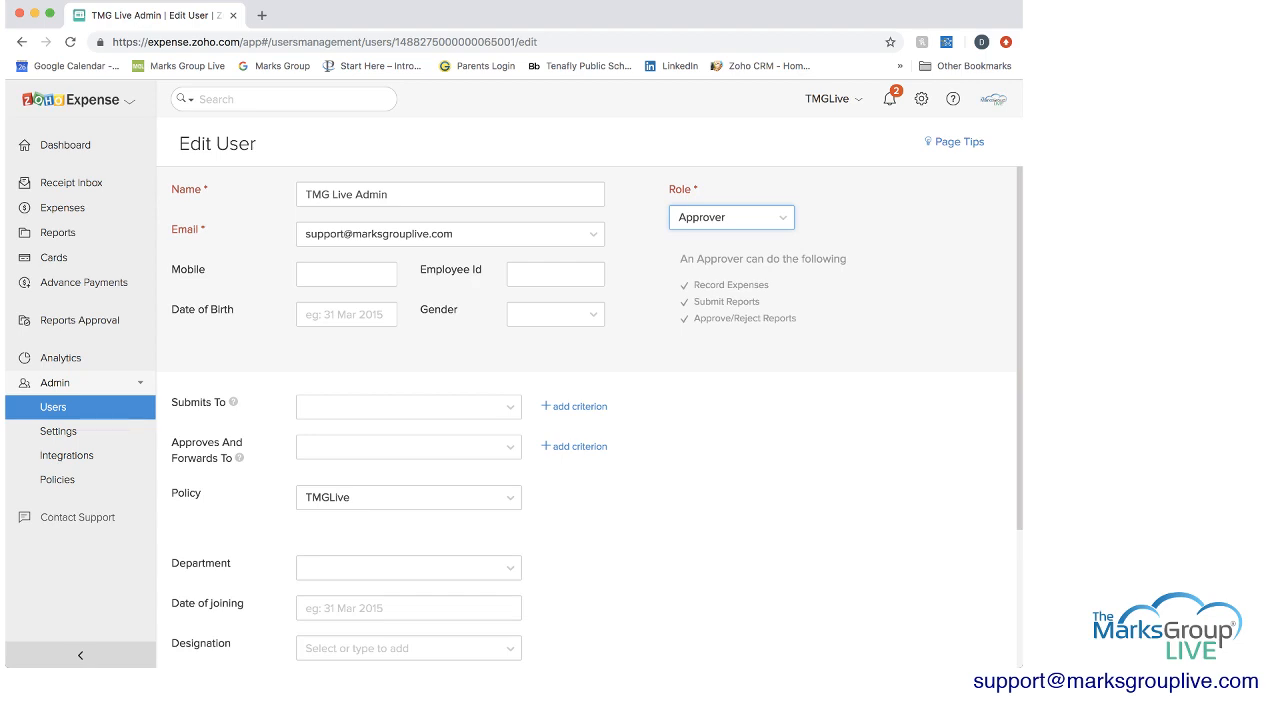
{"action": "left_click", "coordinate": [732, 216]}
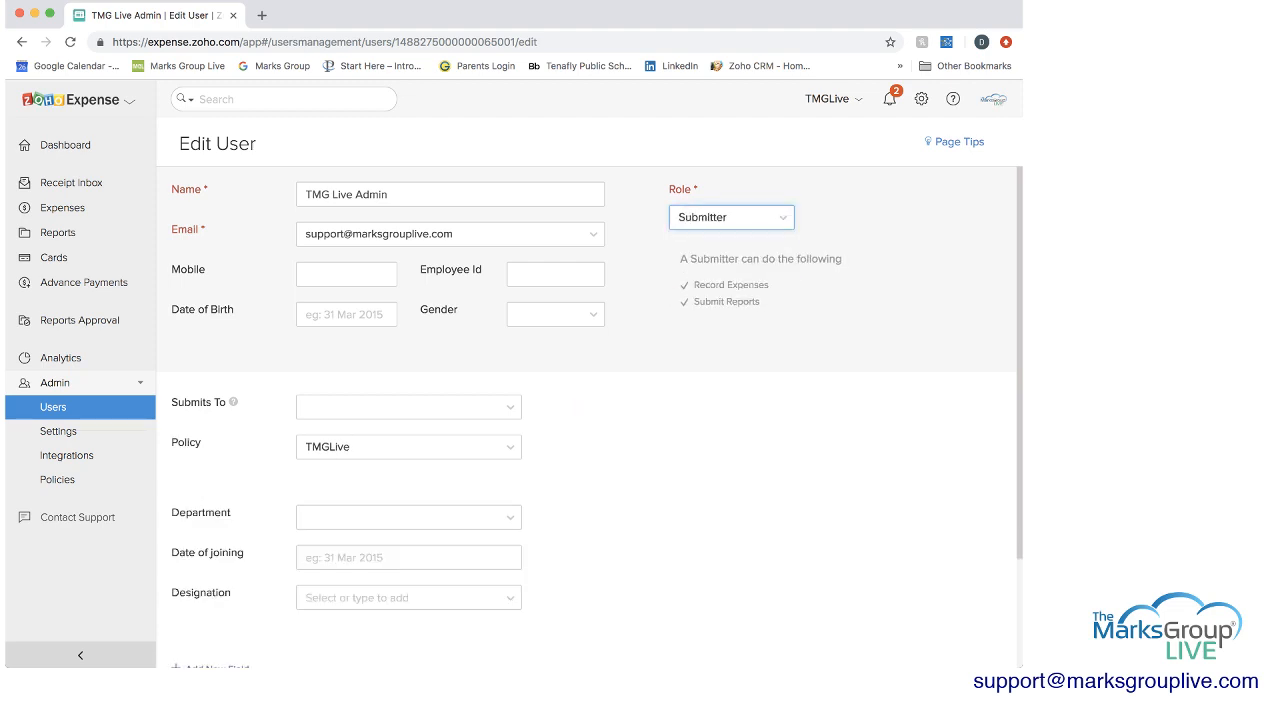
{"action": "left_click", "coordinate": [730, 216]}
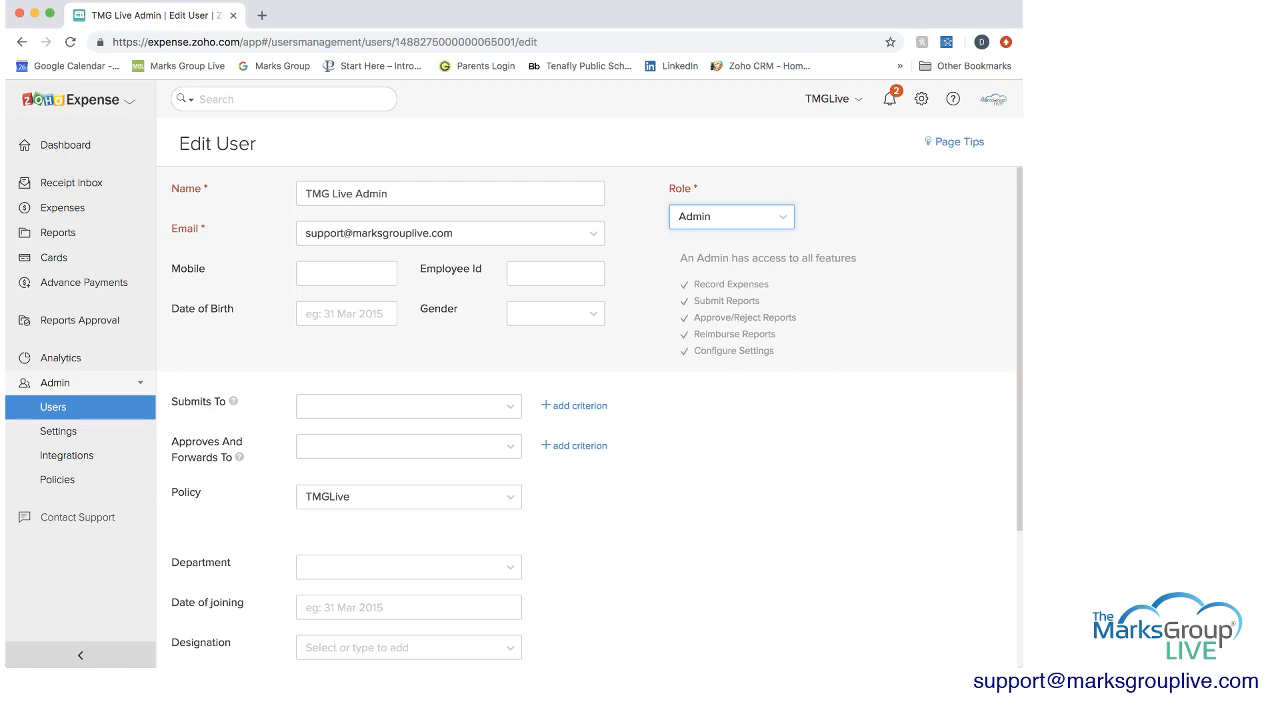
{"action": "scroll", "scroll_direction": "down", "scroll_amount": 3}
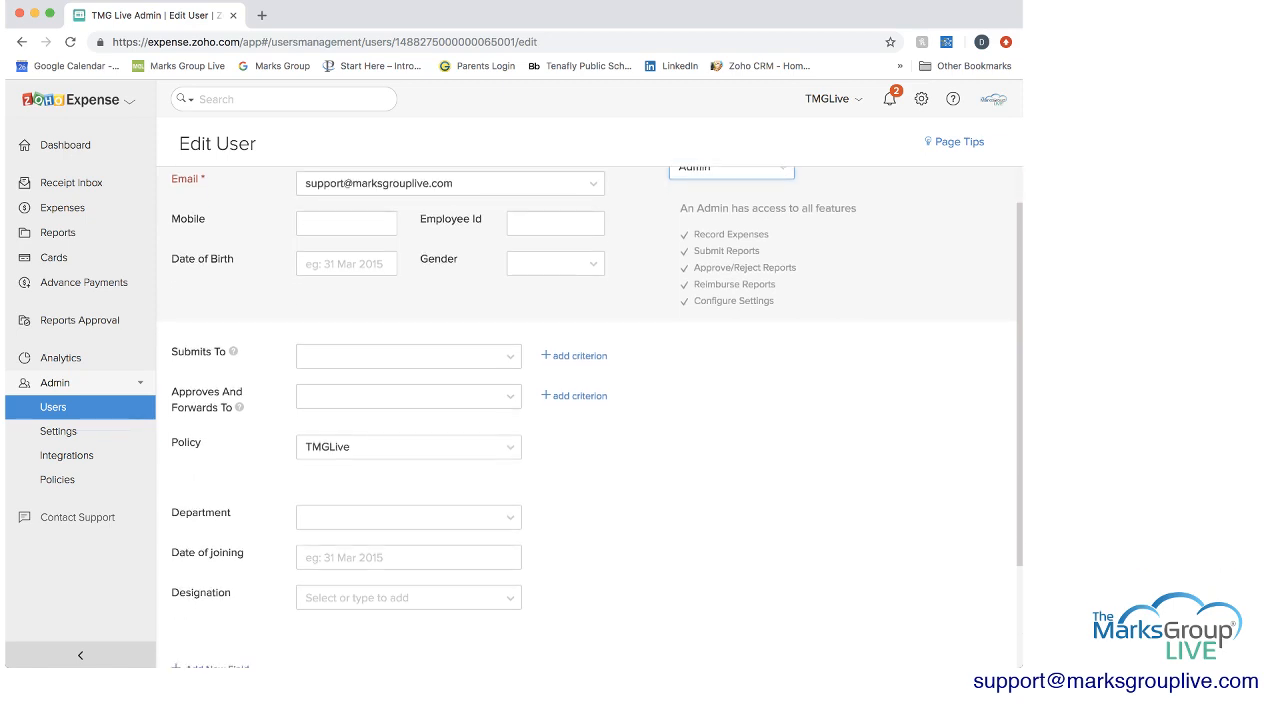
{"action": "scroll", "scroll_direction": "down", "scroll_amount": 3}
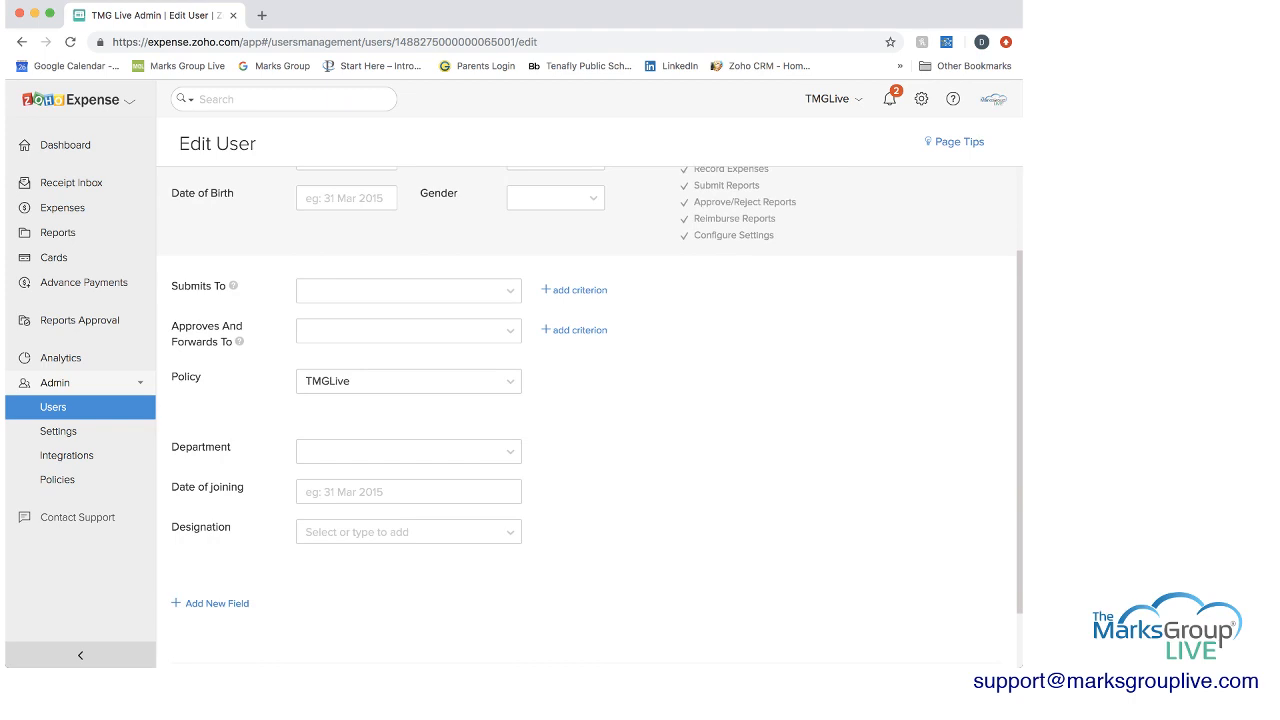
{"action": "mouse_move", "coordinate": [232, 286]}
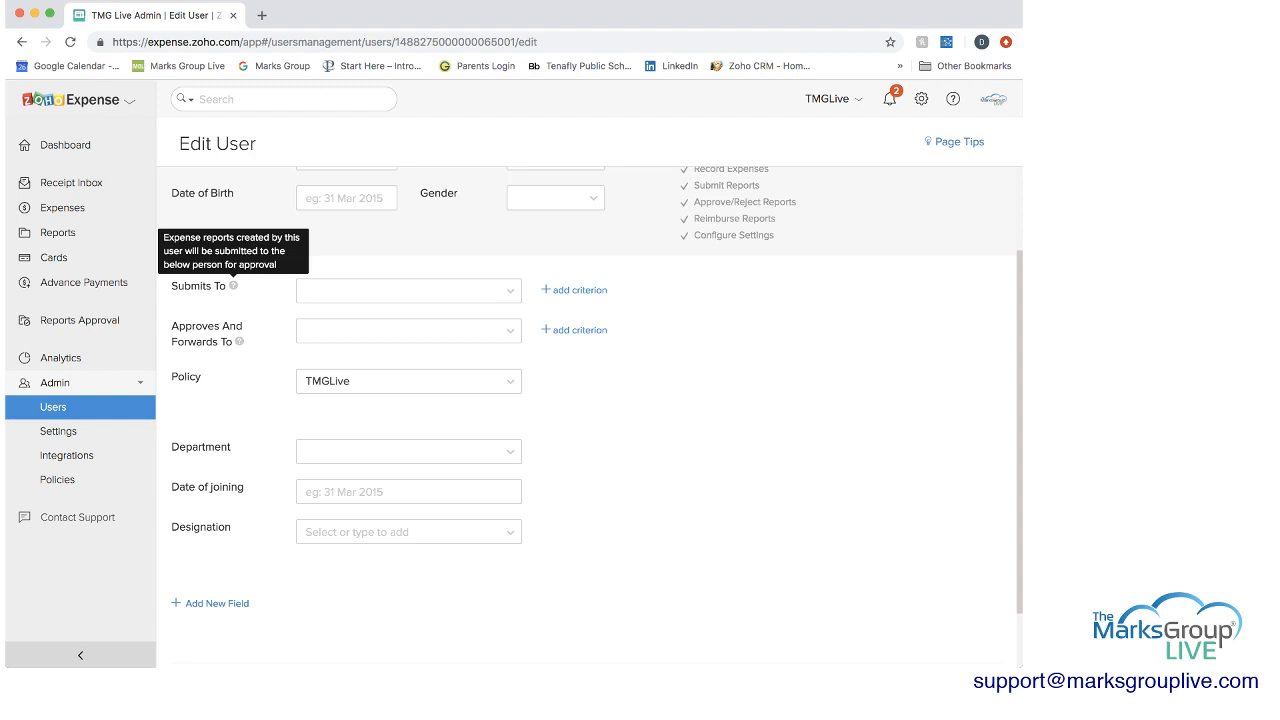
{"action": "mouse_move", "coordinate": [240, 340]}
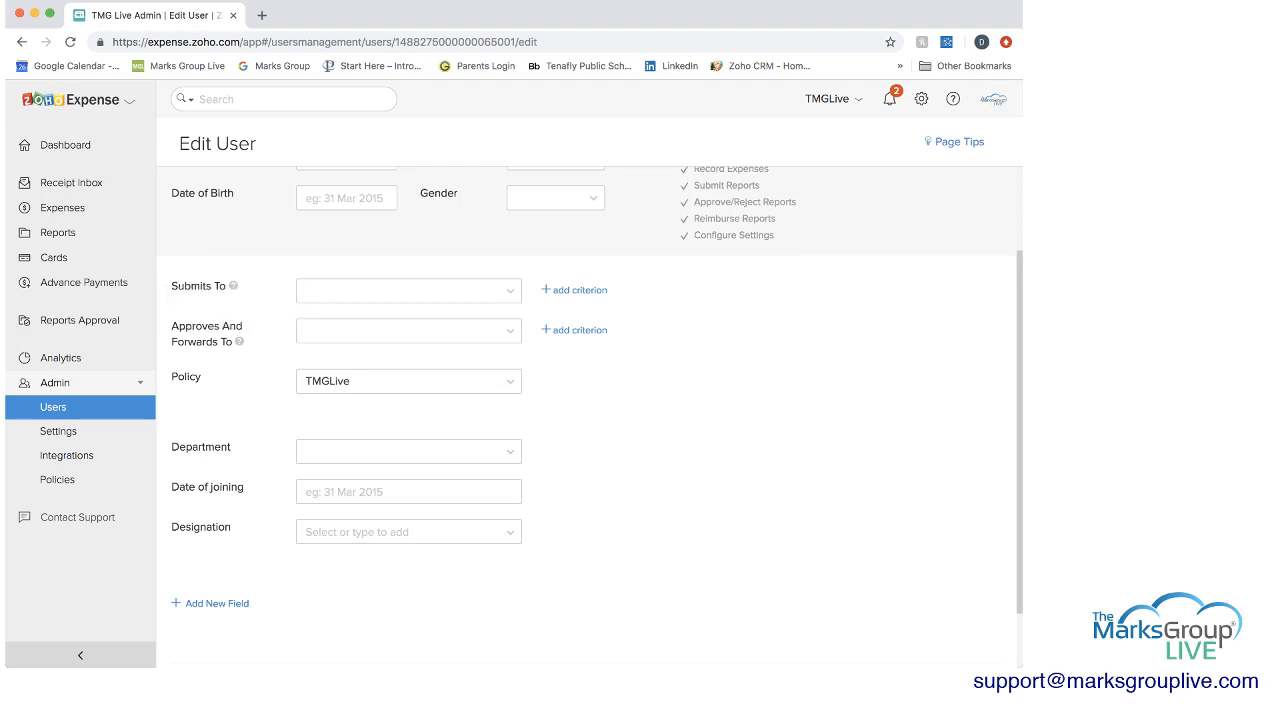
{"action": "left_click", "coordinate": [572, 288]}
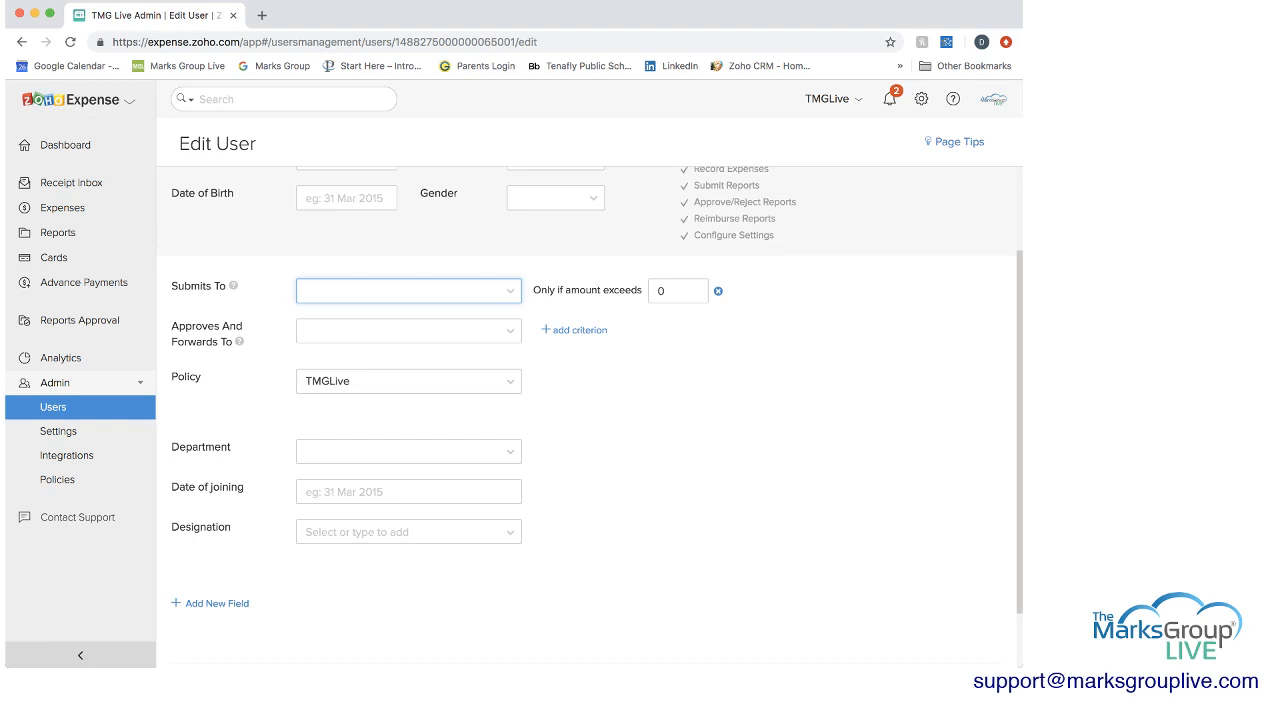
{"action": "mouse_move", "coordinate": [718, 292]}
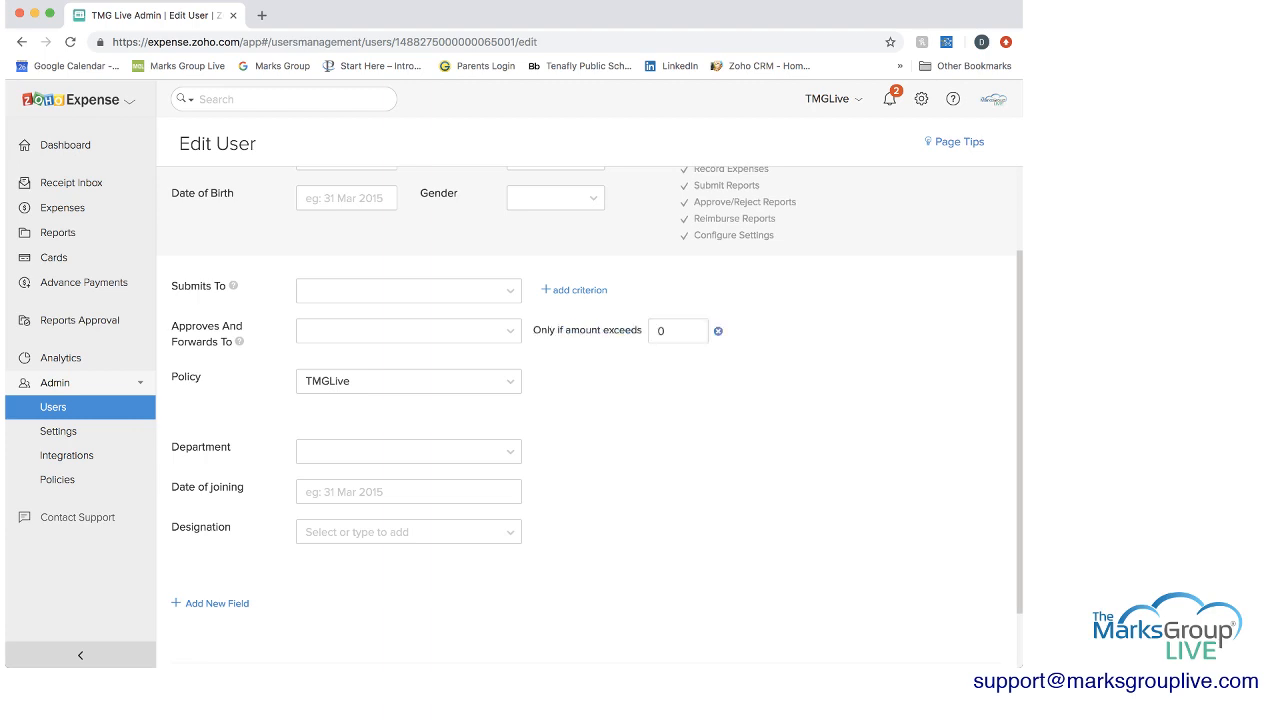
{"action": "mouse_move", "coordinate": [718, 330]}
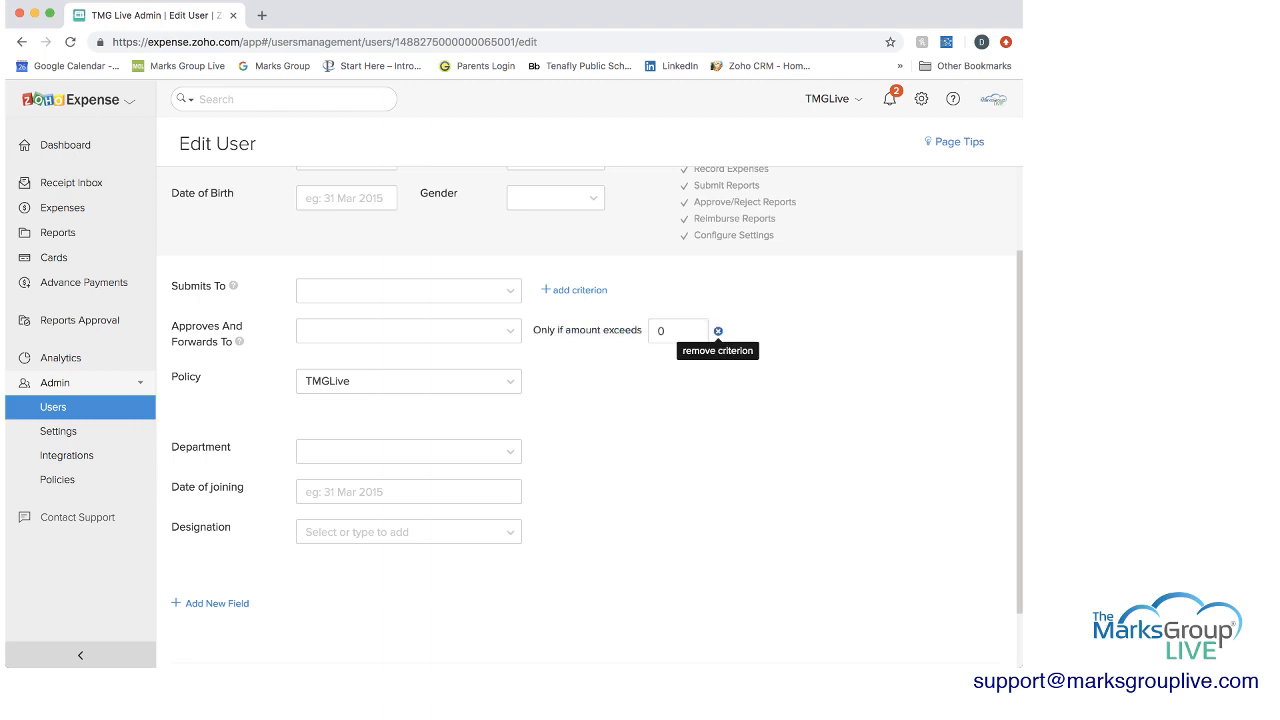
{"action": "left_click", "coordinate": [716, 330]}
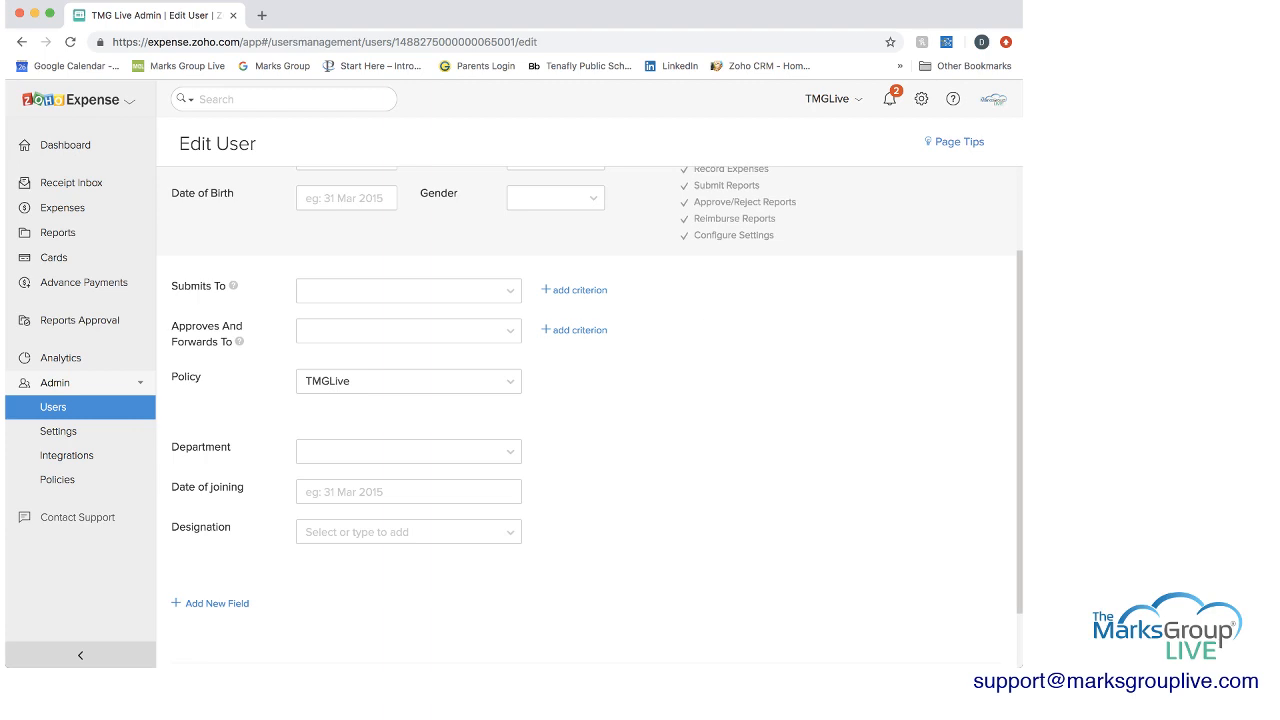
{"action": "left_click", "coordinate": [408, 380]}
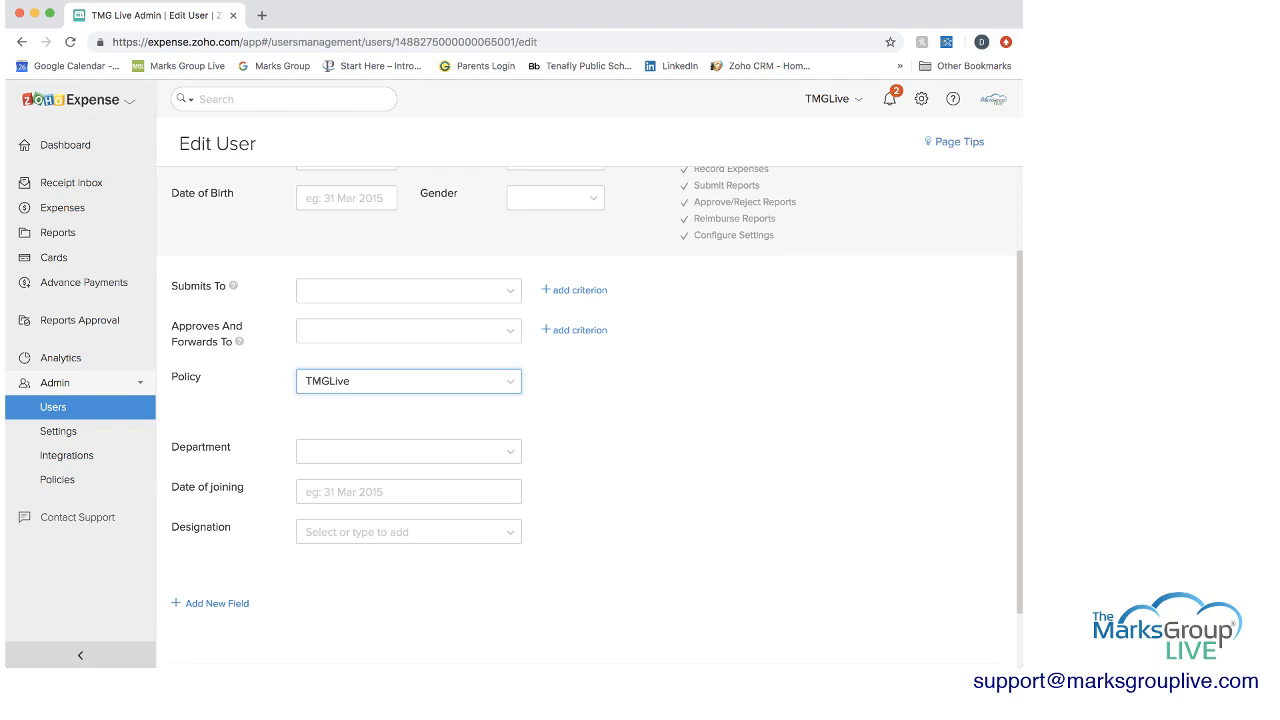
Show the Policies list under Admin, with TMGLive as the default policy
{"action": "scroll", "scroll_direction": "down", "scroll_amount": 3}
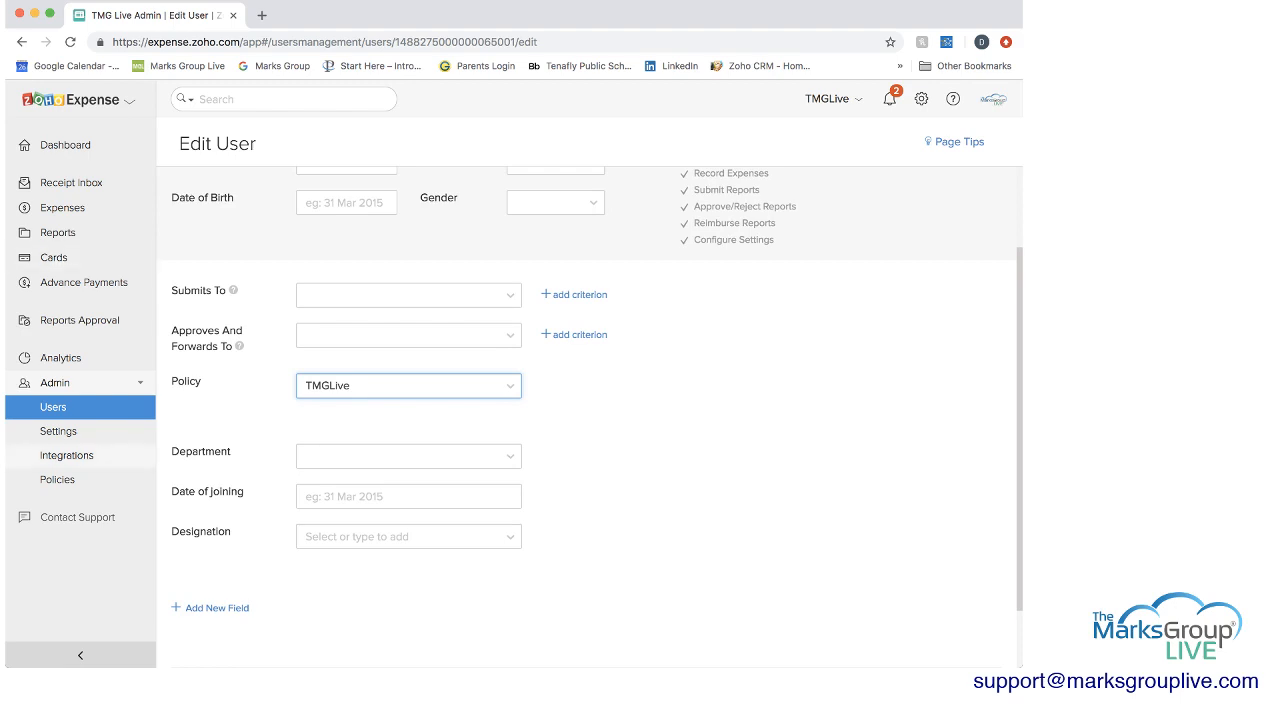
{"action": "left_click", "coordinate": [54, 384]}
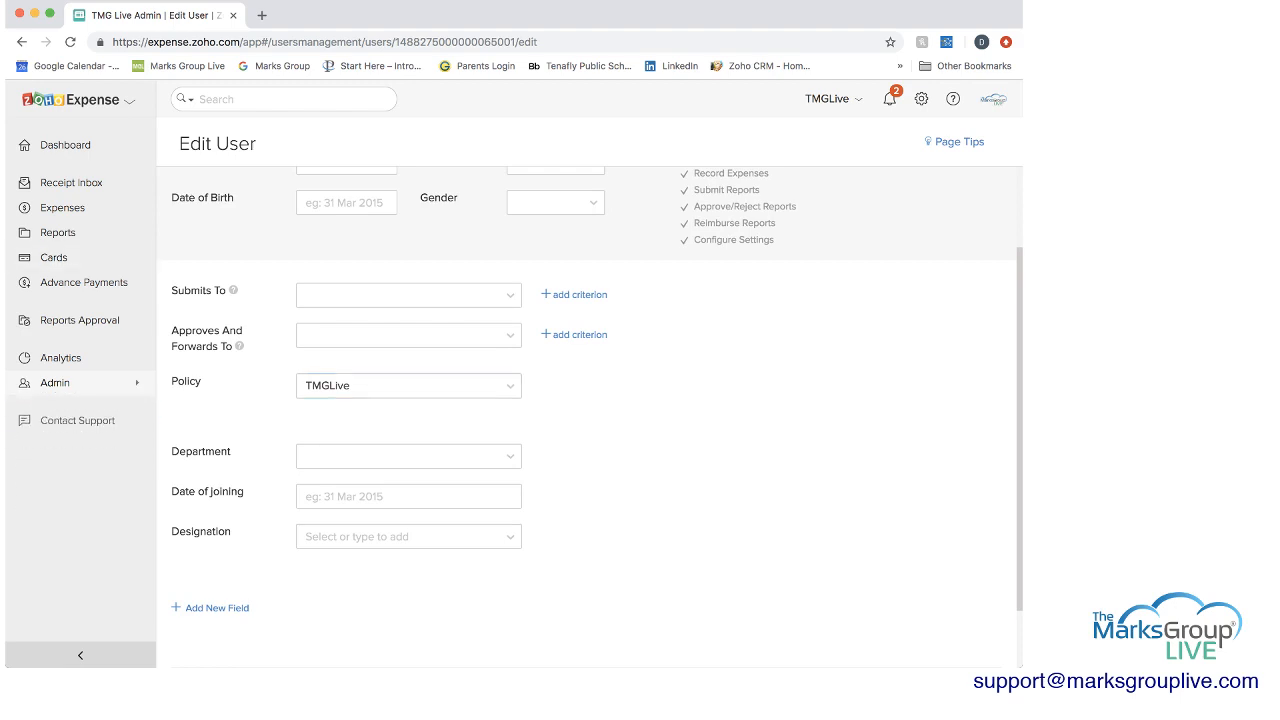
{"action": "left_click", "coordinate": [54, 382]}
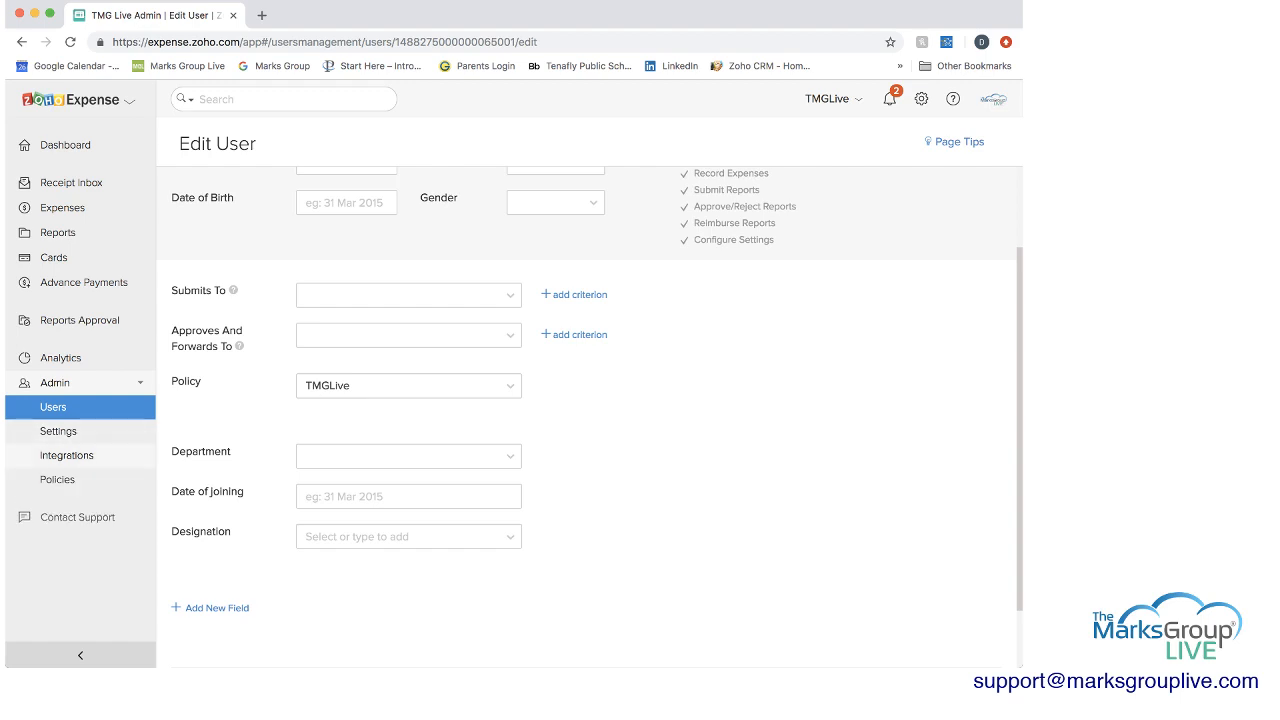
{"action": "left_click", "coordinate": [56, 480]}
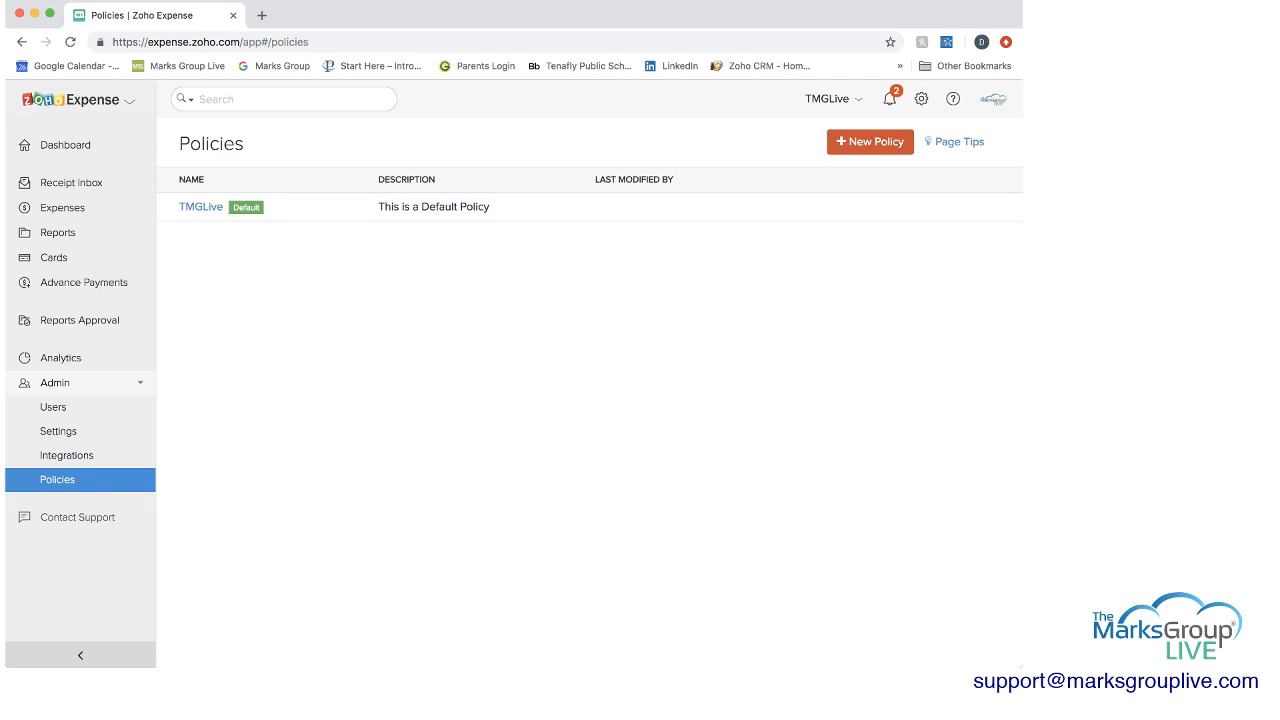
{"action": "left_click", "coordinate": [868, 140]}
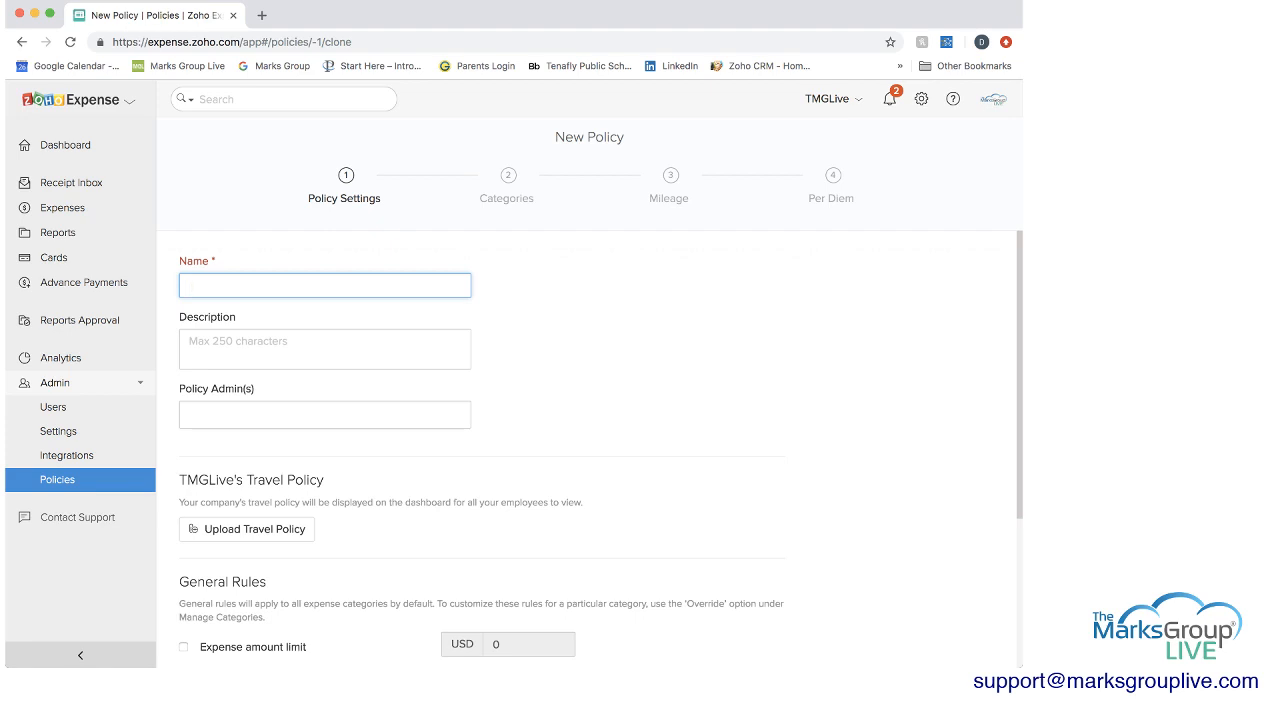
{"action": "scroll", "scroll_direction": "down", "scroll_amount": 3}
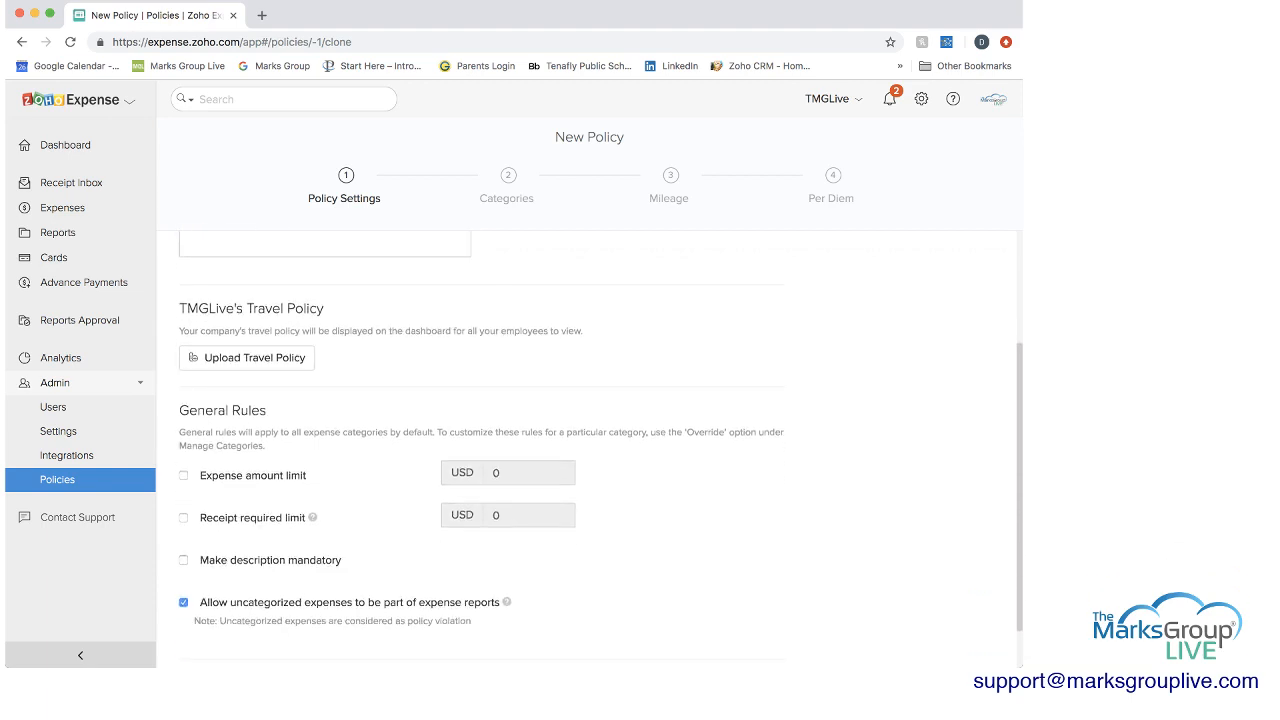
{"action": "scroll", "scroll_direction": "down", "scroll_amount": 3}
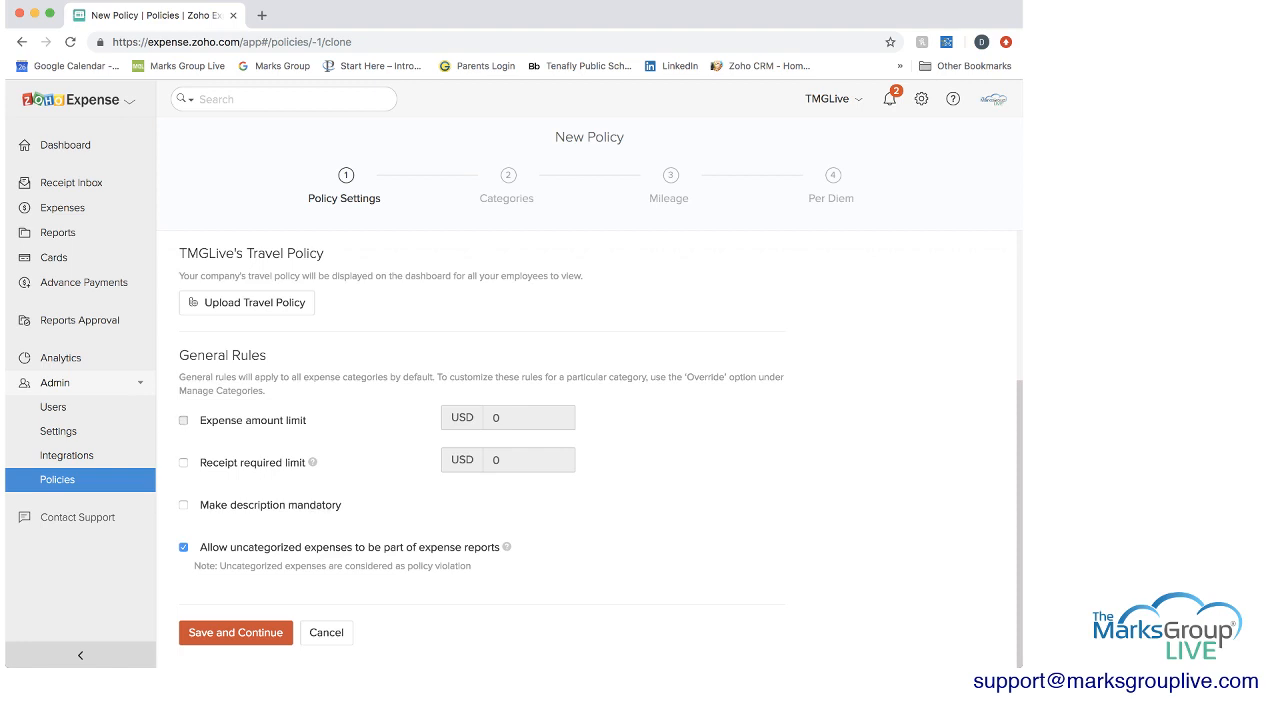
{"action": "left_click", "coordinate": [184, 420]}
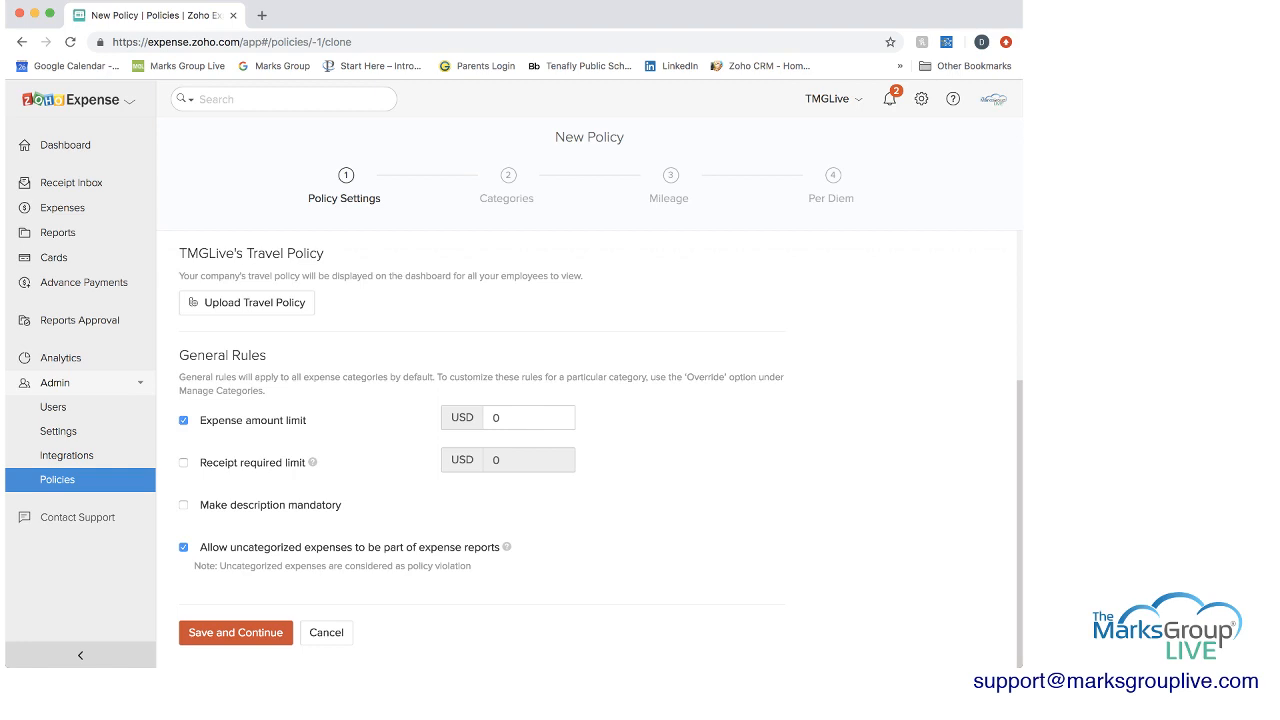
{"action": "left_click", "coordinate": [184, 420]}
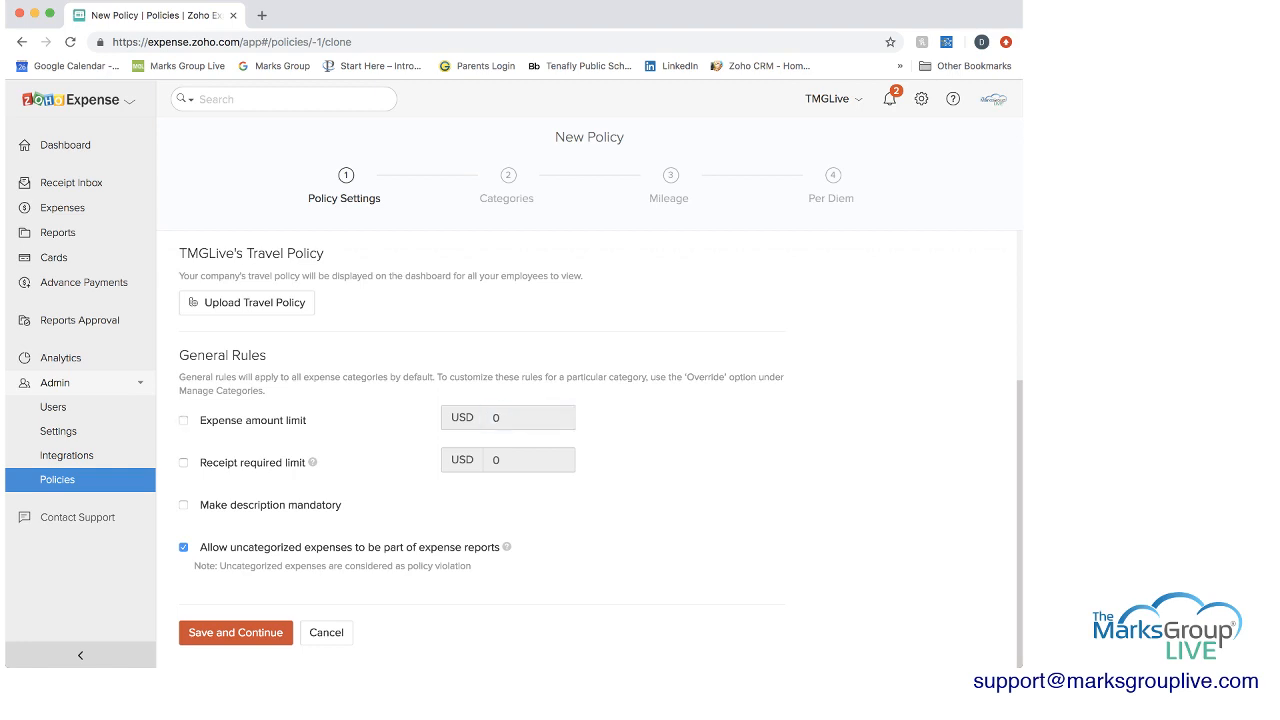
{"action": "left_click", "coordinate": [184, 462]}
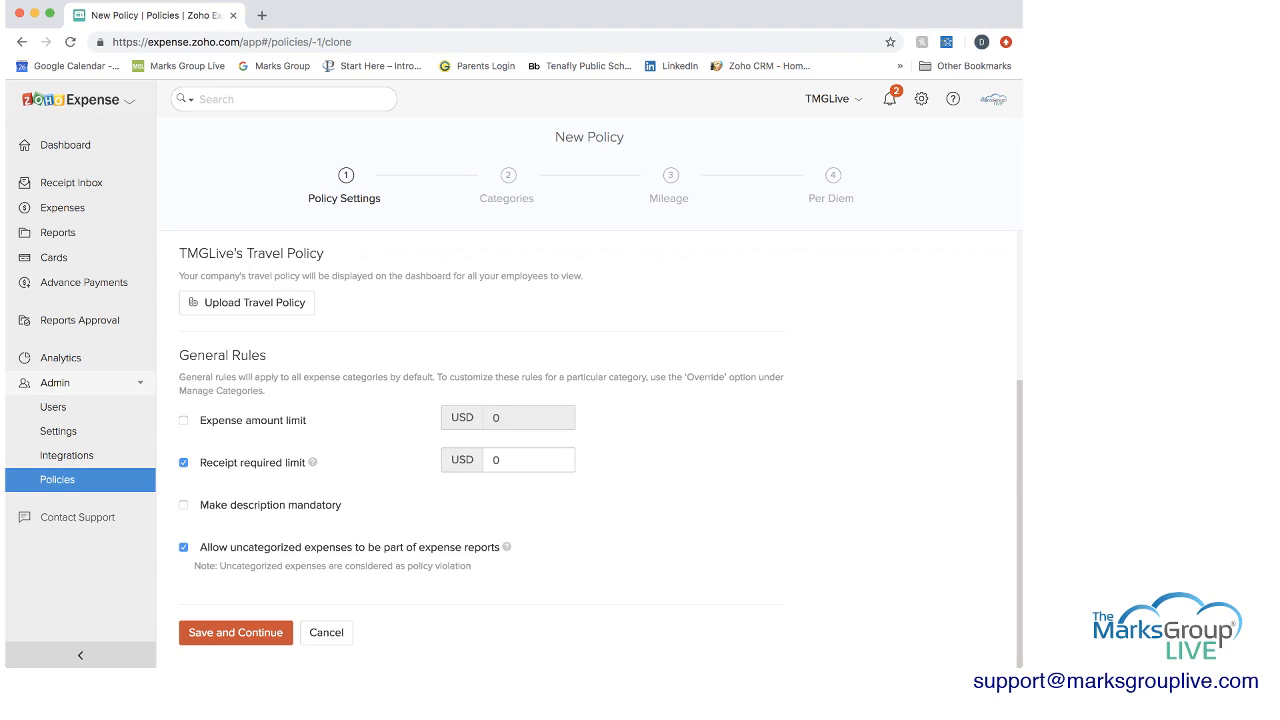
{"action": "mouse_move", "coordinate": [312, 464]}
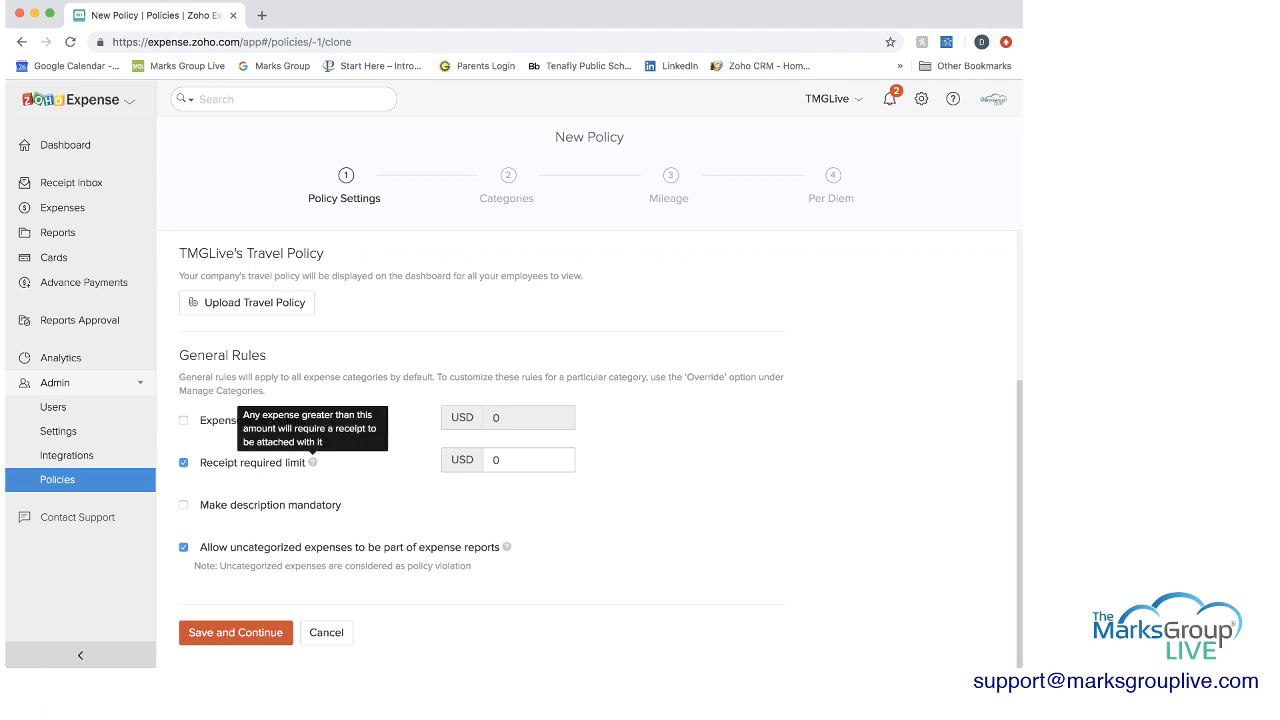
{"action": "left_click", "coordinate": [184, 462]}
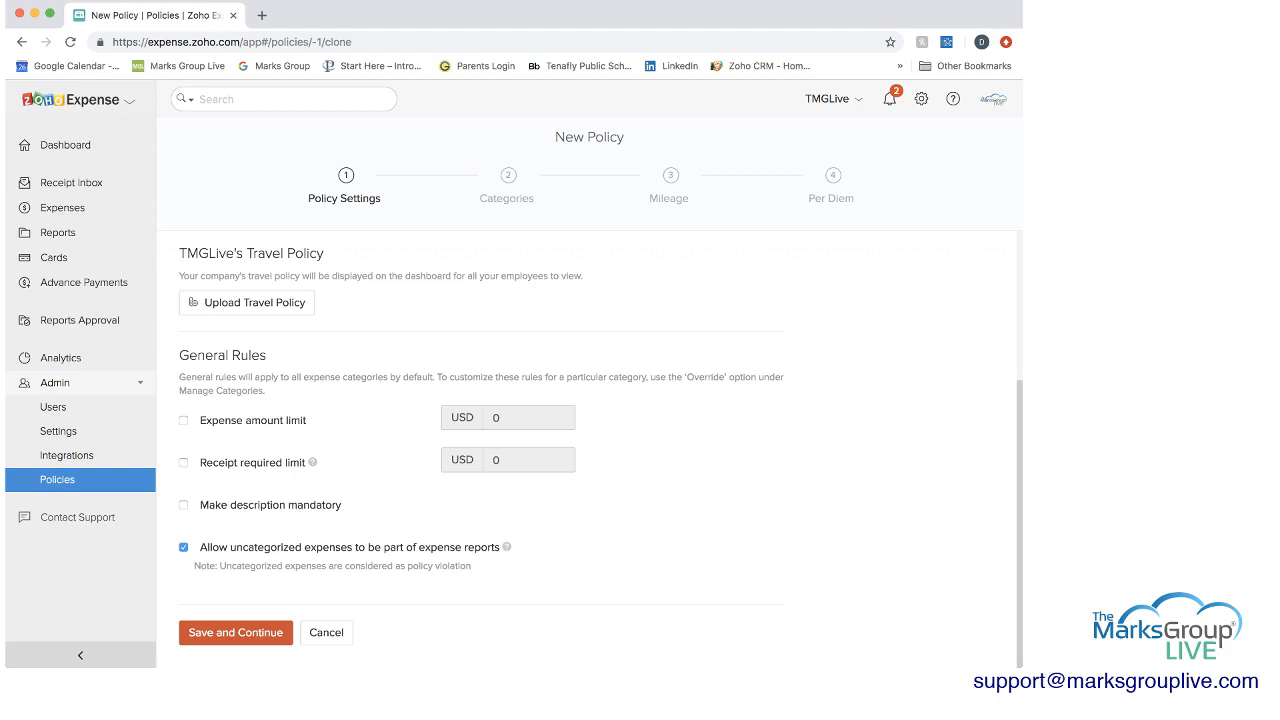
{"action": "mouse_move", "coordinate": [508, 548]}
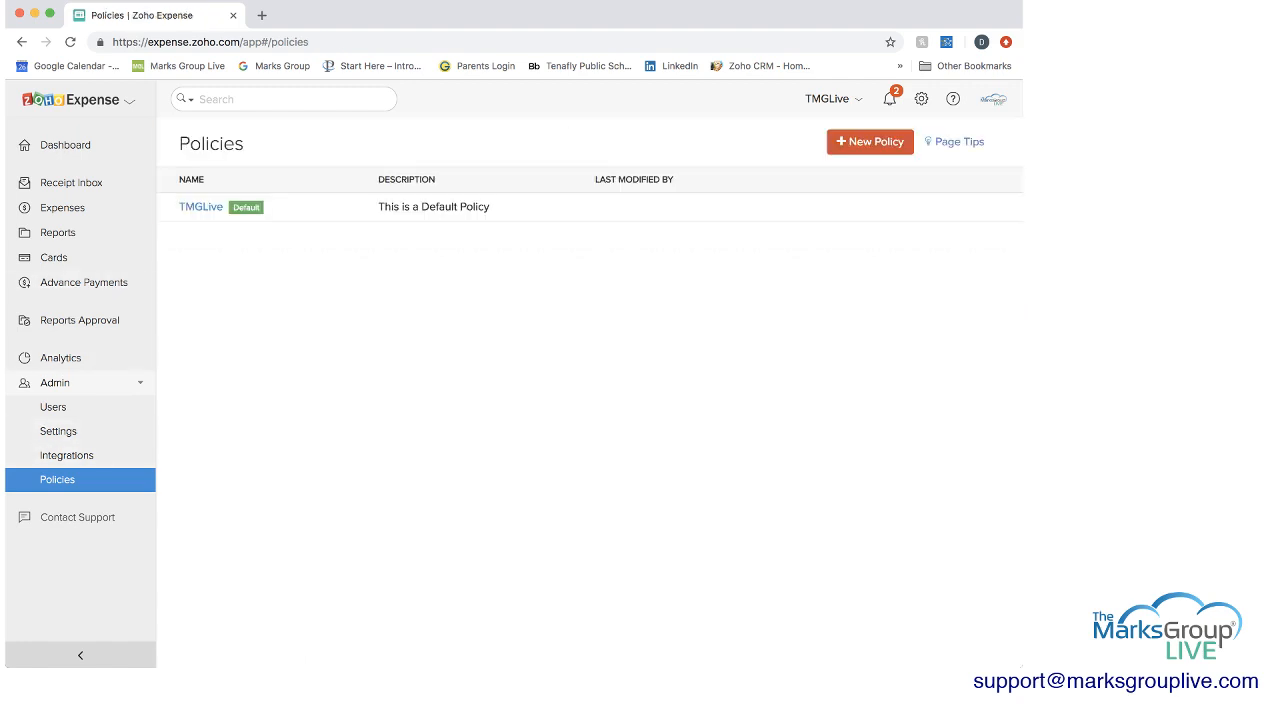
Show the TMGLive policy's Manage Categories list, every category ticked
{"action": "left_click", "coordinate": [200, 206]}
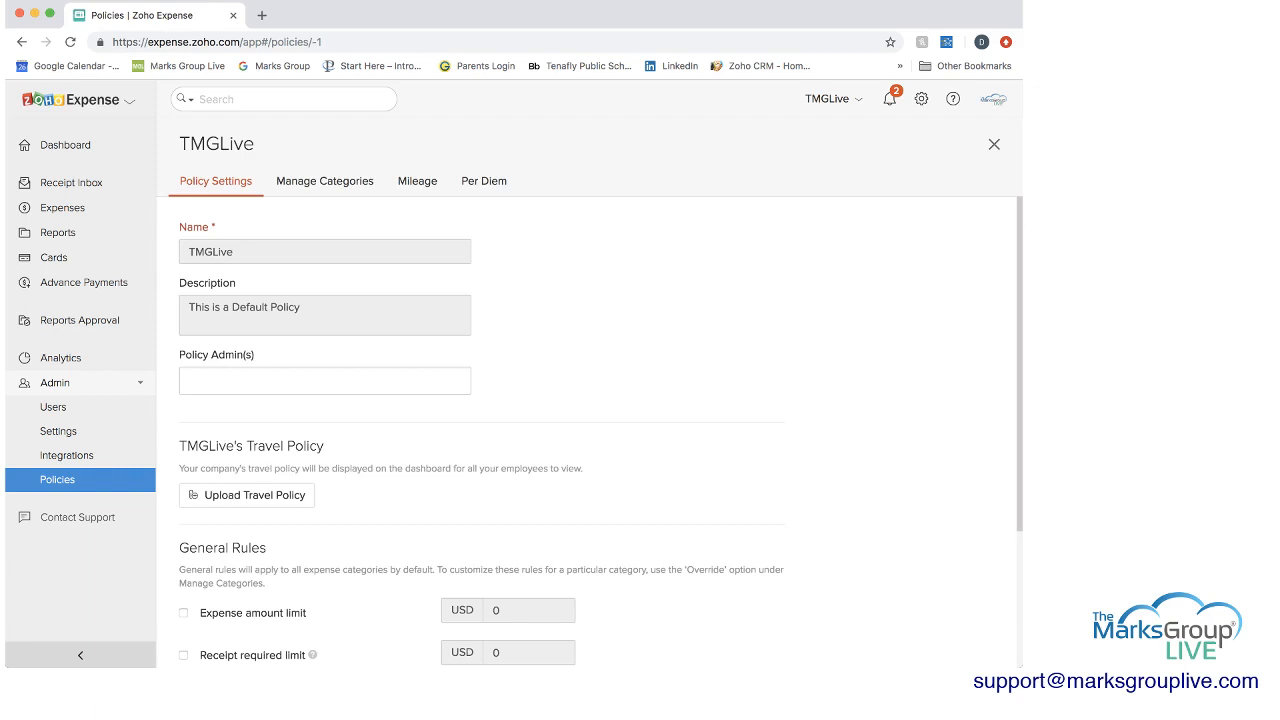
{"action": "scroll", "scroll_direction": "down", "scroll_amount": 3}
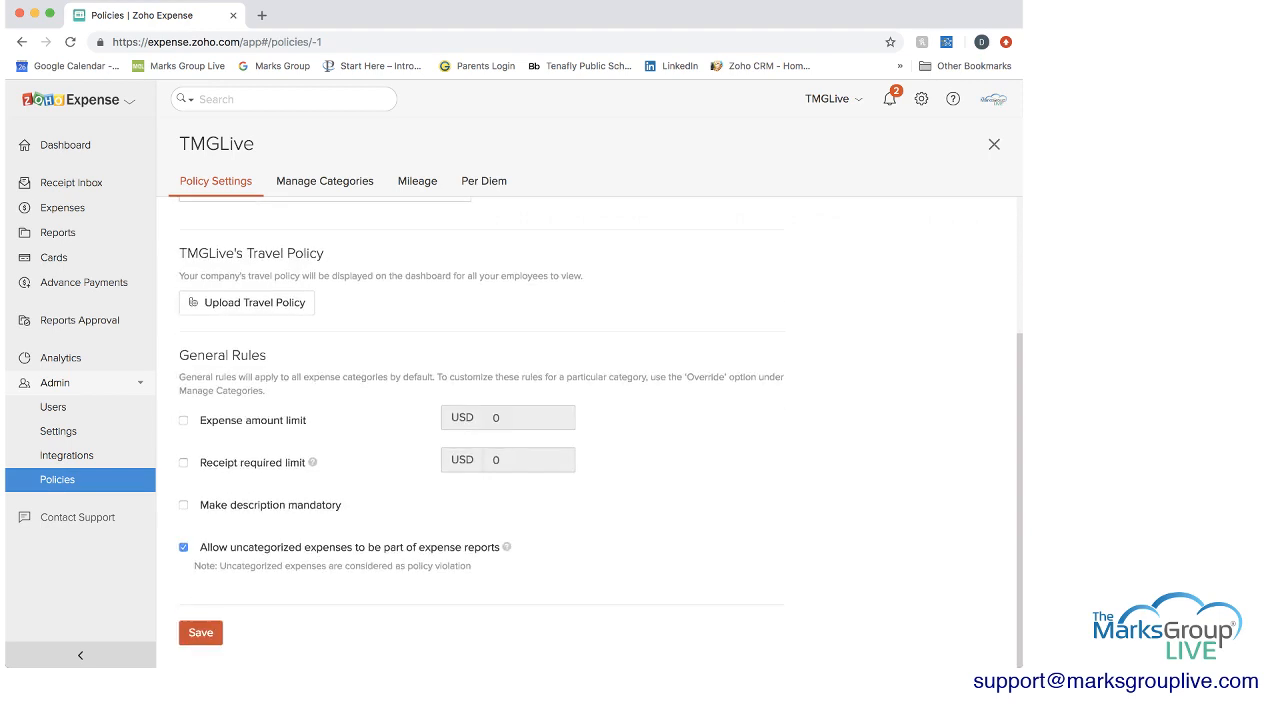
{"action": "left_click", "coordinate": [324, 180]}
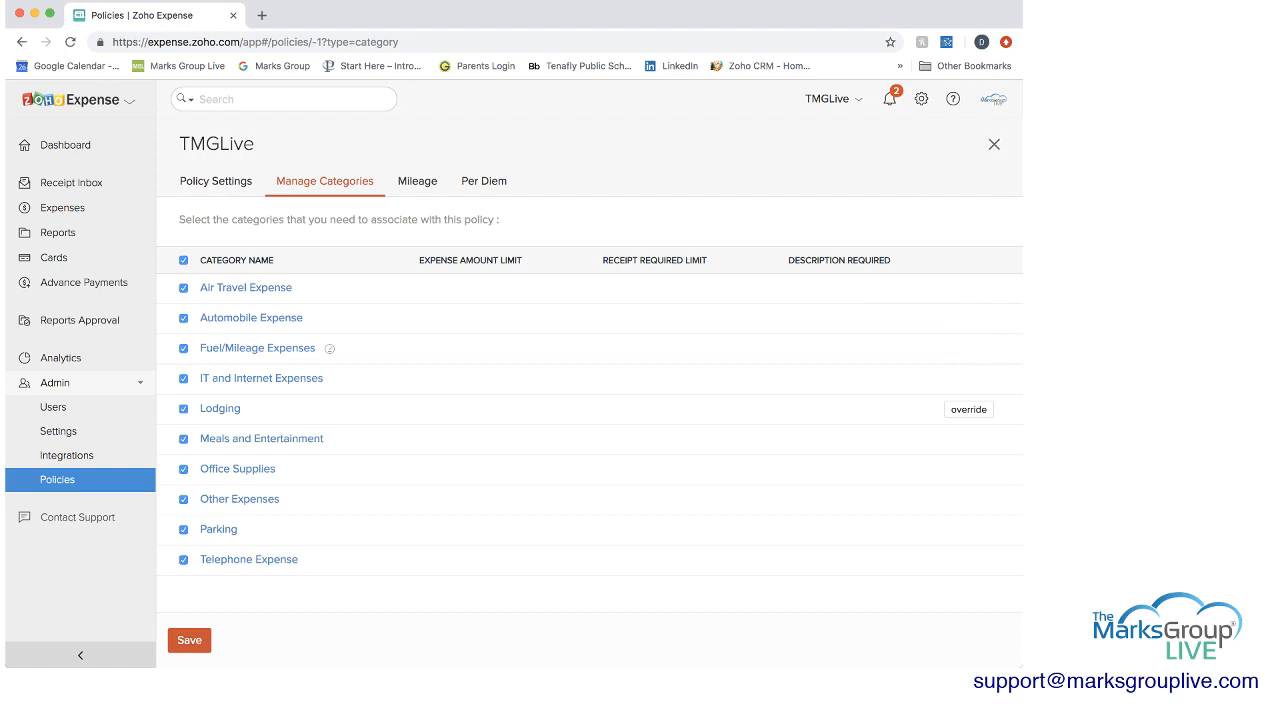
Try the Air Travel Expense amount limit without saving, then show TMGLive's mileage settings
{"action": "left_click", "coordinate": [246, 288]}
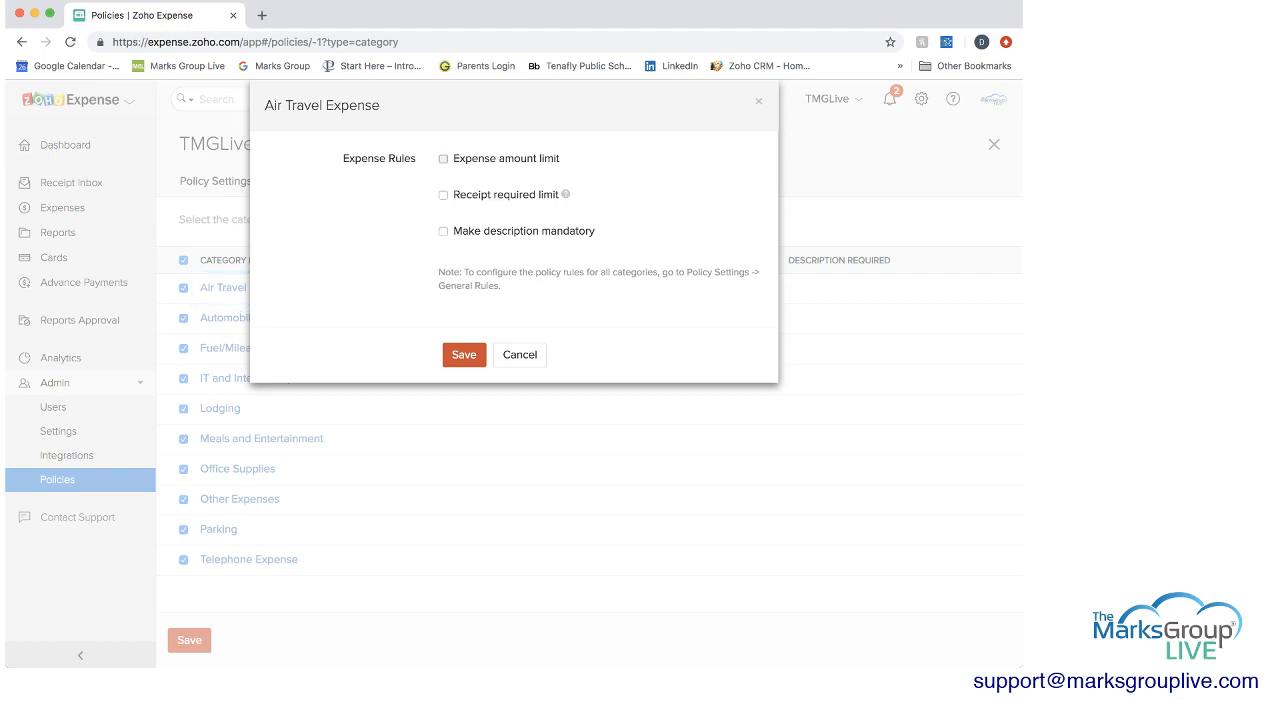
{"action": "left_click", "coordinate": [444, 158]}
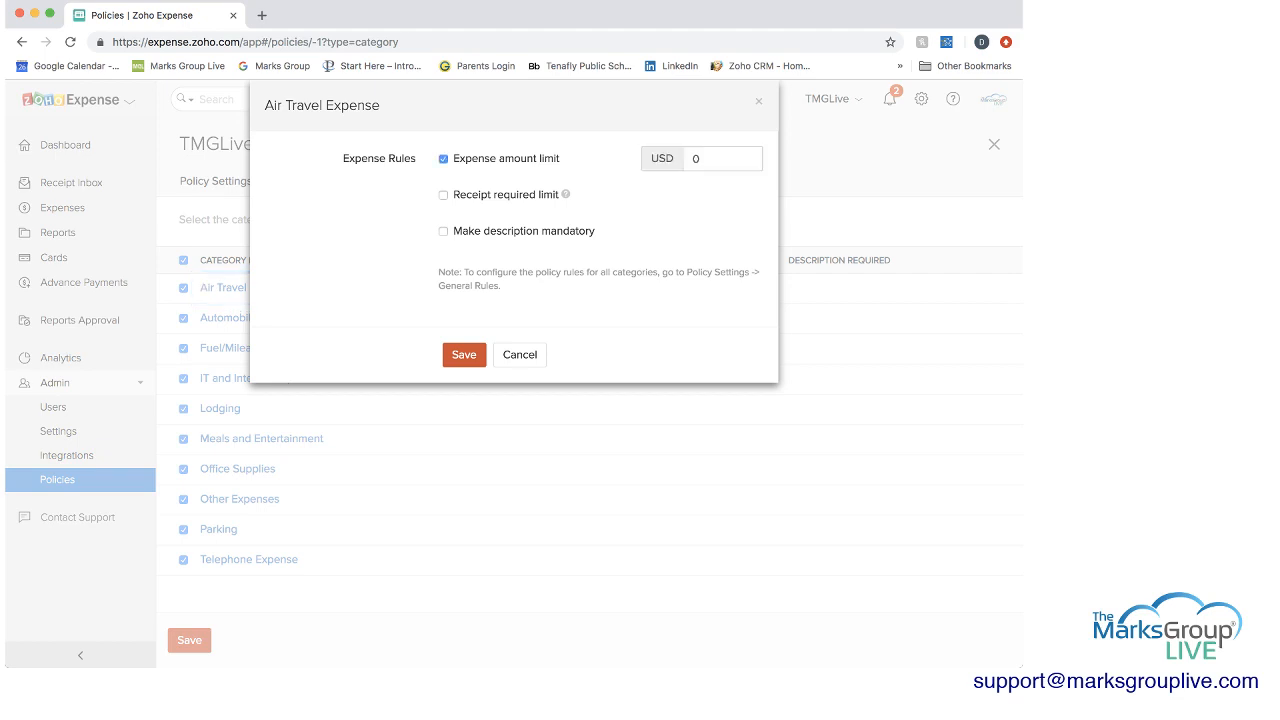
{"action": "left_click", "coordinate": [444, 158]}
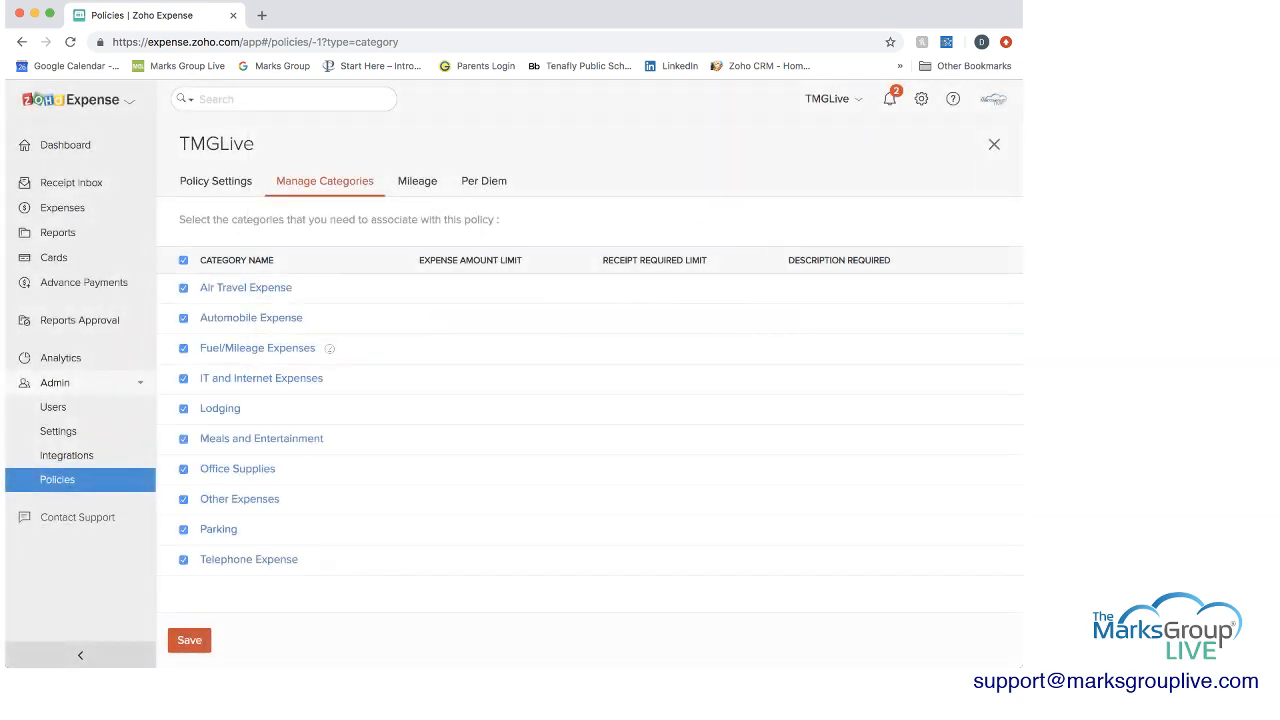
{"action": "left_click", "coordinate": [416, 180]}
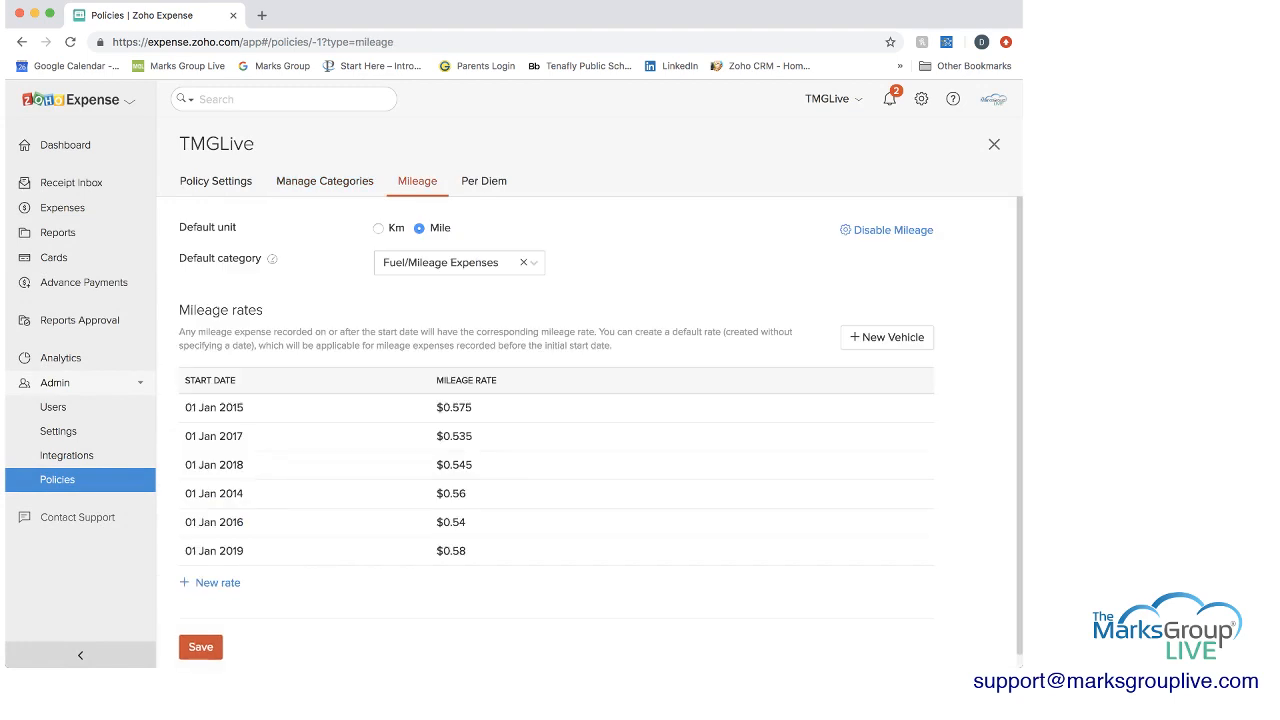
Reselect Fuel/Mileage Expenses as the default mileage category and discard a New Vehicle form
{"action": "left_click", "coordinate": [524, 262]}
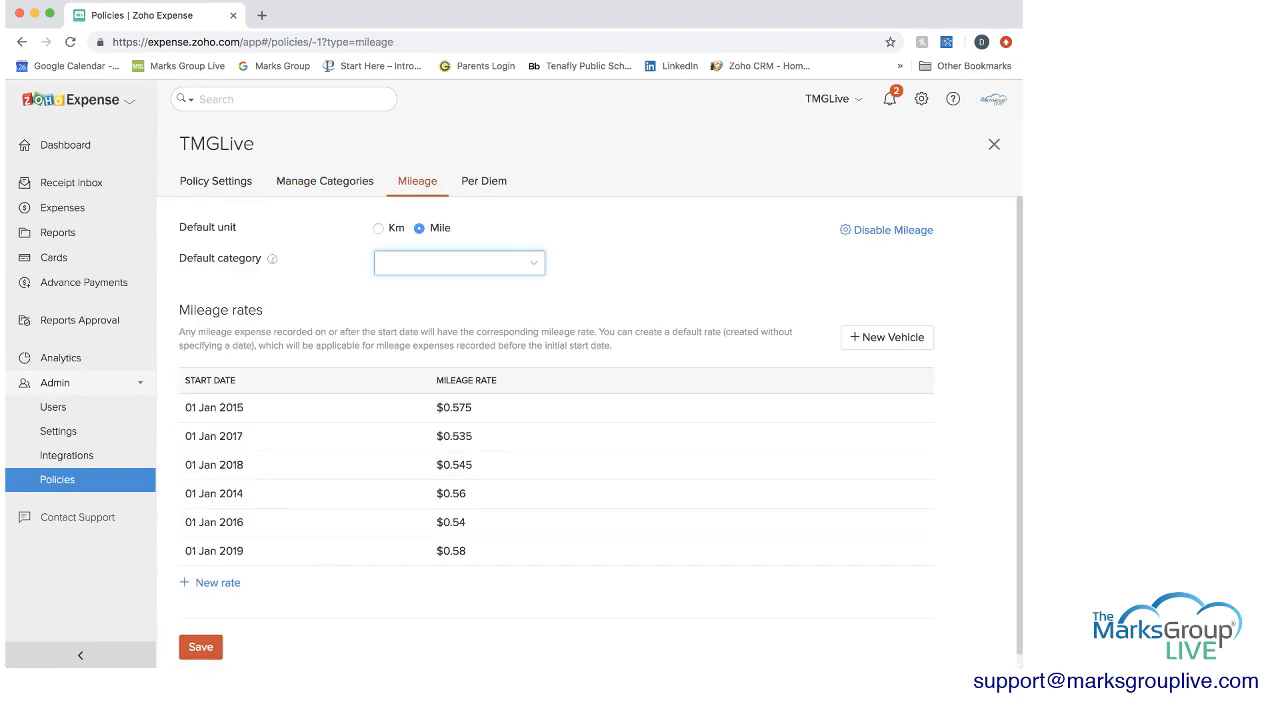
{"action": "left_click", "coordinate": [458, 262]}
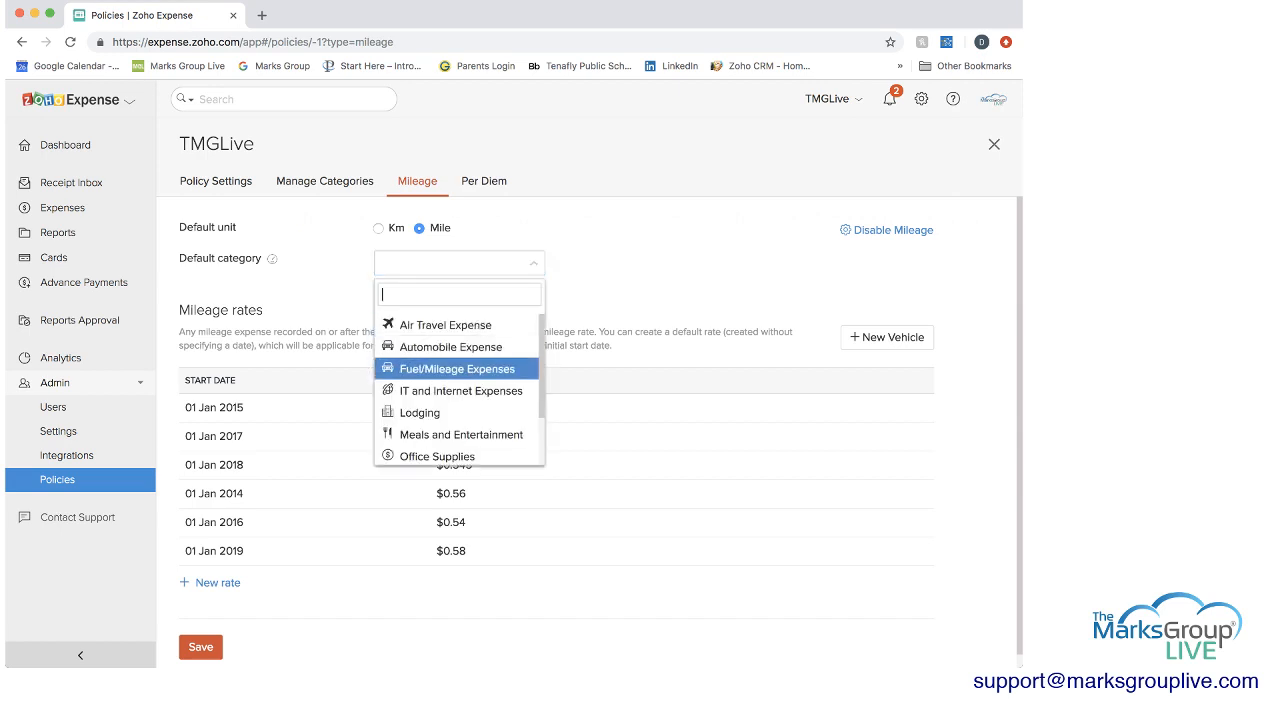
{"action": "left_click", "coordinate": [448, 368]}
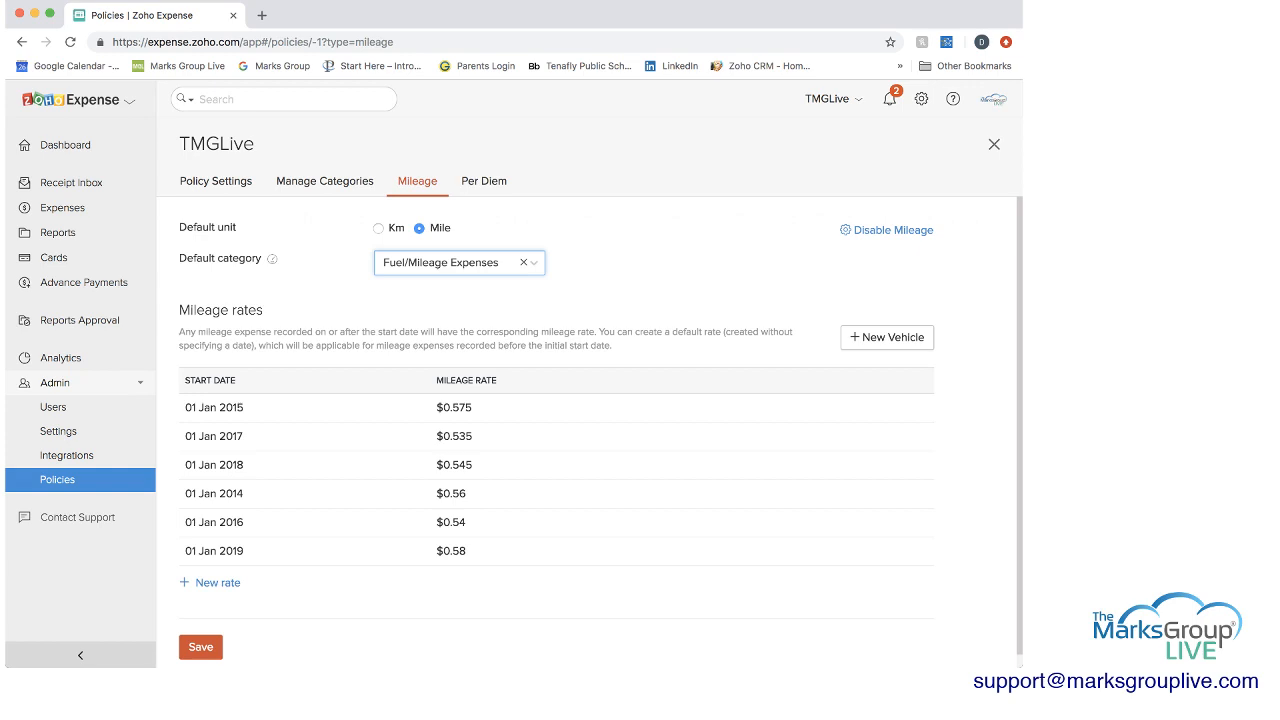
{"action": "left_click", "coordinate": [886, 336]}
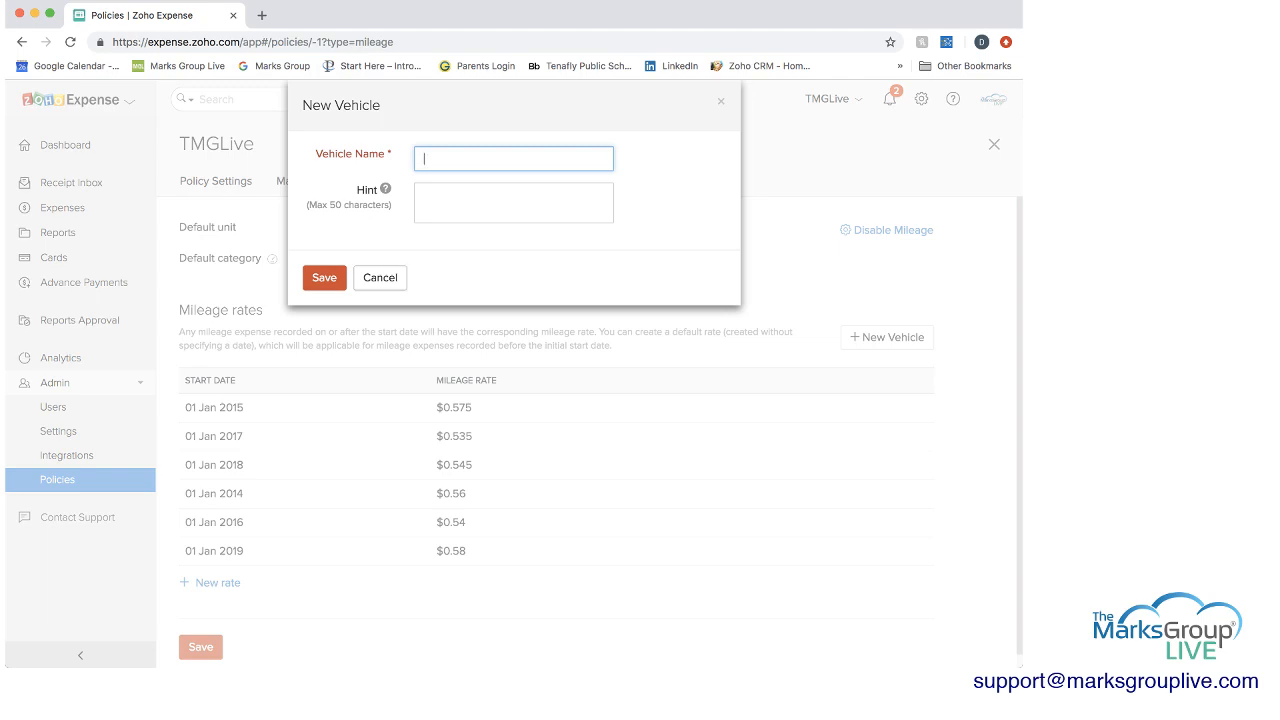
{"action": "left_click", "coordinate": [484, 180]}
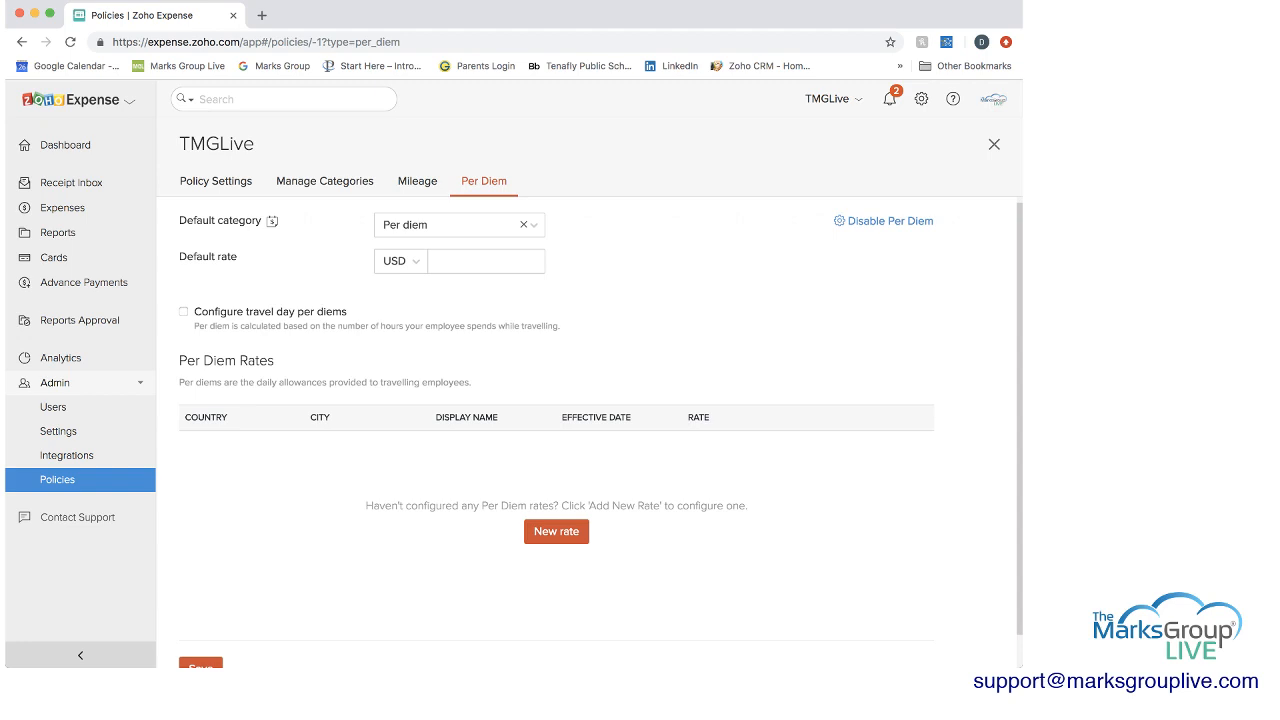
Toggle travel day per diems, add a blank rate row, then move to the Integrations page
{"action": "left_click", "coordinate": [184, 312]}
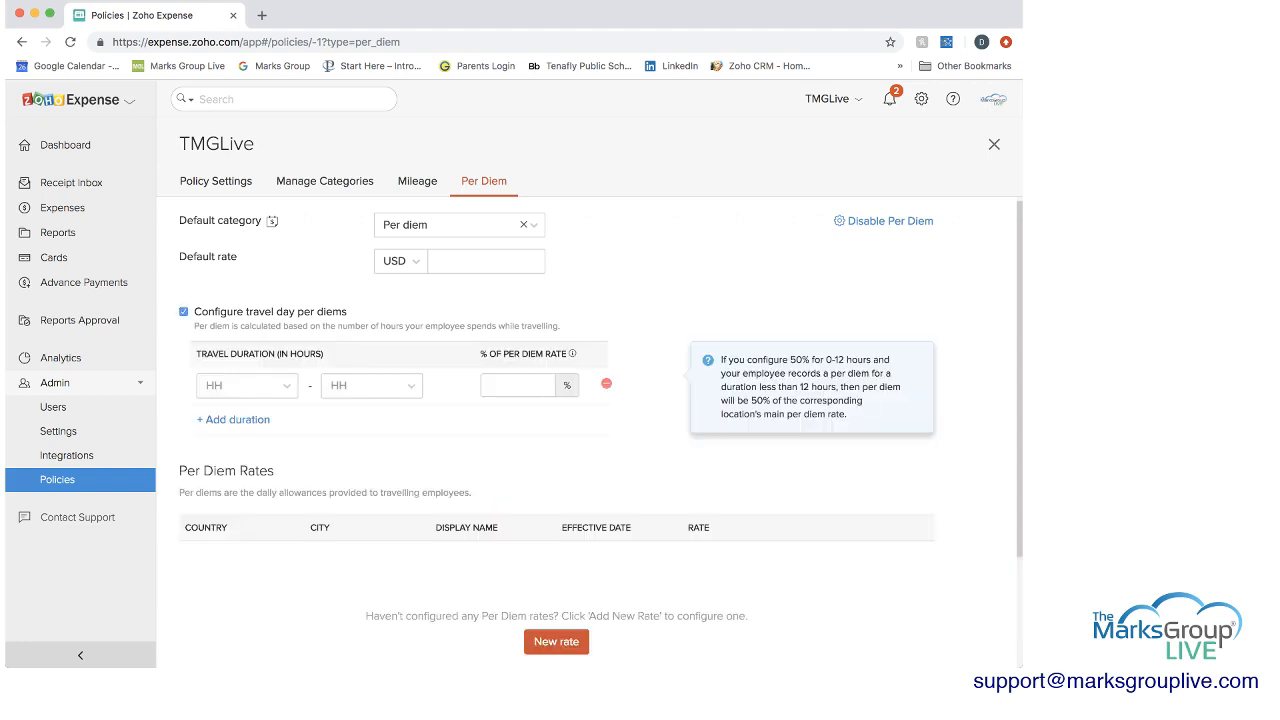
{"action": "left_click", "coordinate": [184, 312]}
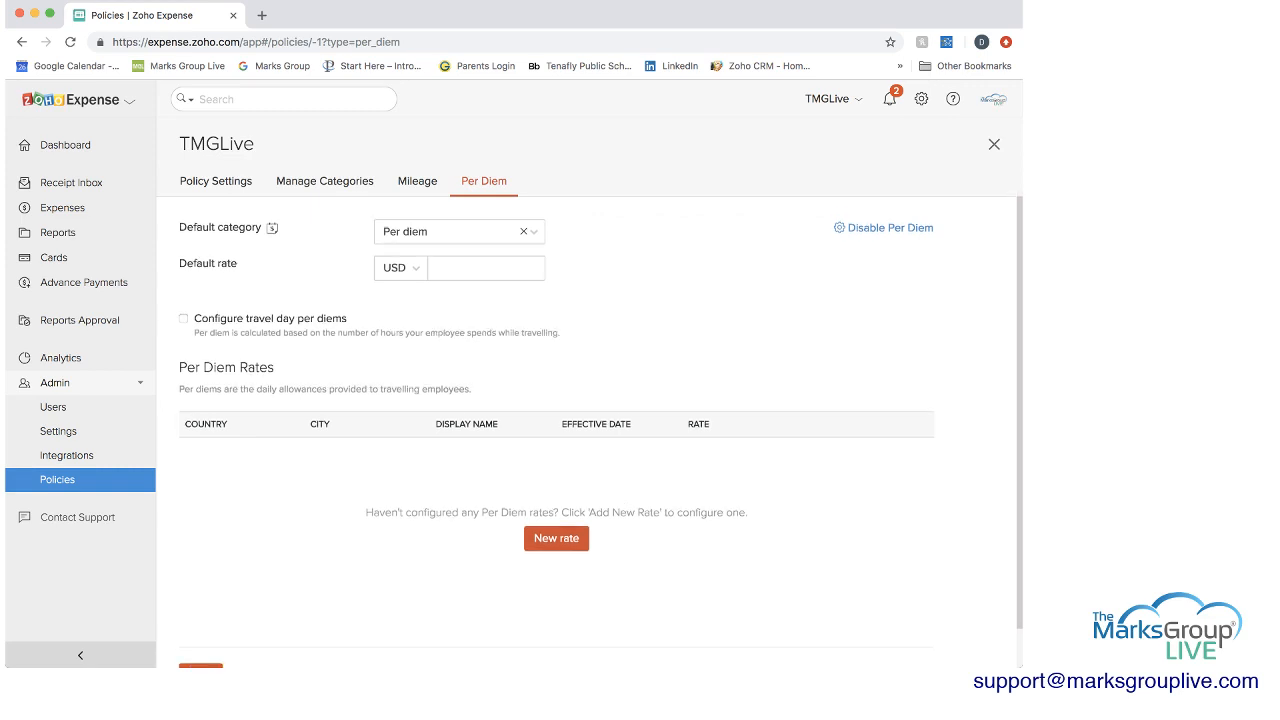
{"action": "left_click", "coordinate": [556, 538]}
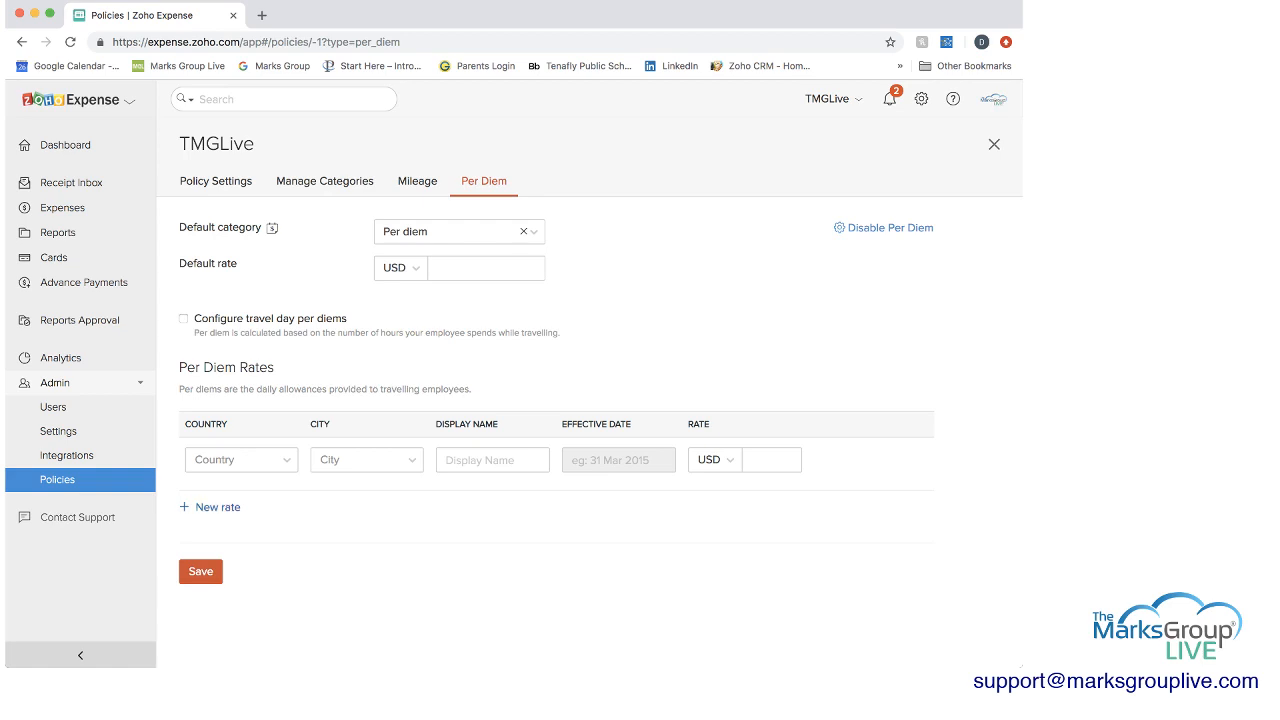
{"action": "left_click", "coordinate": [216, 180]}
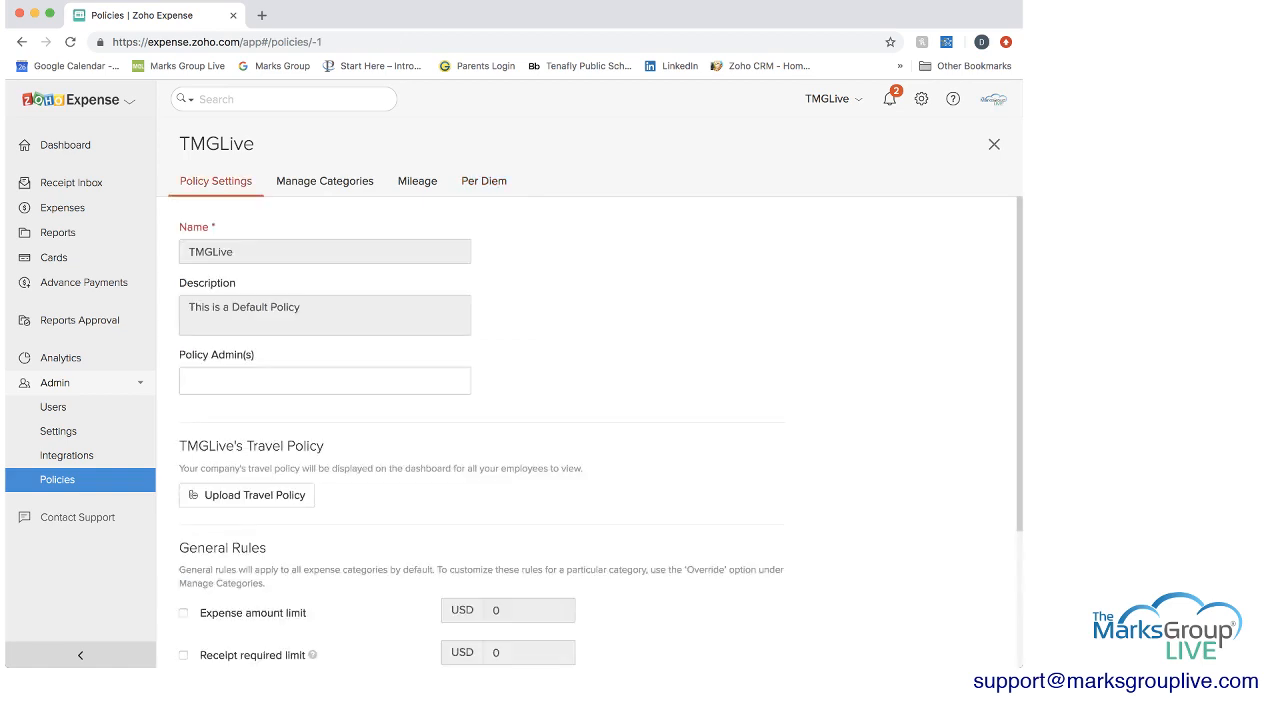
{"action": "left_click", "coordinate": [66, 456]}
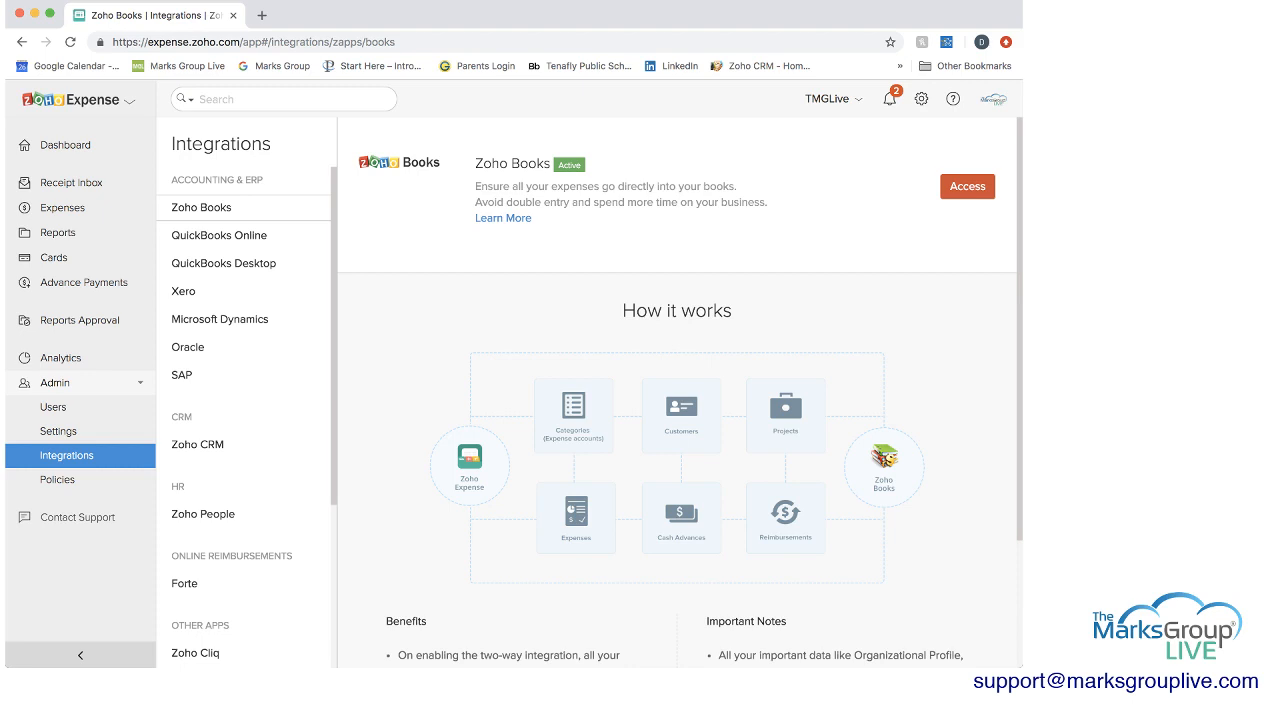
Review the organisation's Expenses preferences under Admin Settings
{"action": "left_click", "coordinate": [56, 432]}
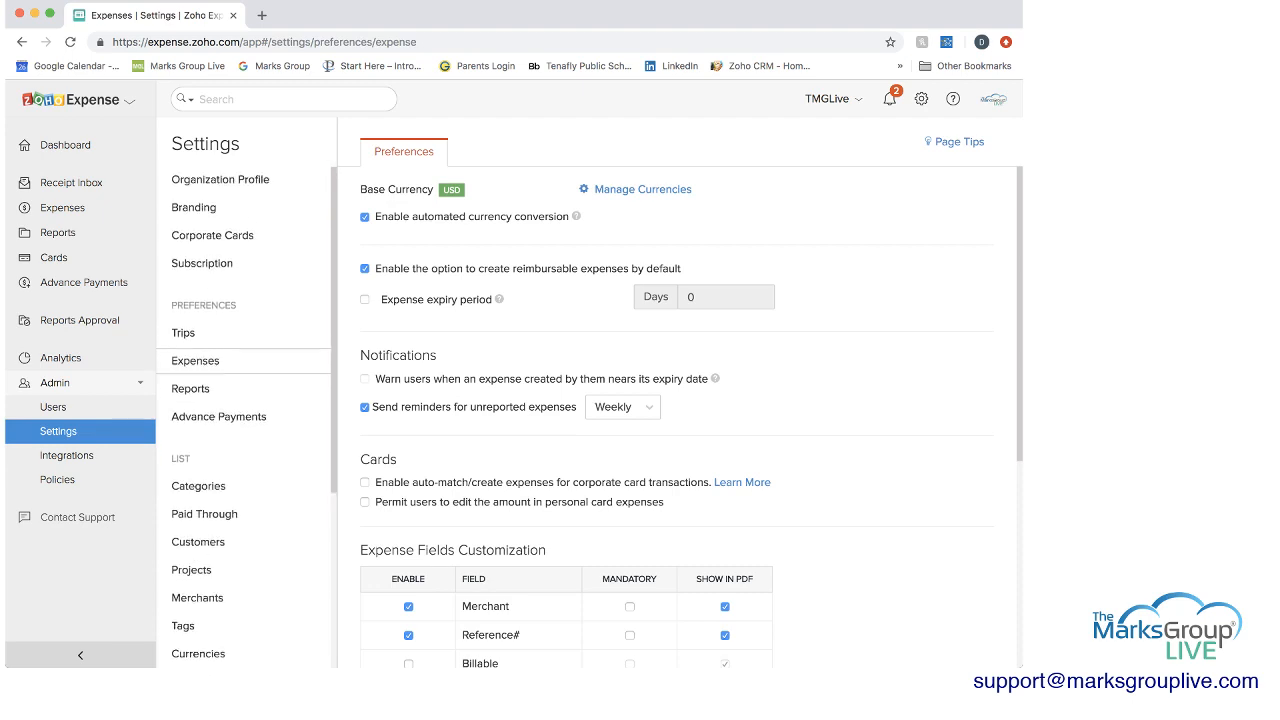
{"action": "scroll", "scroll_direction": "down", "scroll_amount": 3}
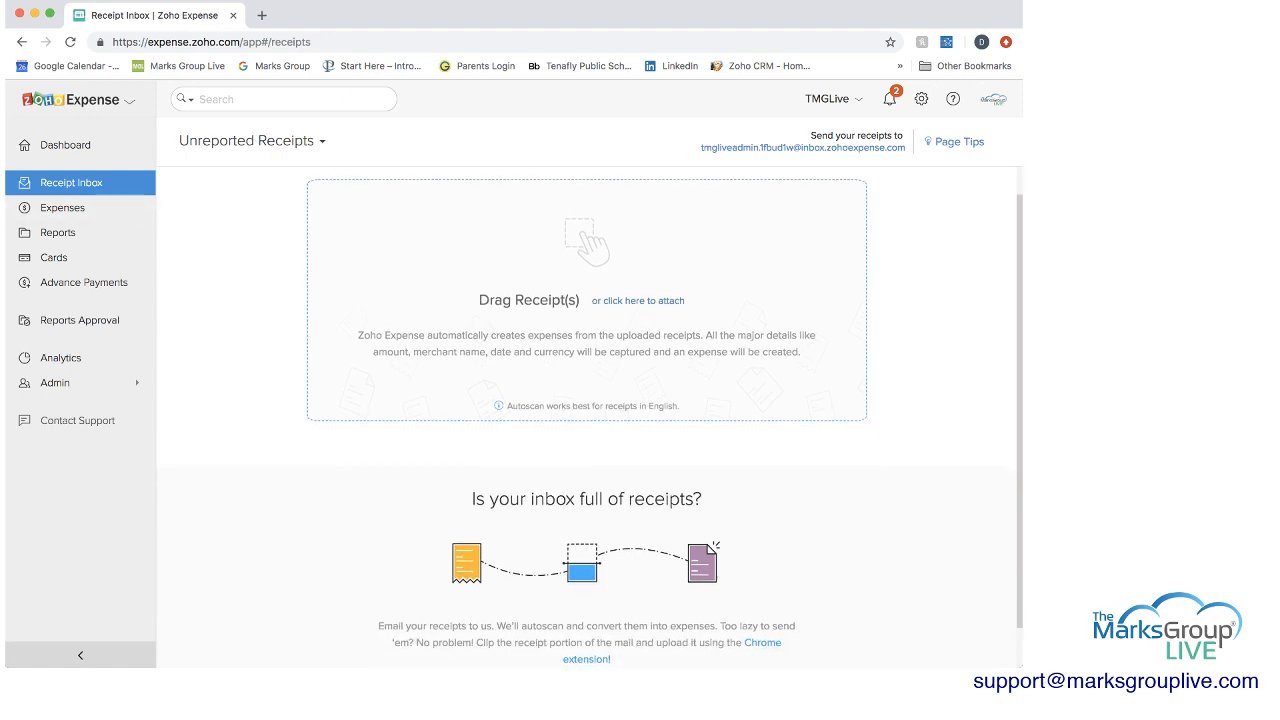
Leave the Receipt Inbox for the Expenses page
{"action": "scroll", "scroll_direction": "down", "scroll_amount": 3}
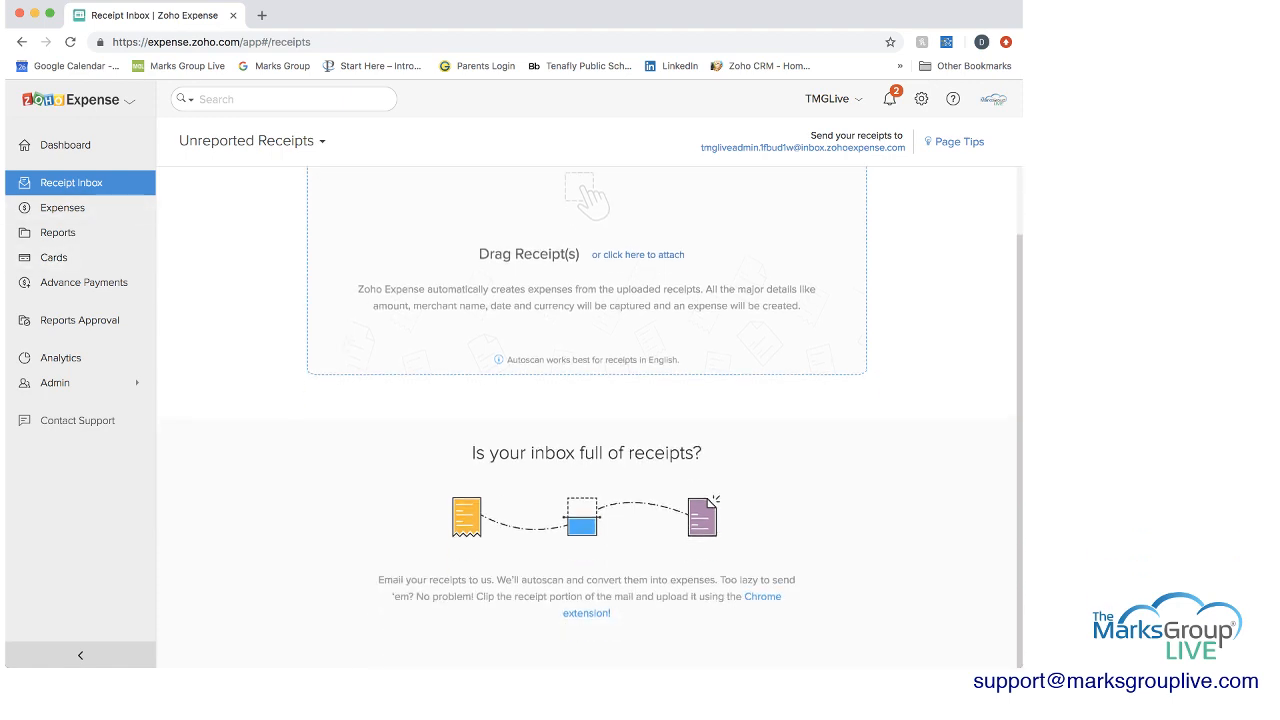
{"action": "scroll", "scroll_direction": "up", "scroll_amount": 3}
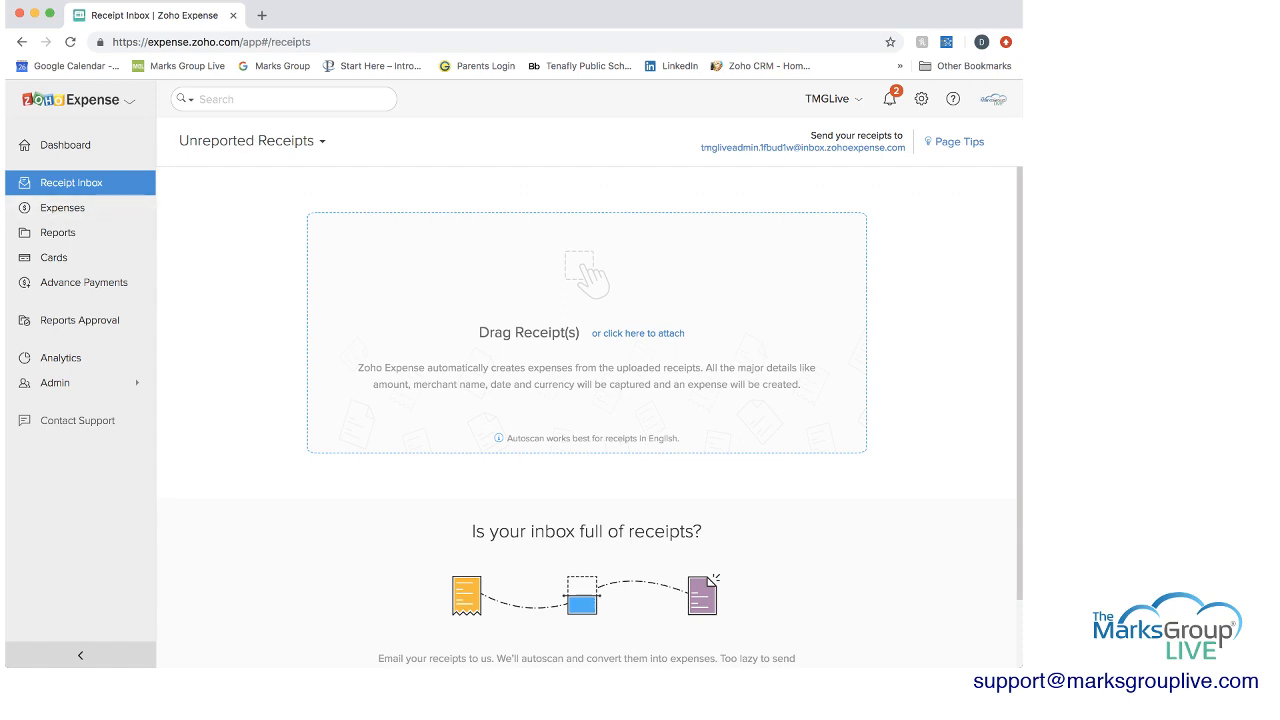
{"action": "left_click", "coordinate": [62, 206]}
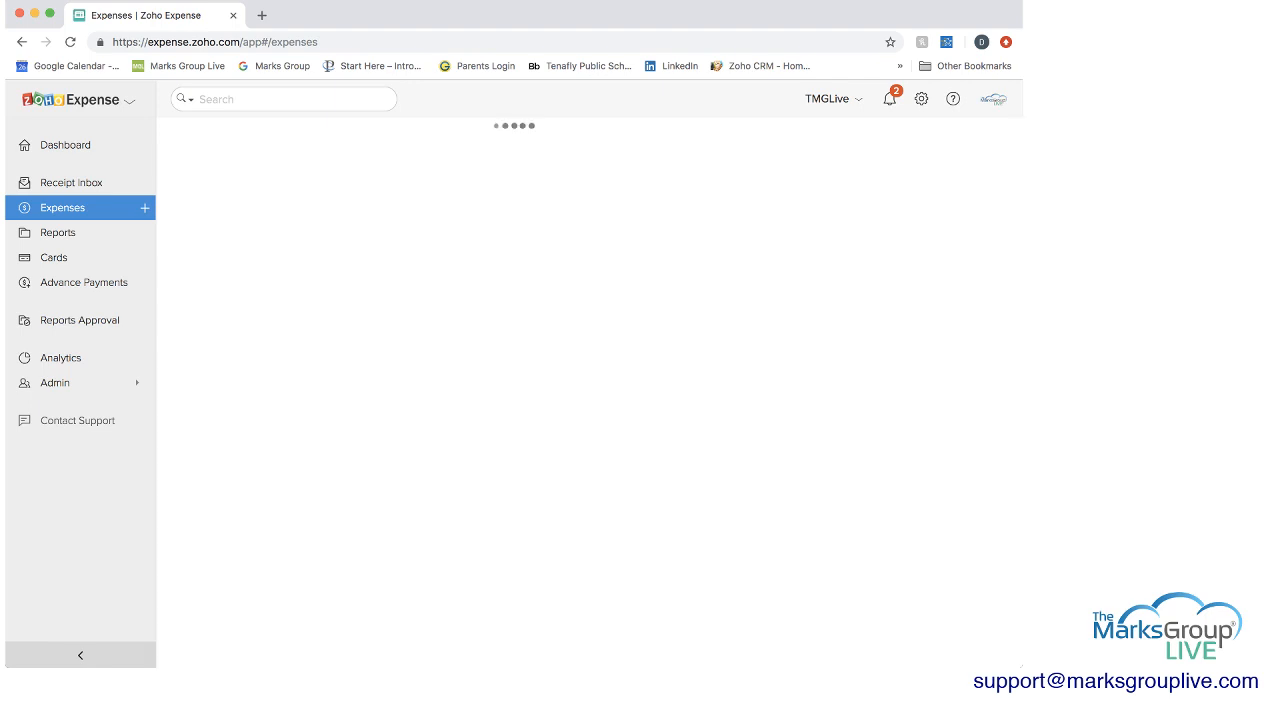
Start a new expense, visit the Merchant and Category fields, and switch to the Add Mileage form
{"action": "left_click", "coordinate": [144, 208]}
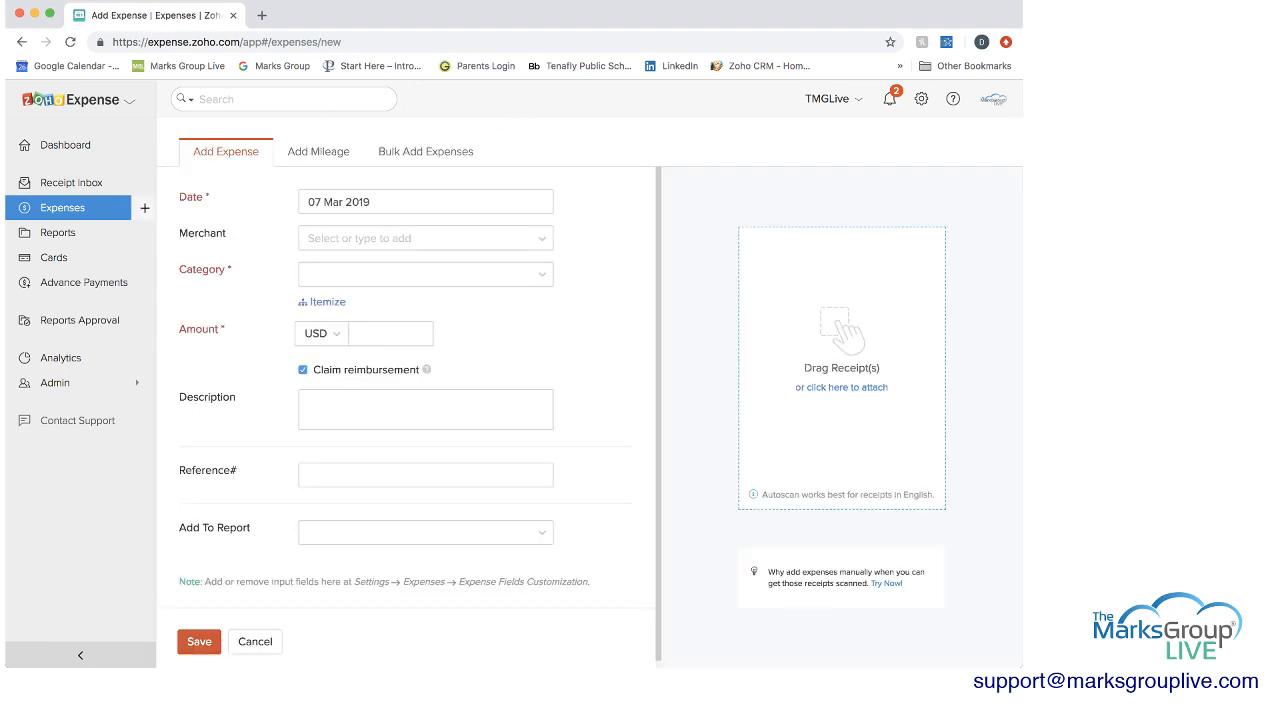
{"action": "left_click", "coordinate": [424, 238]}
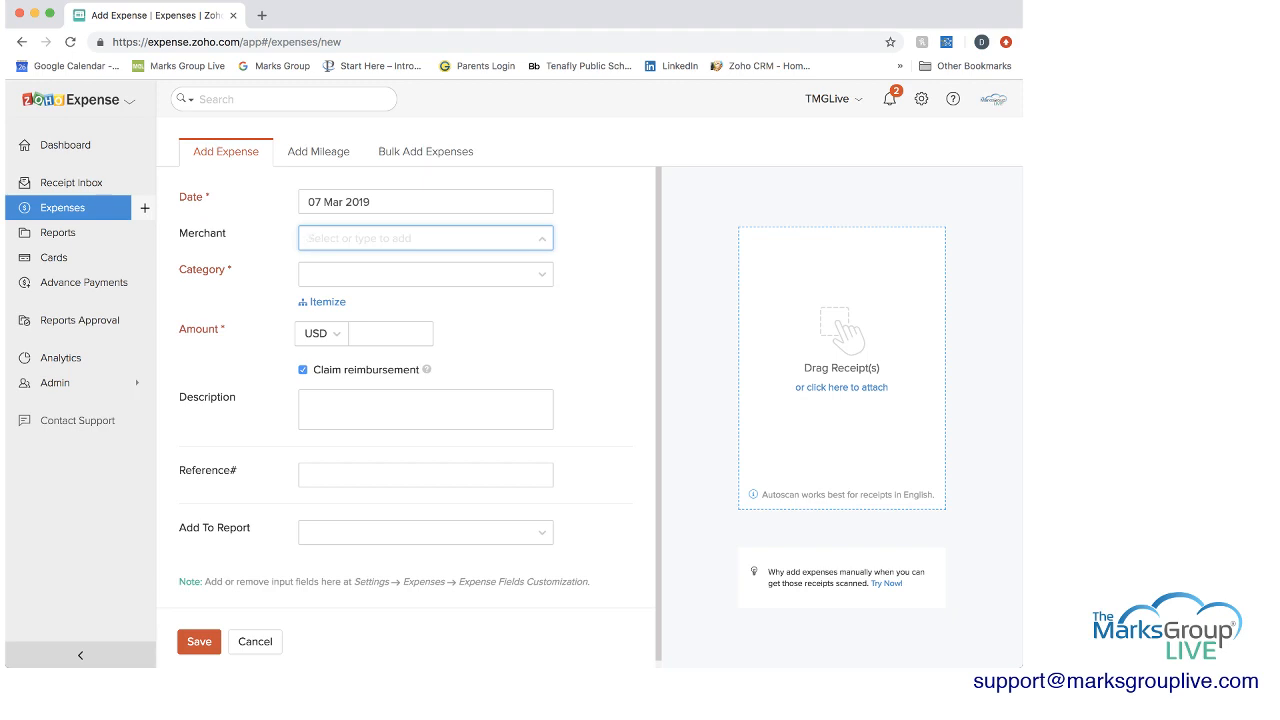
{"action": "left_click", "coordinate": [424, 272]}
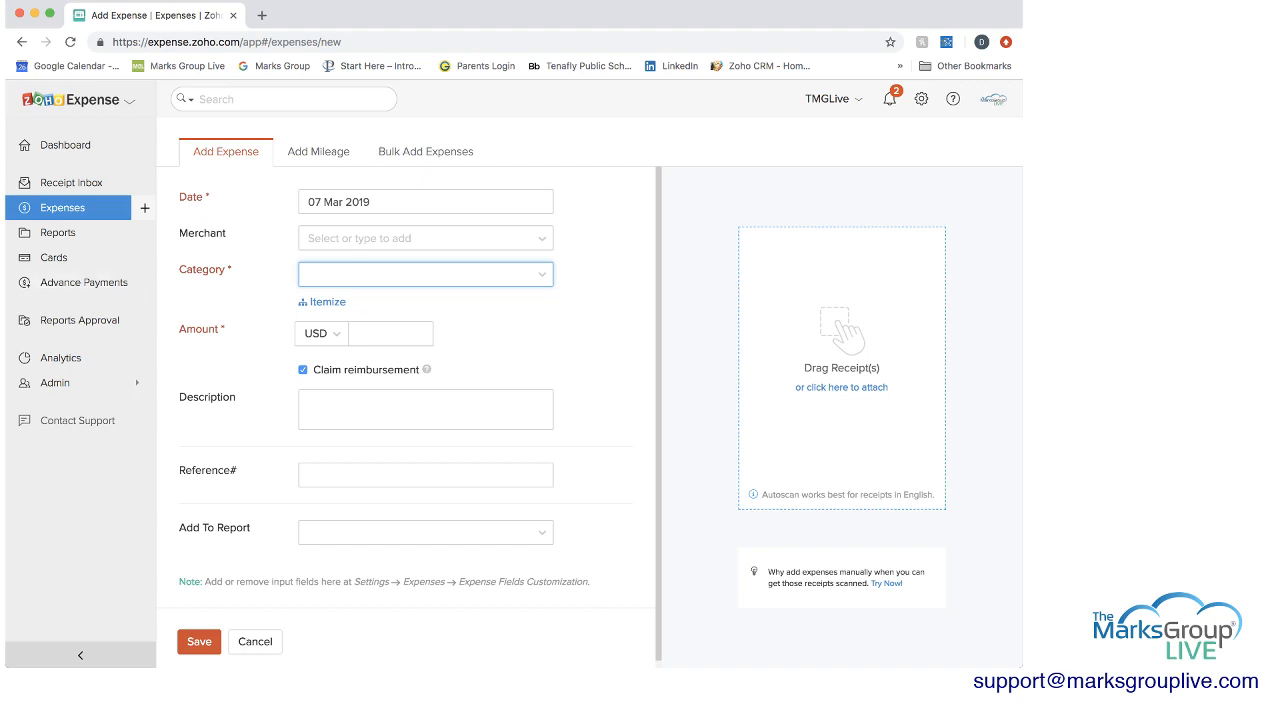
{"action": "left_click", "coordinate": [318, 152]}
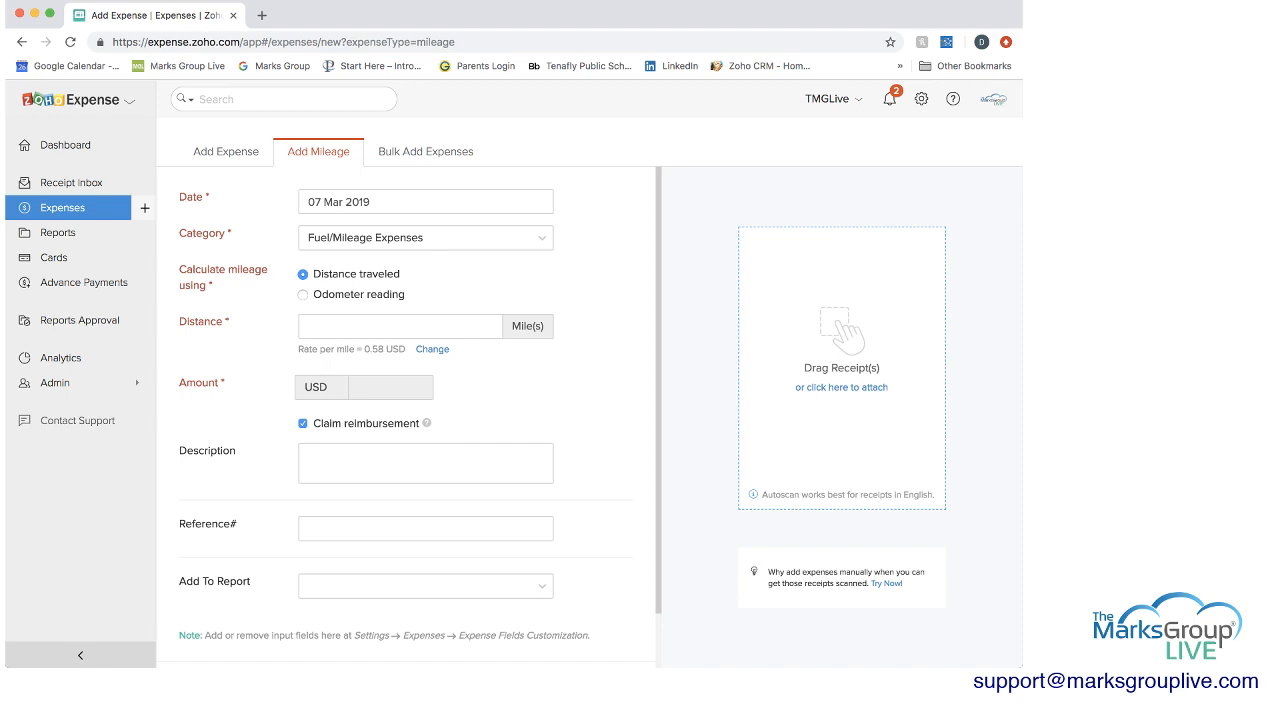
Switch mileage entry between odometer readings and distance traveled, settling on distance
{"action": "left_click", "coordinate": [304, 294]}
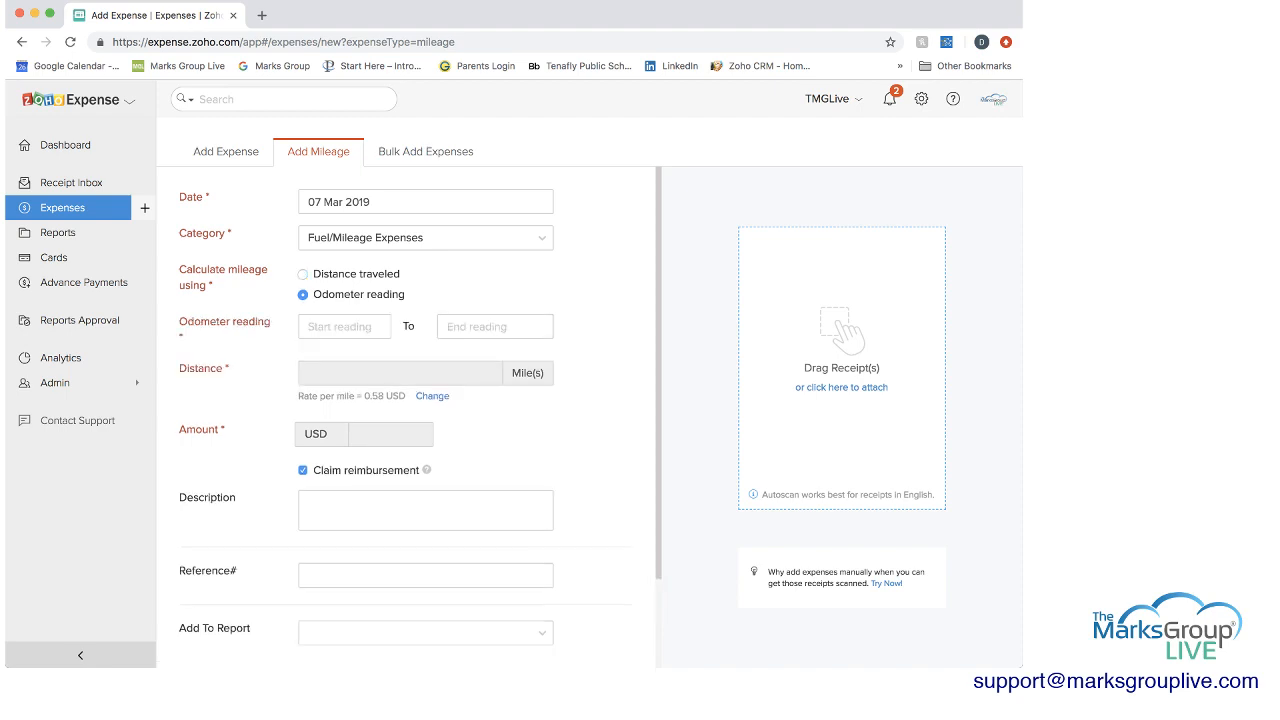
{"action": "left_click", "coordinate": [304, 272]}
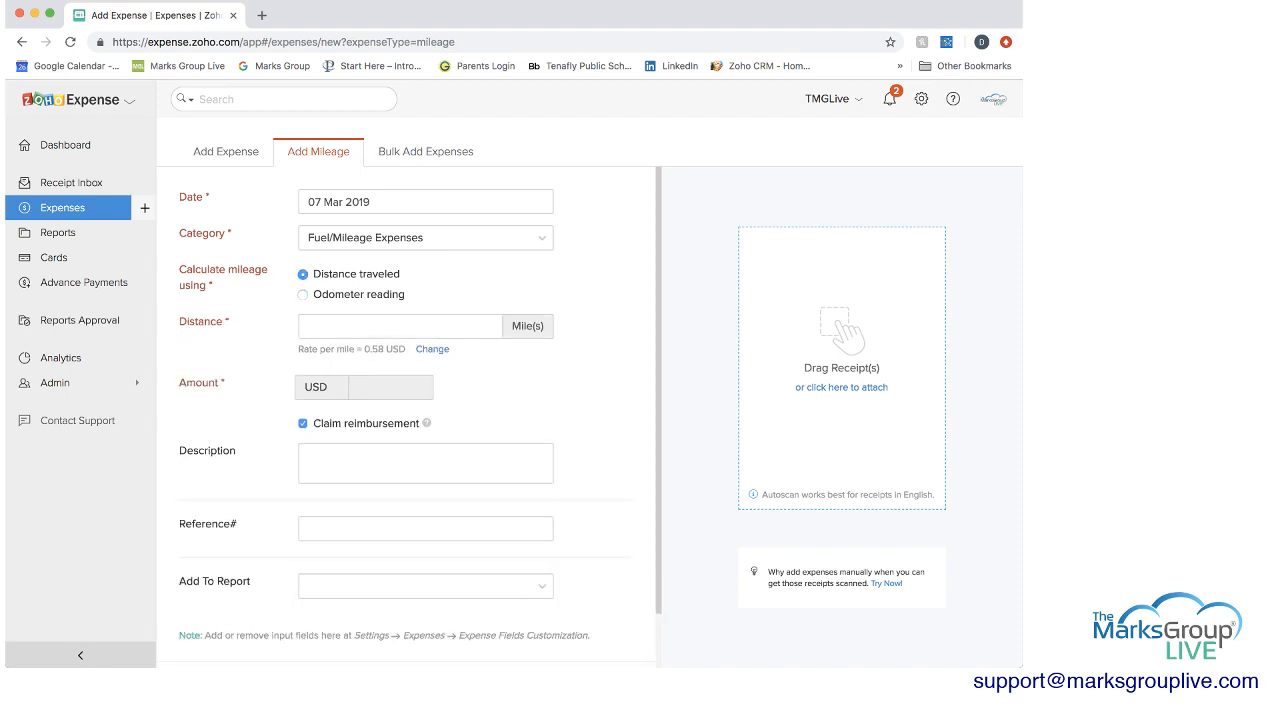
{"action": "left_click", "coordinate": [400, 326]}
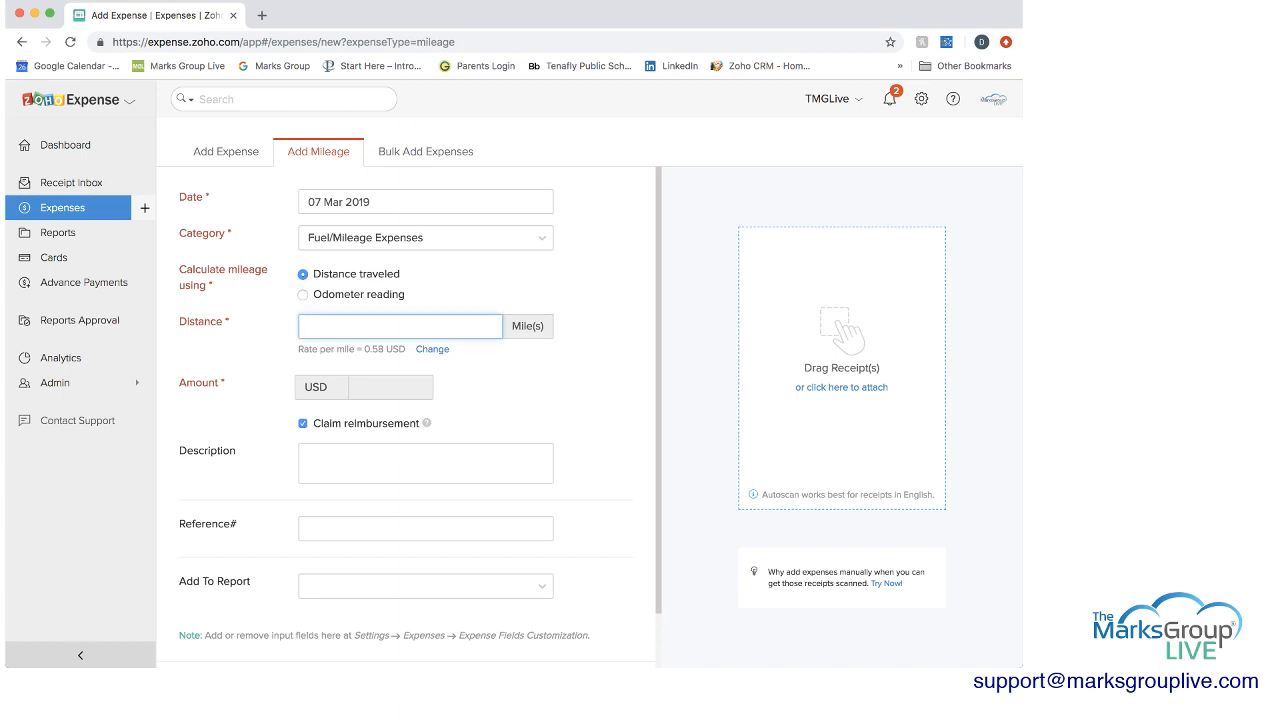
{"action": "scroll", "scroll_direction": "down", "scroll_amount": 3}
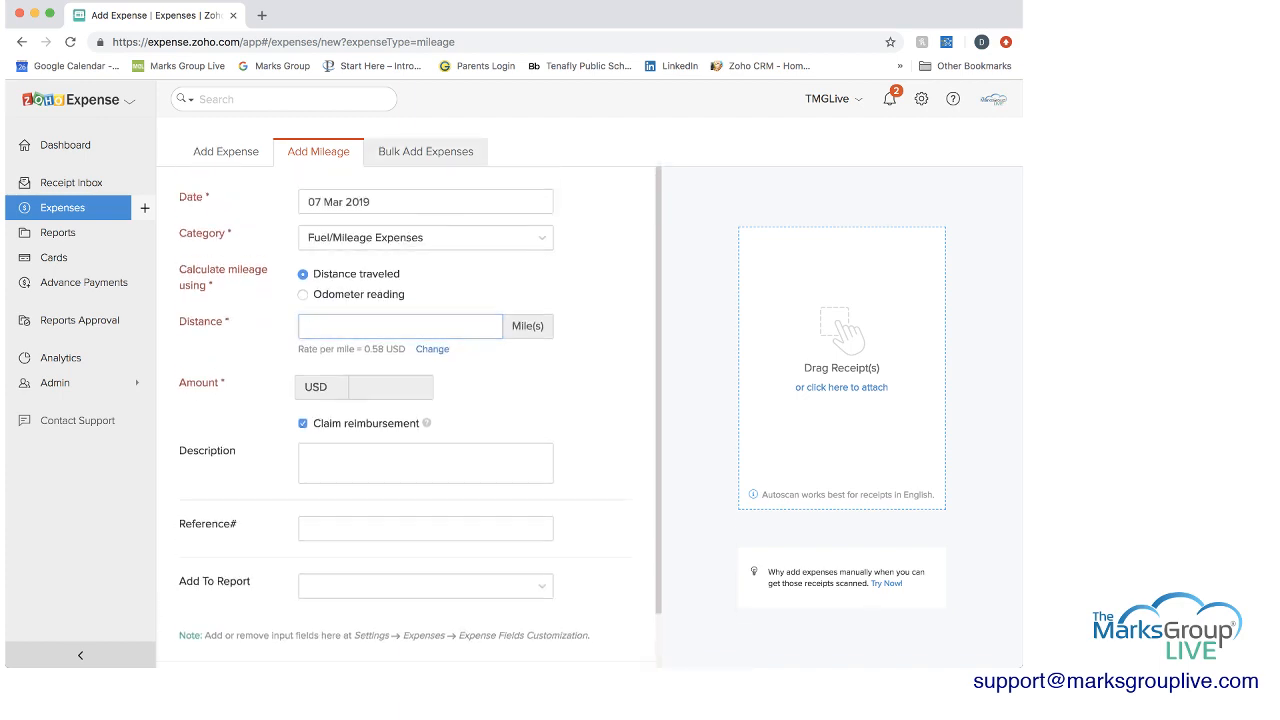
Look at the Bulk Add Expenses form, then move to the Cards page
{"action": "left_click", "coordinate": [424, 152]}
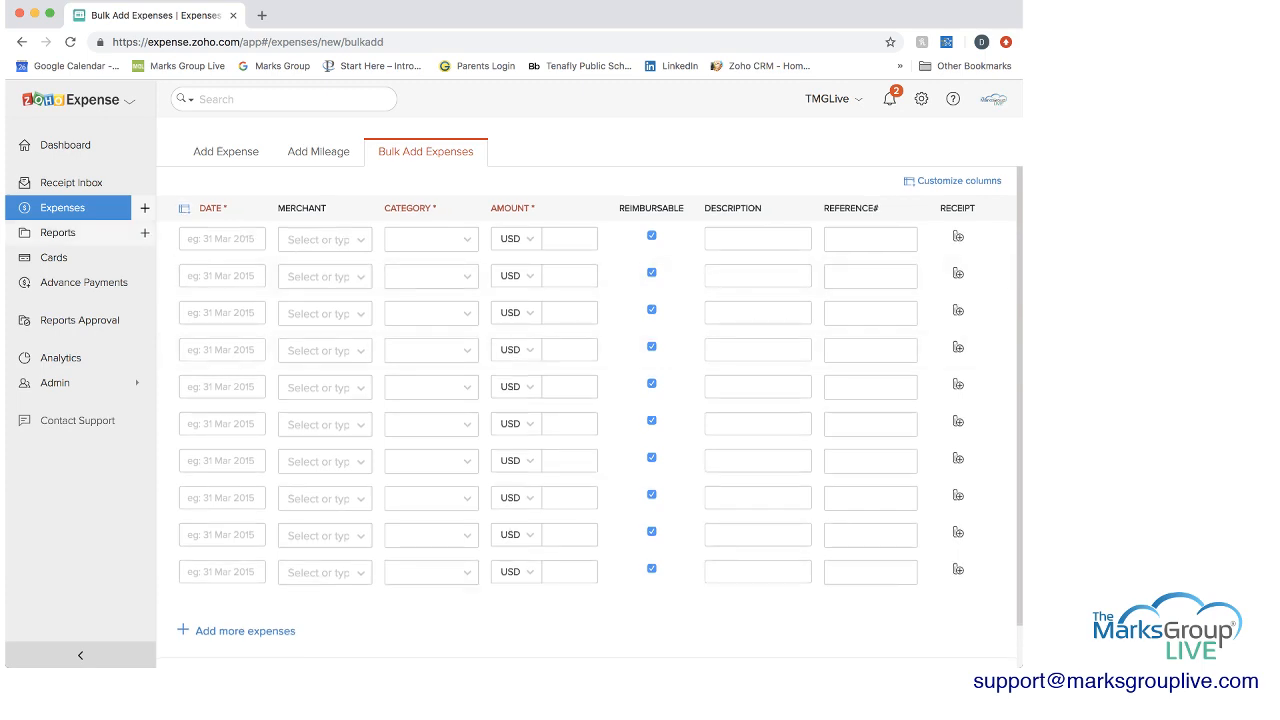
{"action": "left_click", "coordinate": [52, 256]}
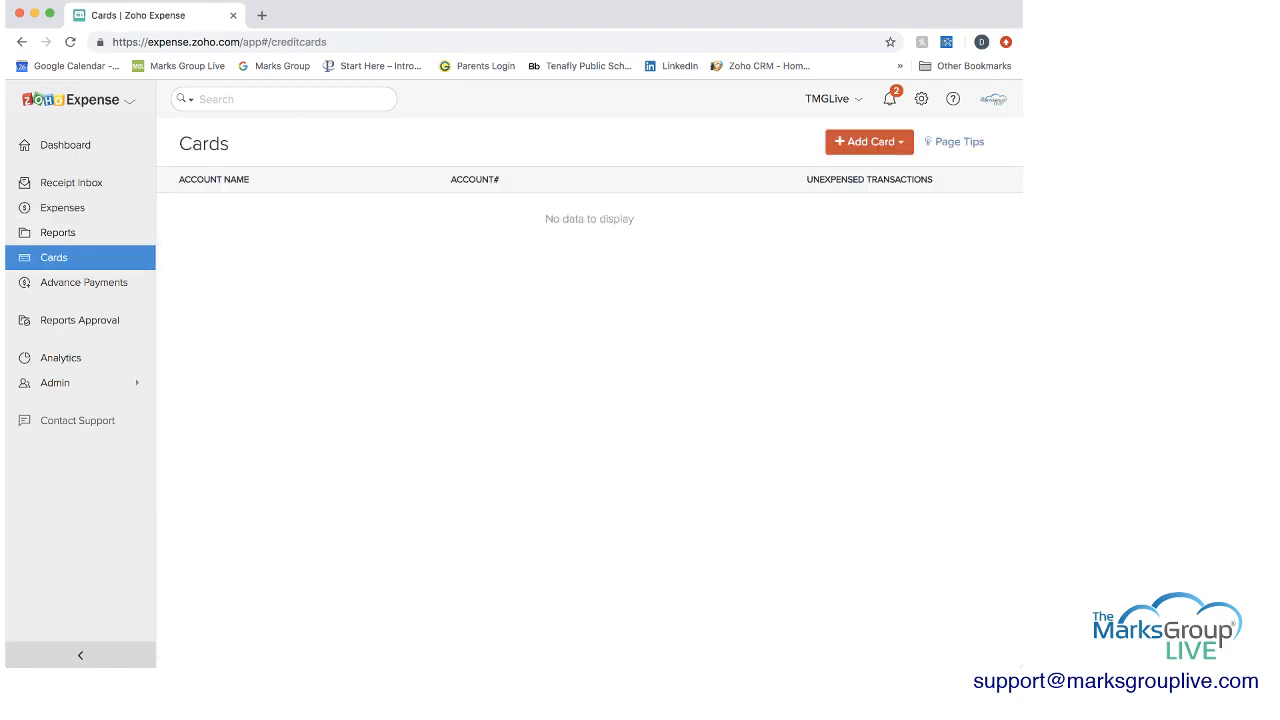
Reach Corporate Cards settings and start a Chase - Credit Card connection via bank credentials, then go to Reports
{"action": "left_click", "coordinate": [868, 140]}
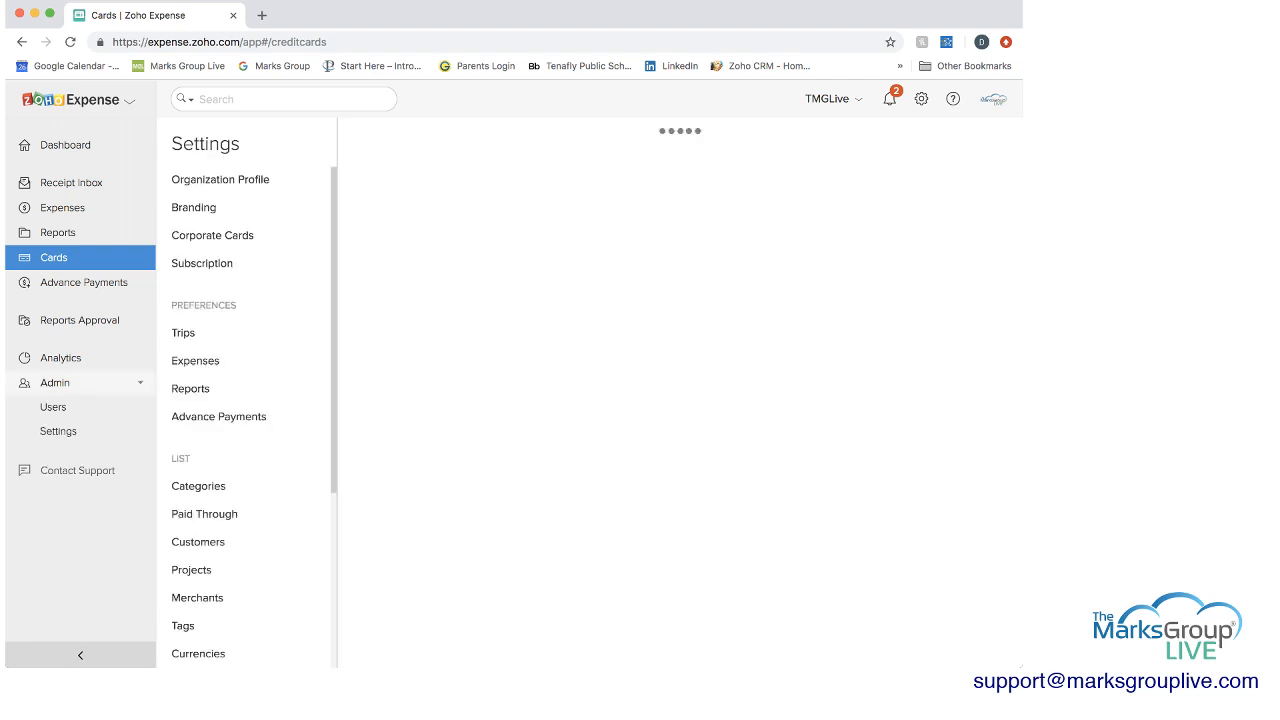
{"action": "left_click", "coordinate": [212, 236]}
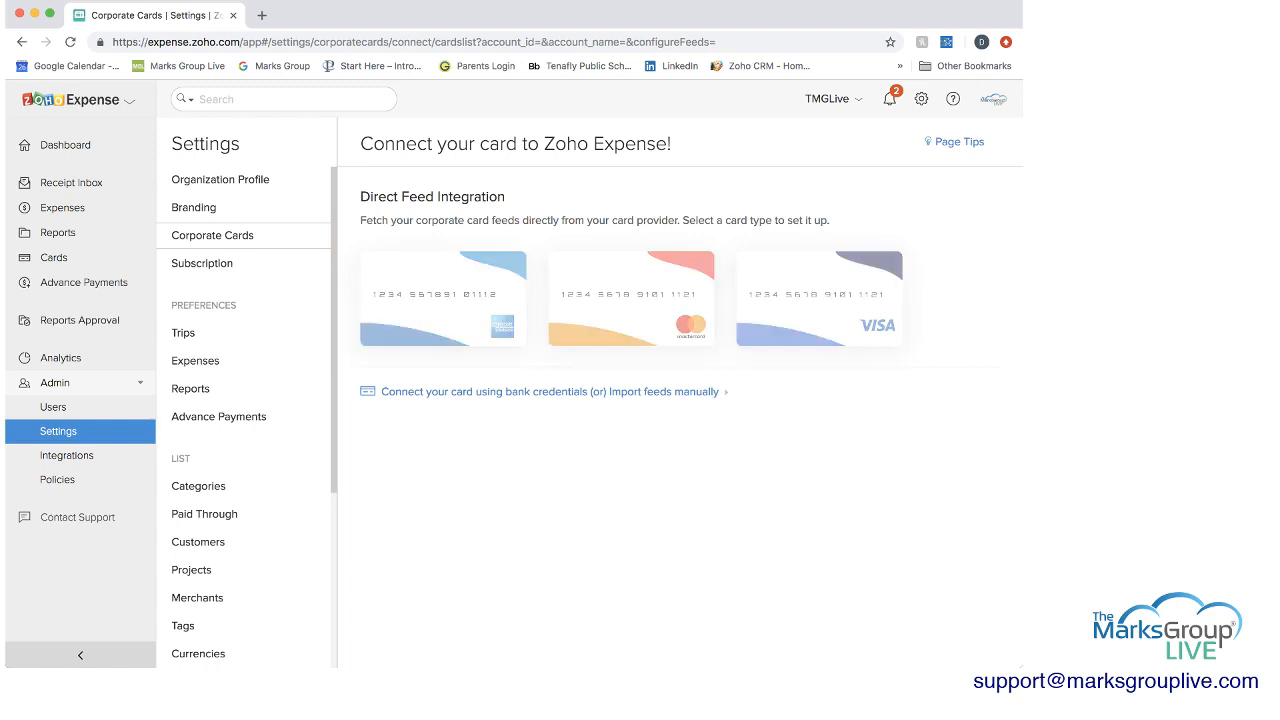
{"action": "left_click", "coordinate": [550, 390]}
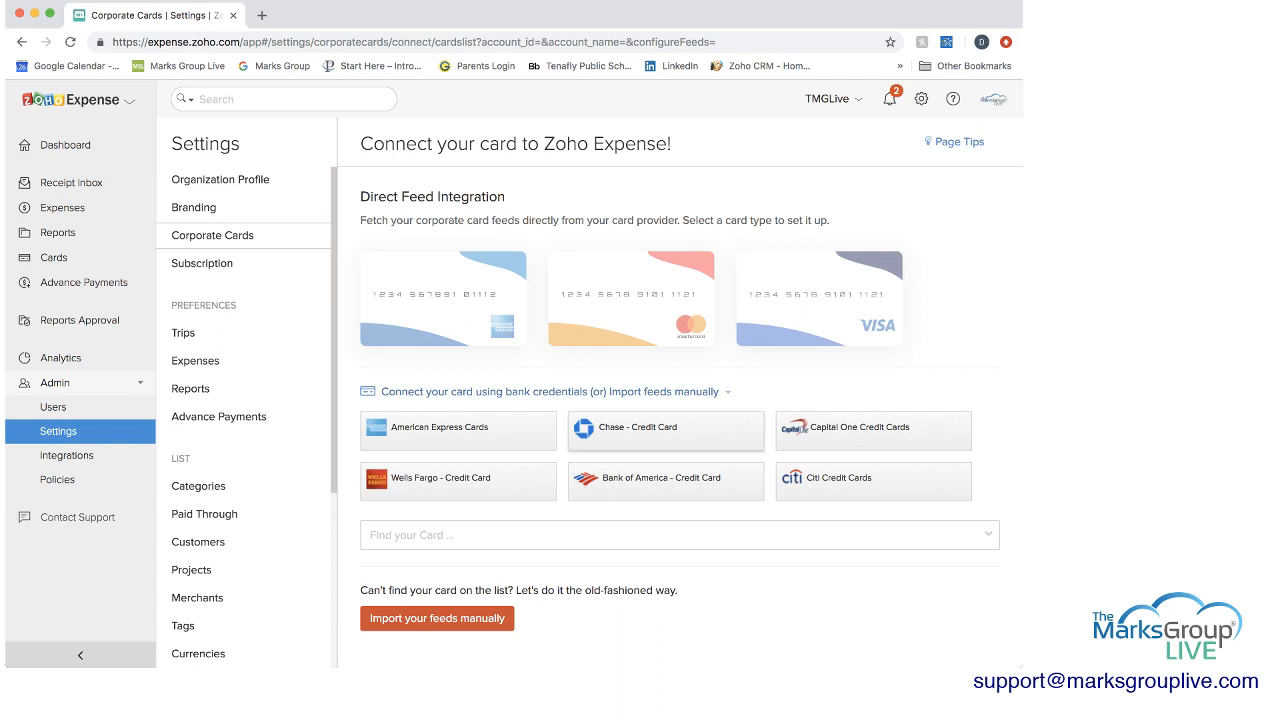
{"action": "left_click", "coordinate": [664, 432]}
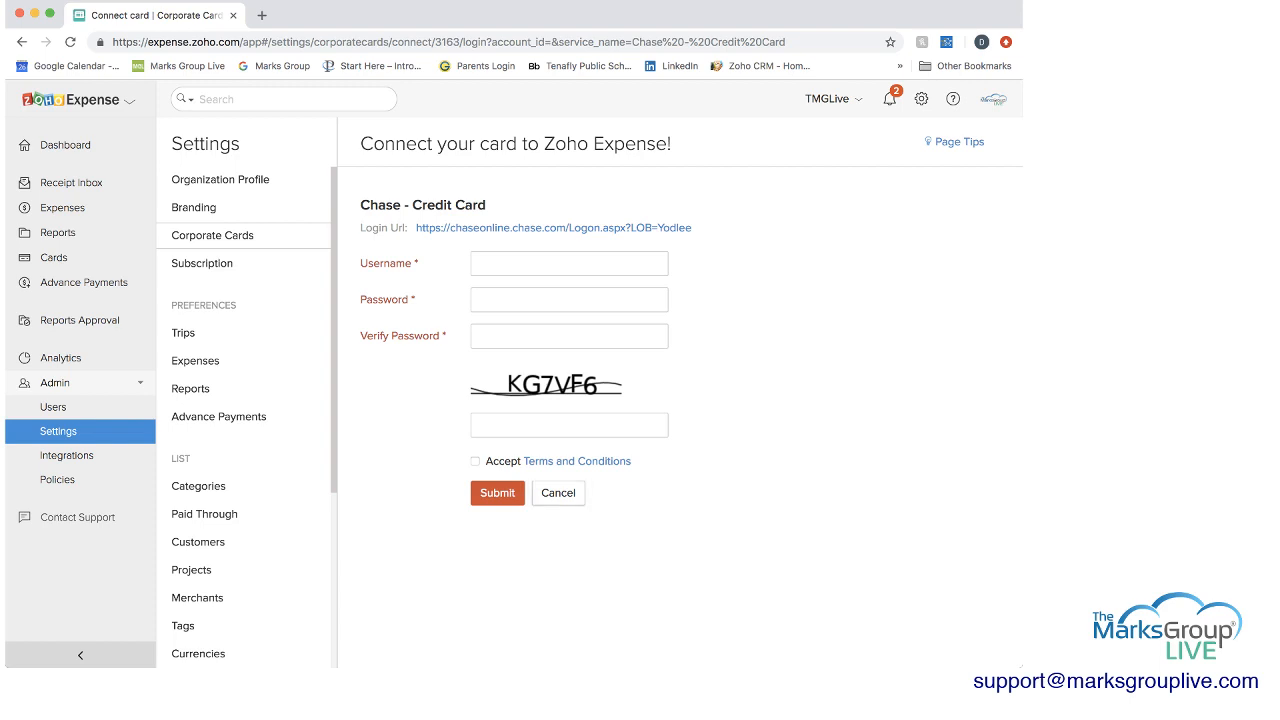
{"action": "left_click", "coordinate": [558, 492]}
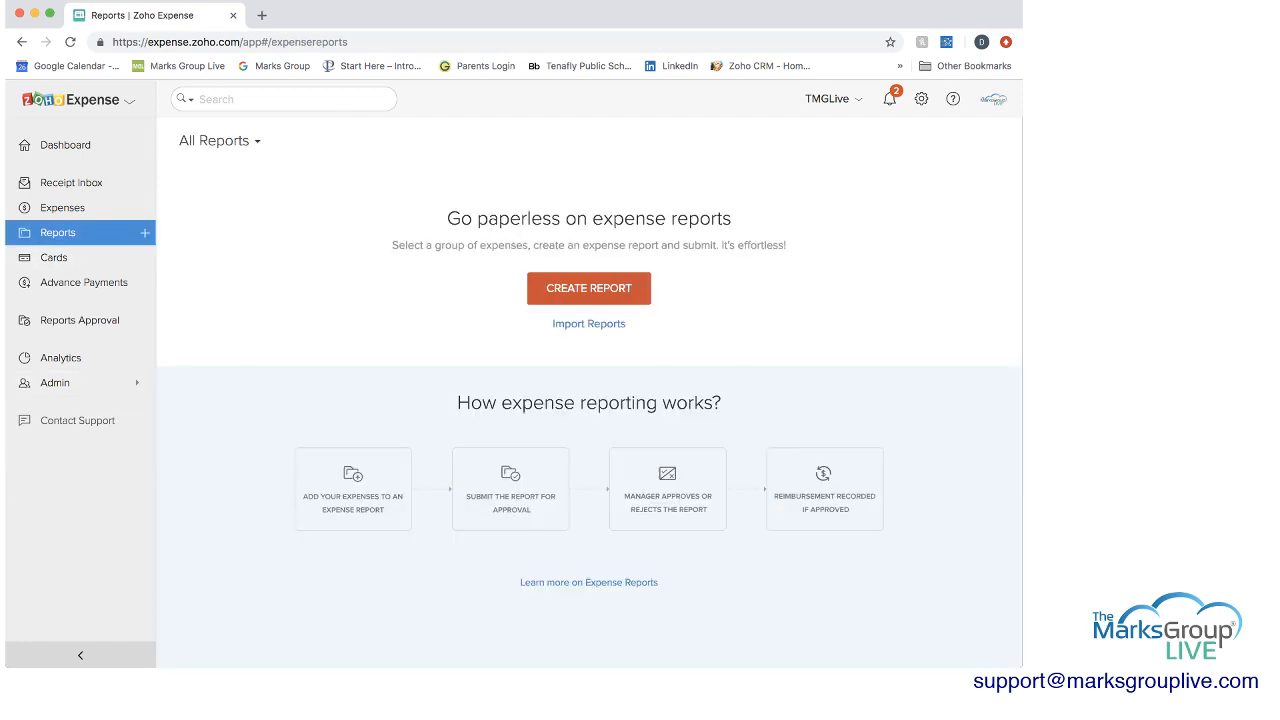
Start a new expense with merchant XYZ Company and category Lodging
{"action": "left_click", "coordinate": [62, 206]}
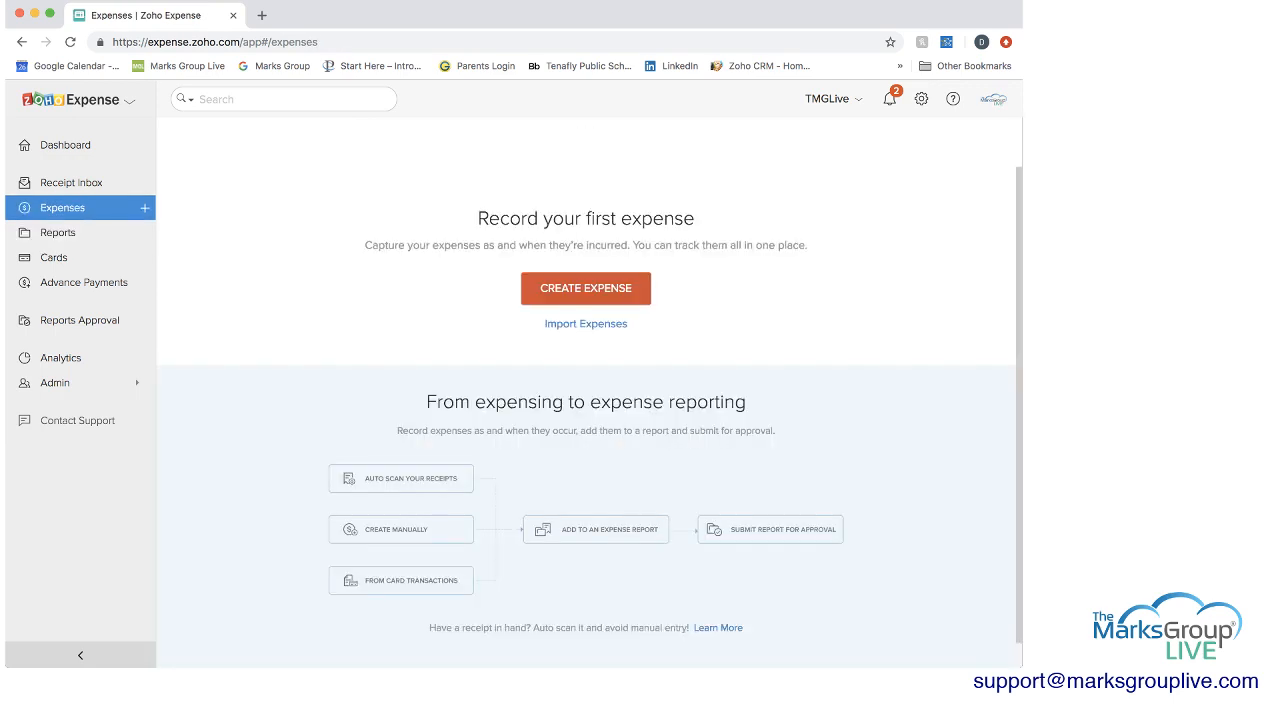
{"action": "left_click", "coordinate": [584, 288]}
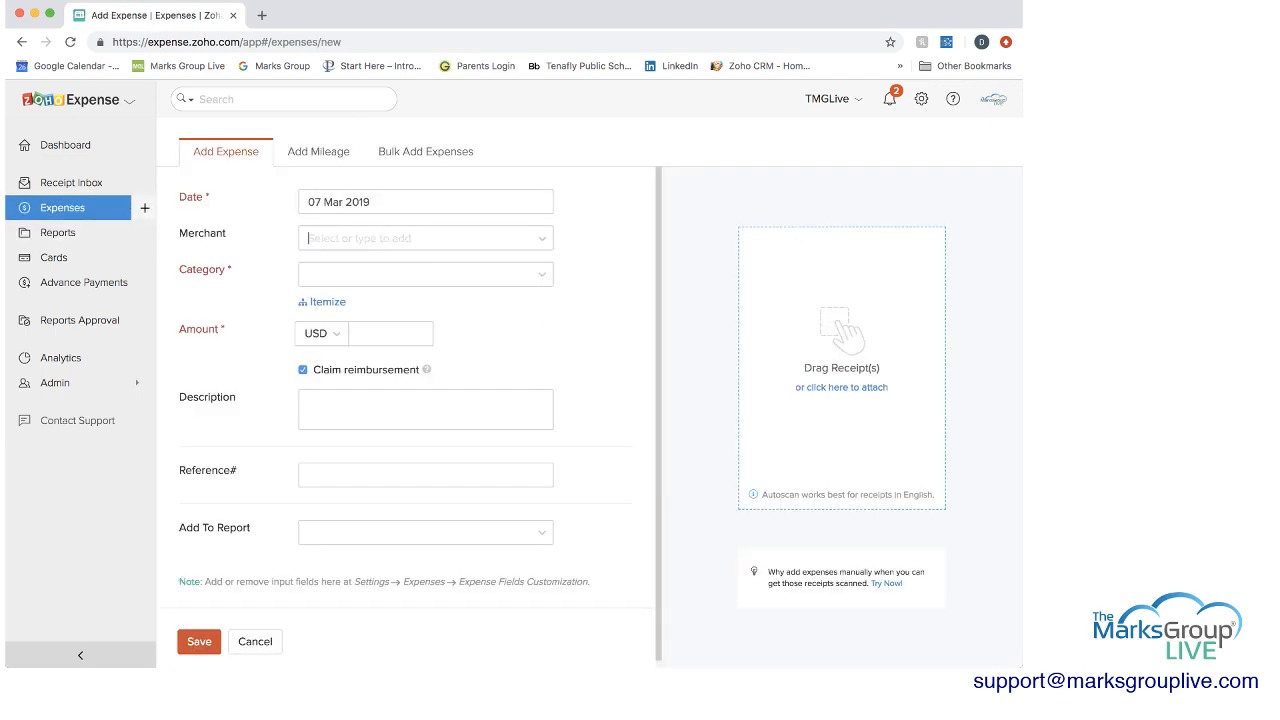
{"action": "left_click", "coordinate": [424, 236]}
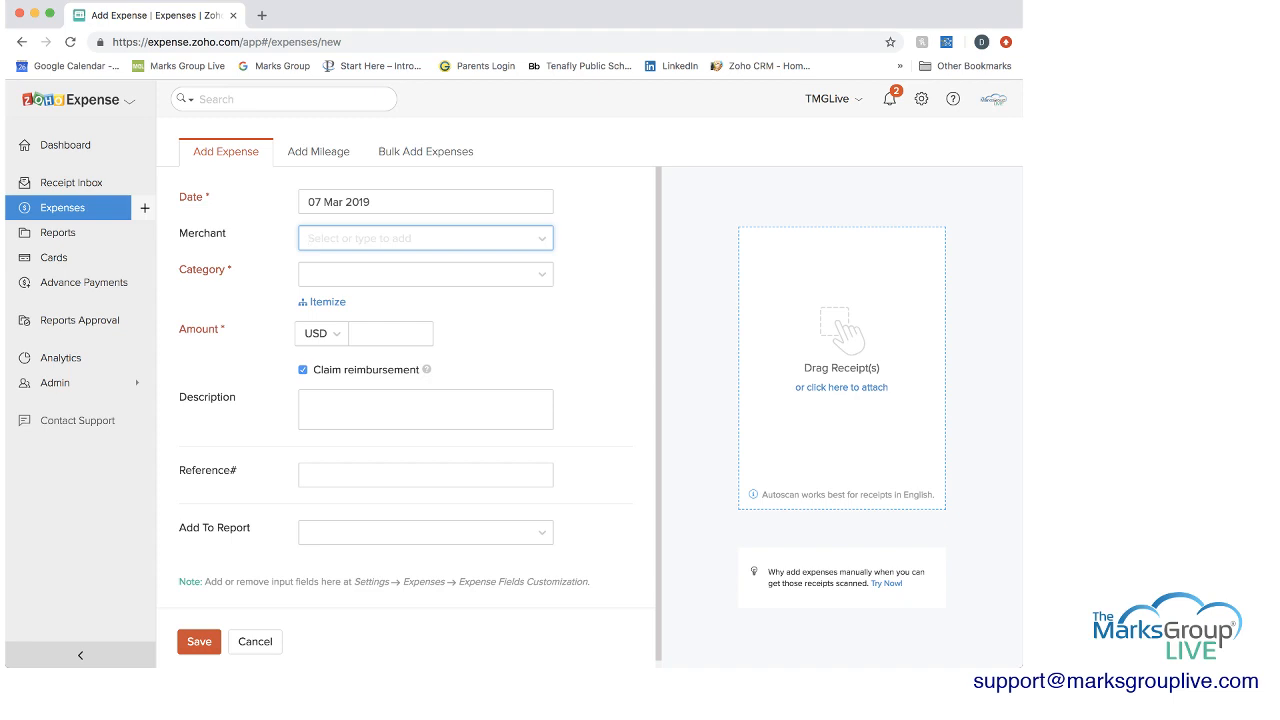
{"action": "left_click", "coordinate": [424, 236]}
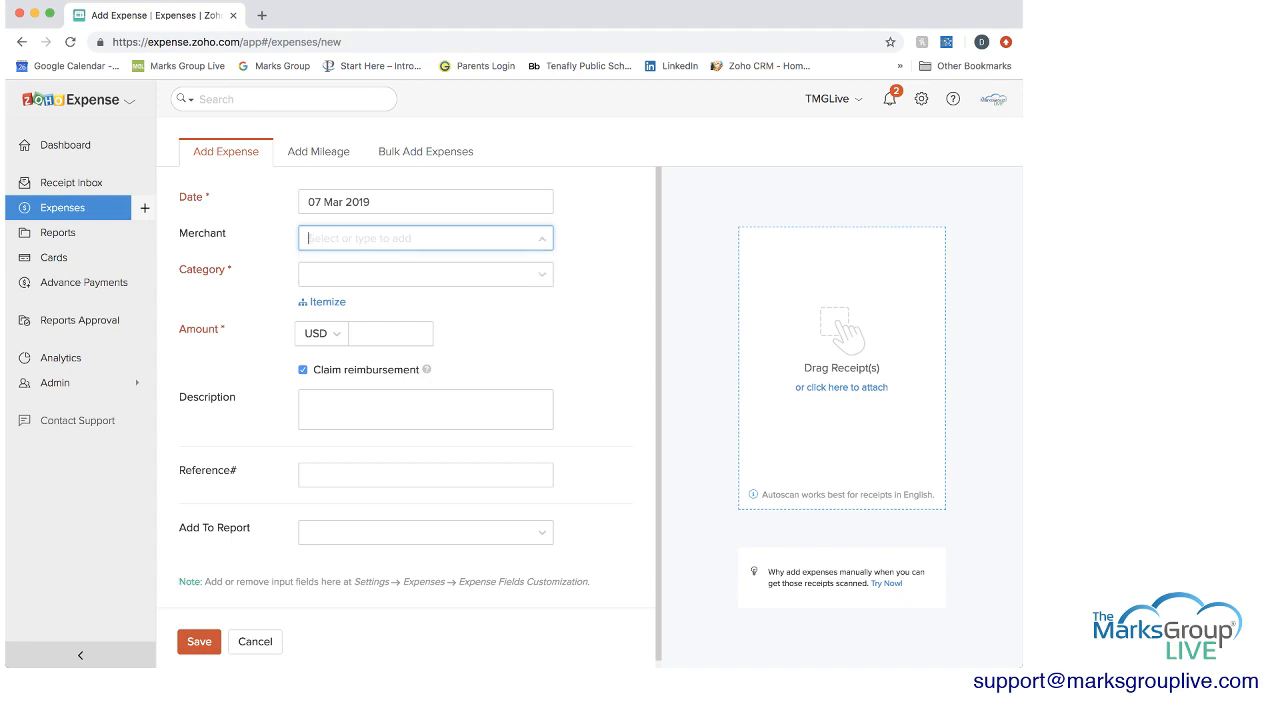
{"action": "type", "text": "XYZ Company"}
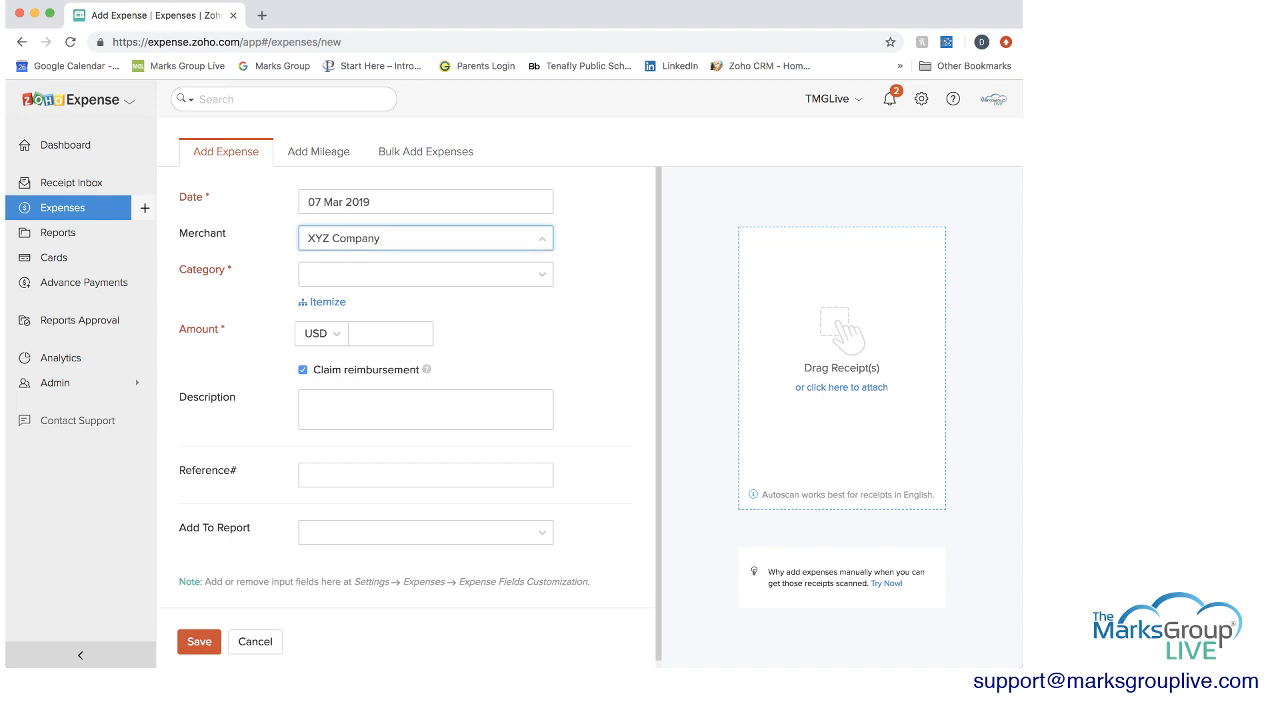
{"action": "left_click", "coordinate": [424, 272]}
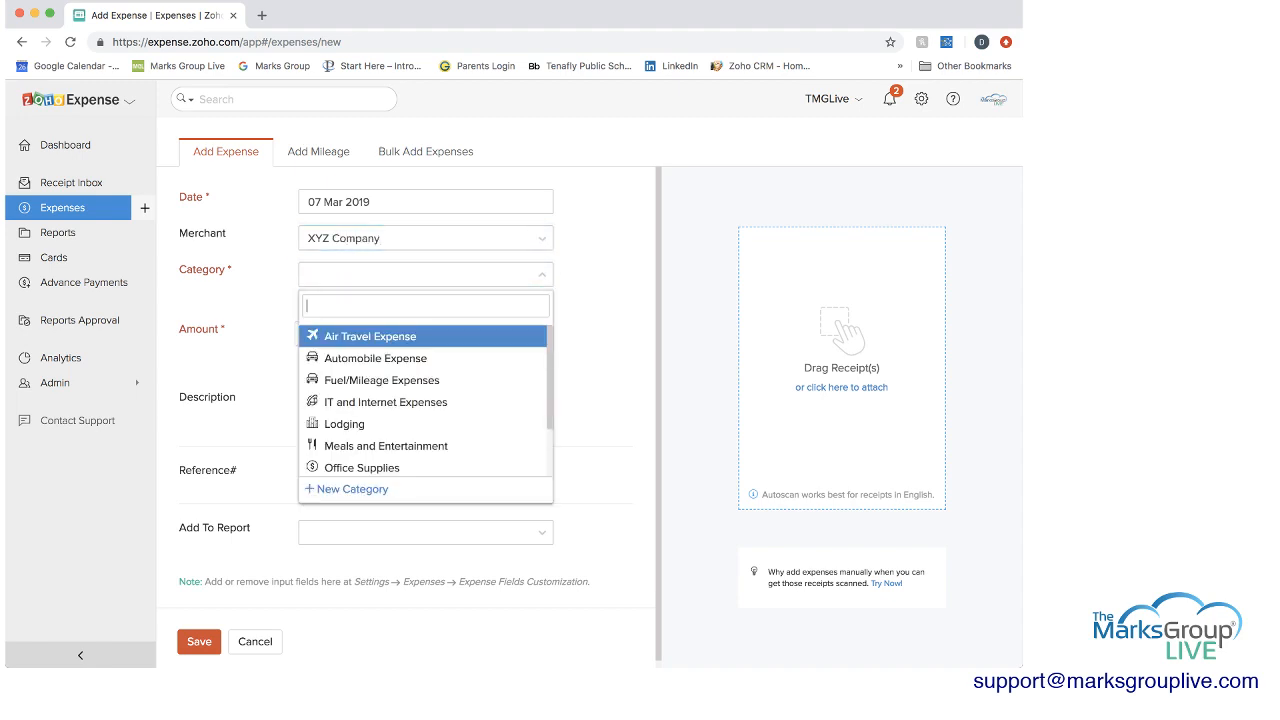
{"action": "mouse_move", "coordinate": [344, 424]}
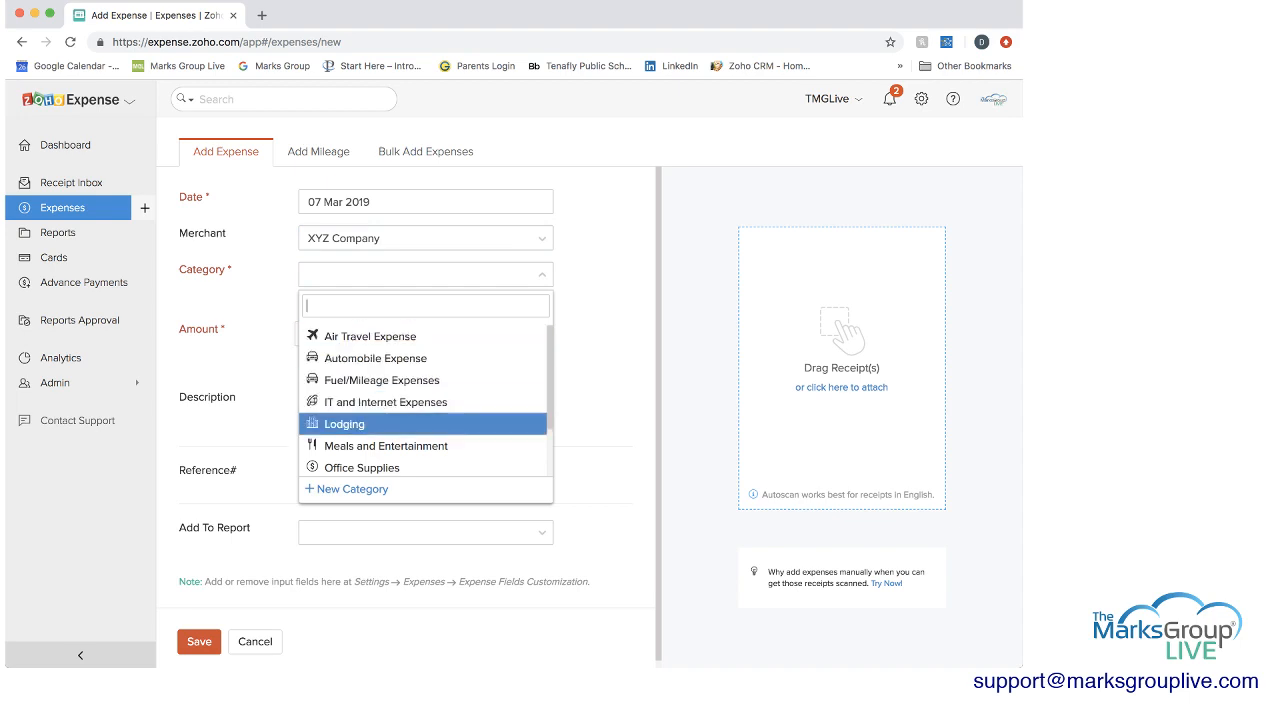
{"action": "left_click", "coordinate": [344, 424]}
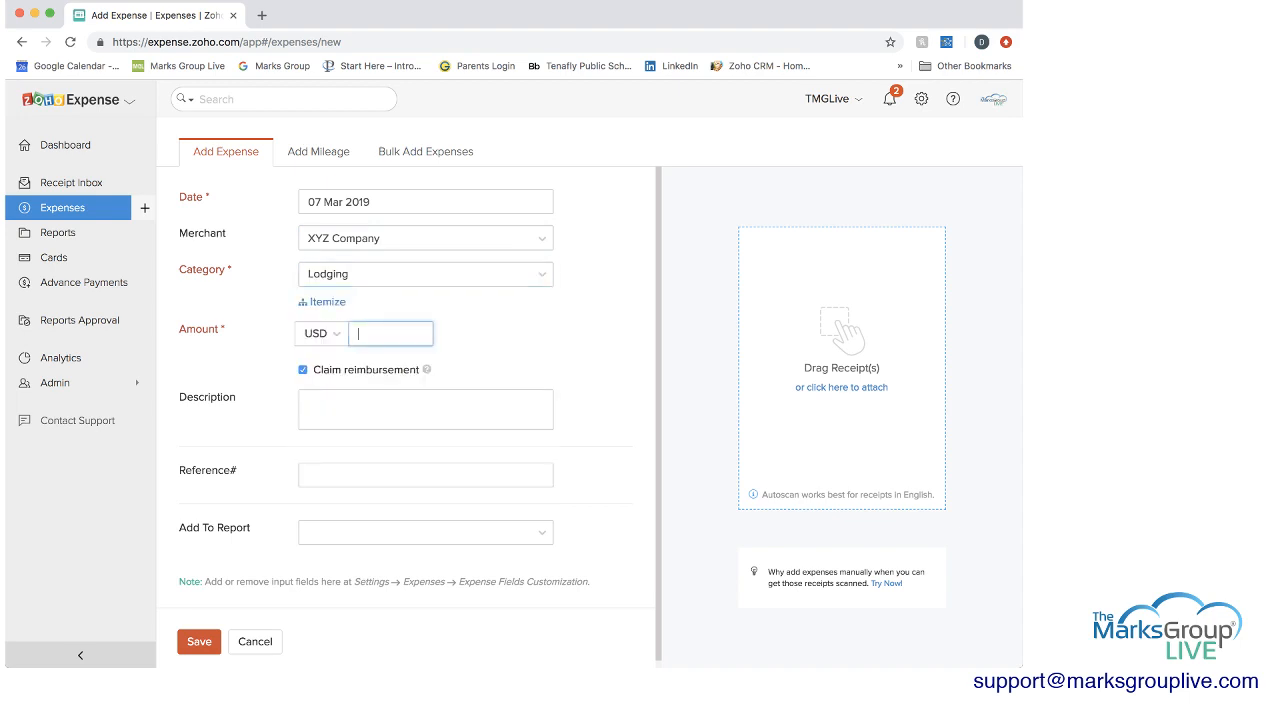
Try itemizing the expense with a second line, then return to the single expense view
{"action": "left_click", "coordinate": [320, 300]}
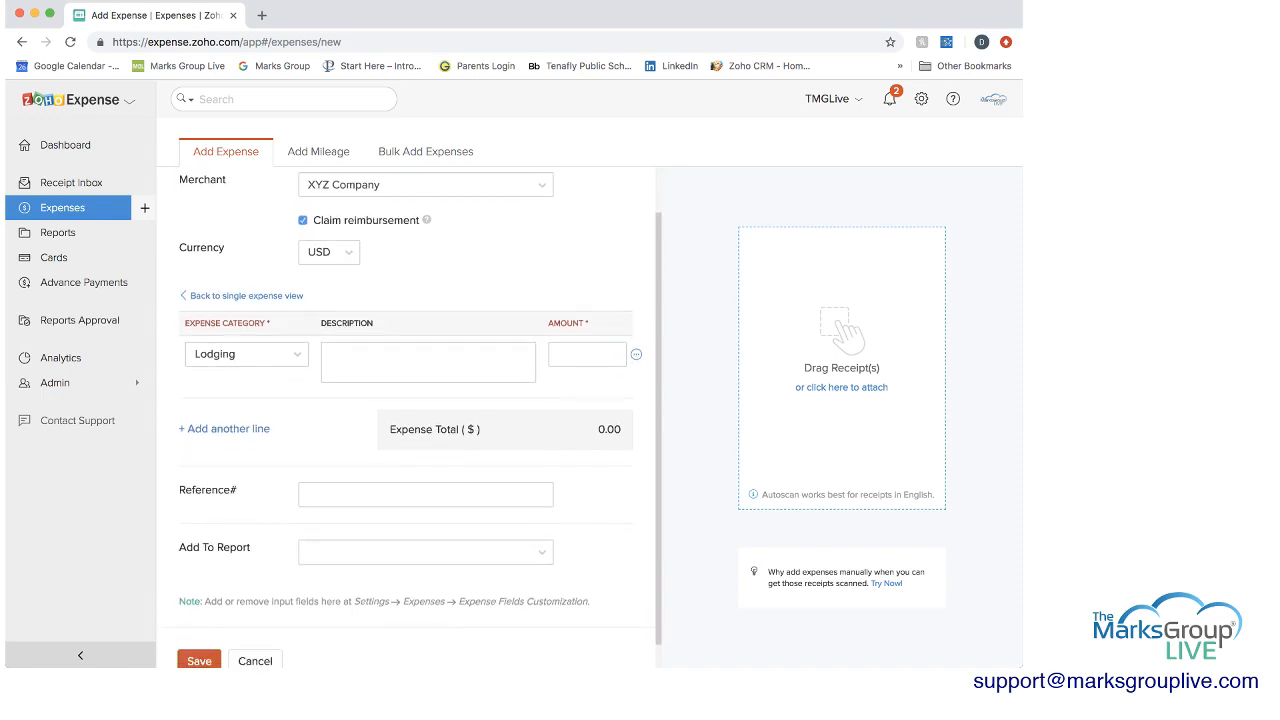
{"action": "scroll", "scroll_direction": "down", "scroll_amount": 3}
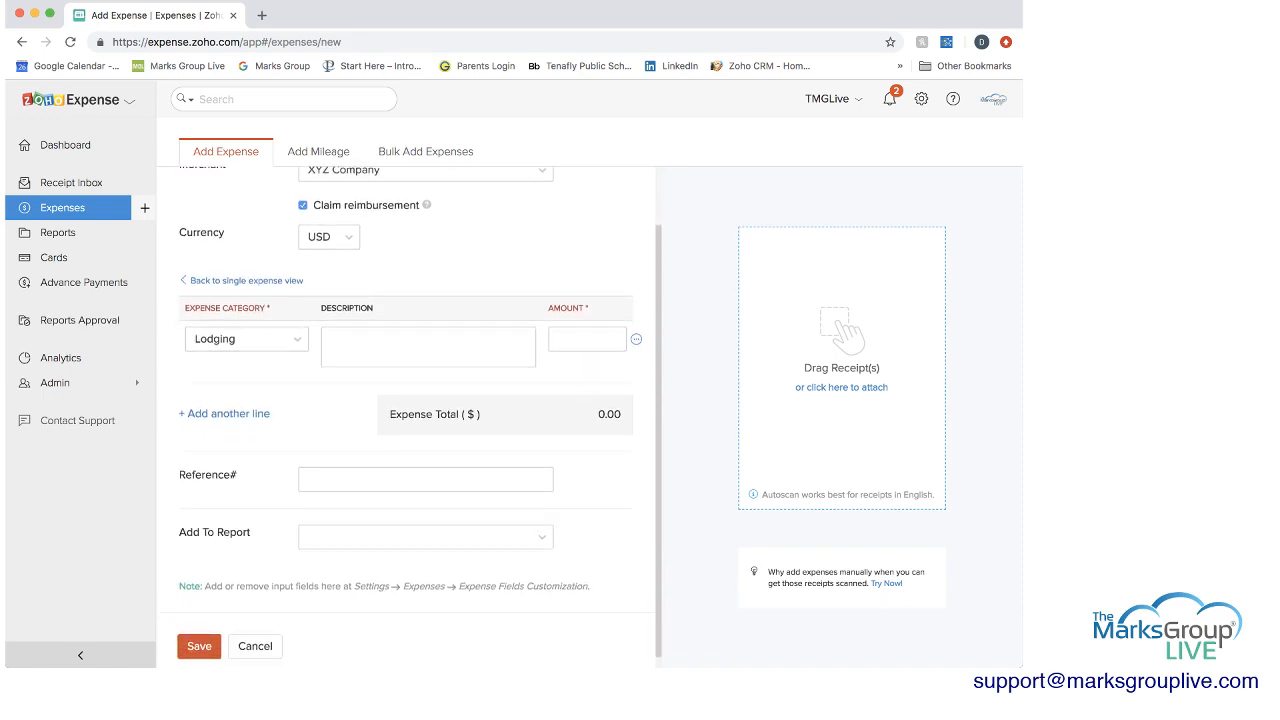
{"action": "left_click", "coordinate": [224, 412]}
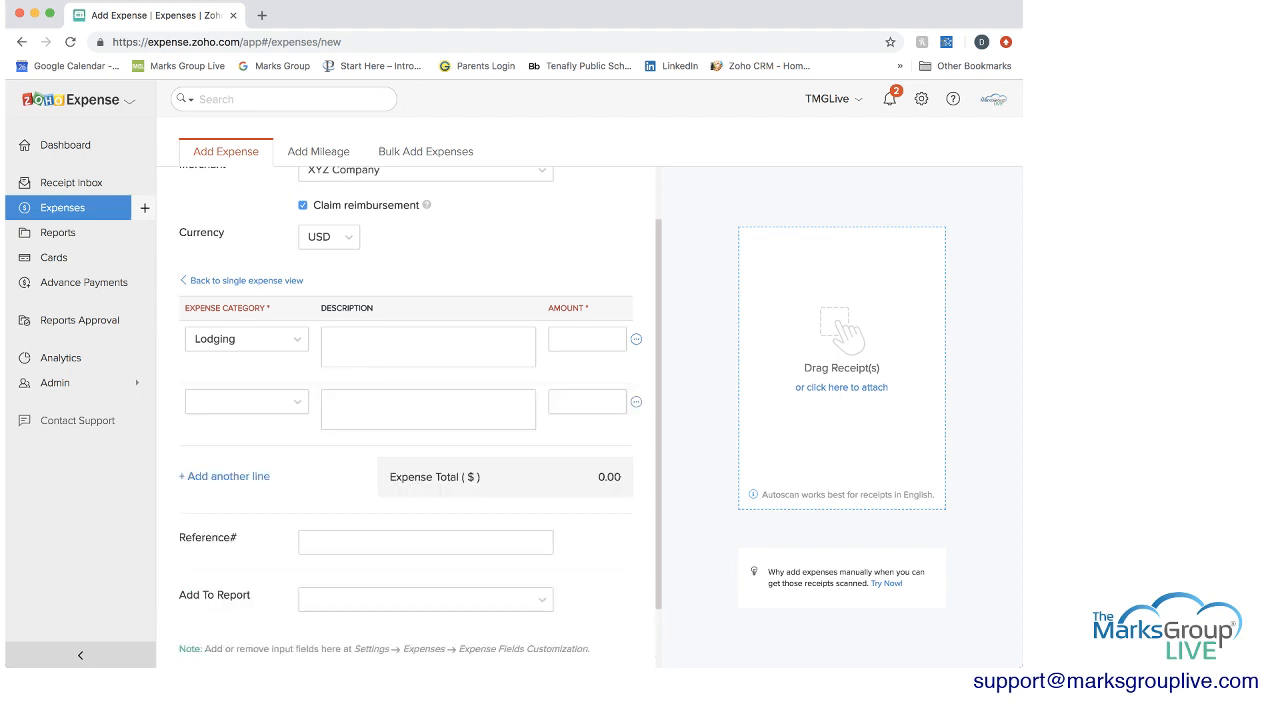
{"action": "left_click", "coordinate": [246, 400]}
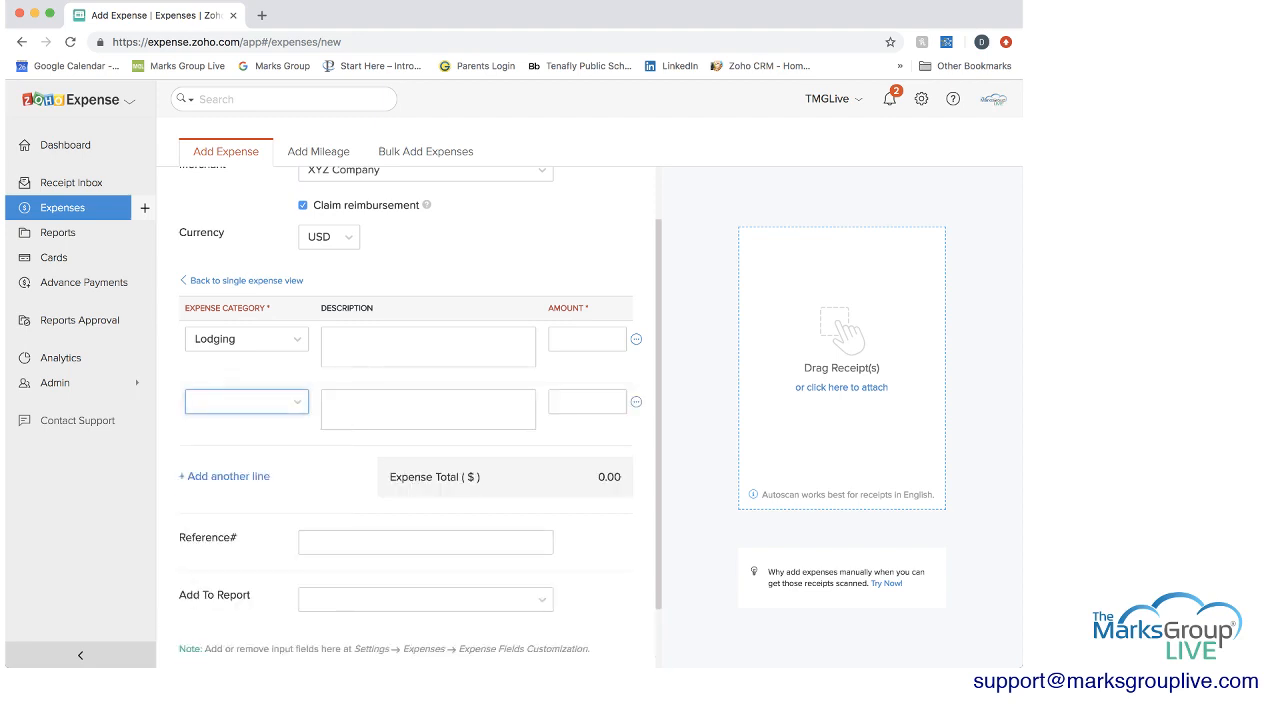
{"action": "scroll", "scroll_direction": "up", "scroll_amount": 3}
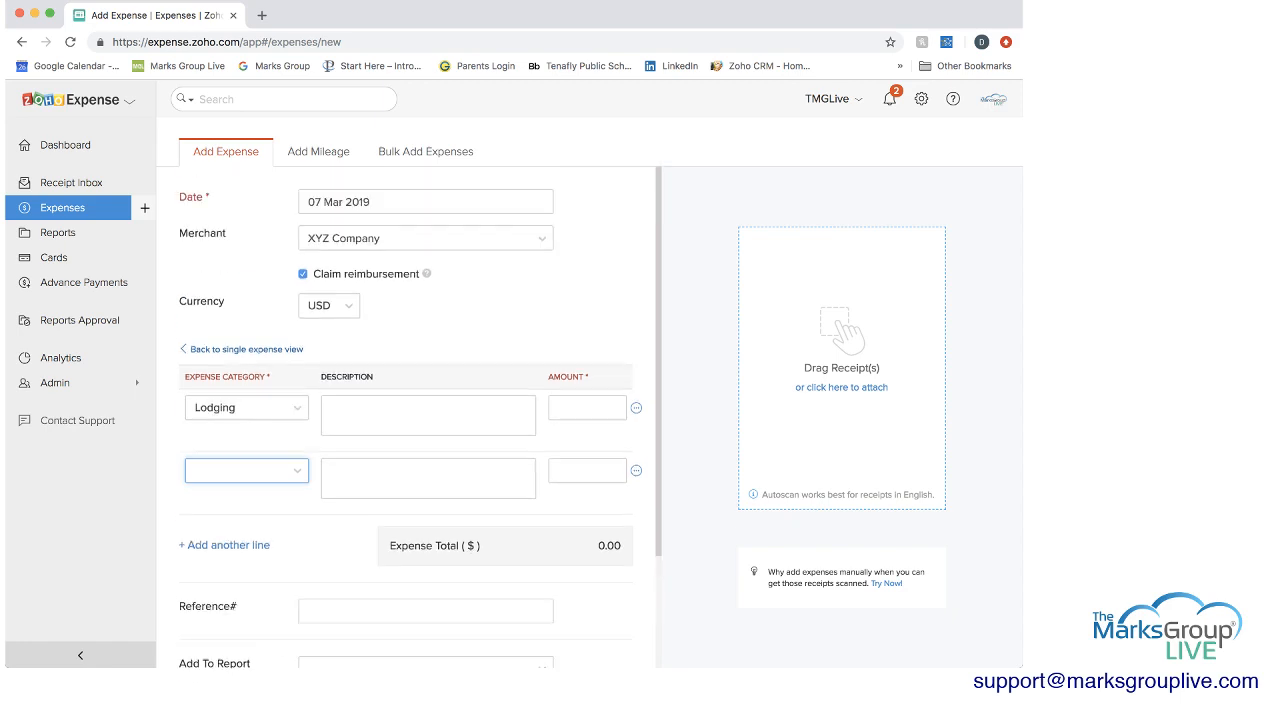
{"action": "left_click", "coordinate": [246, 348]}
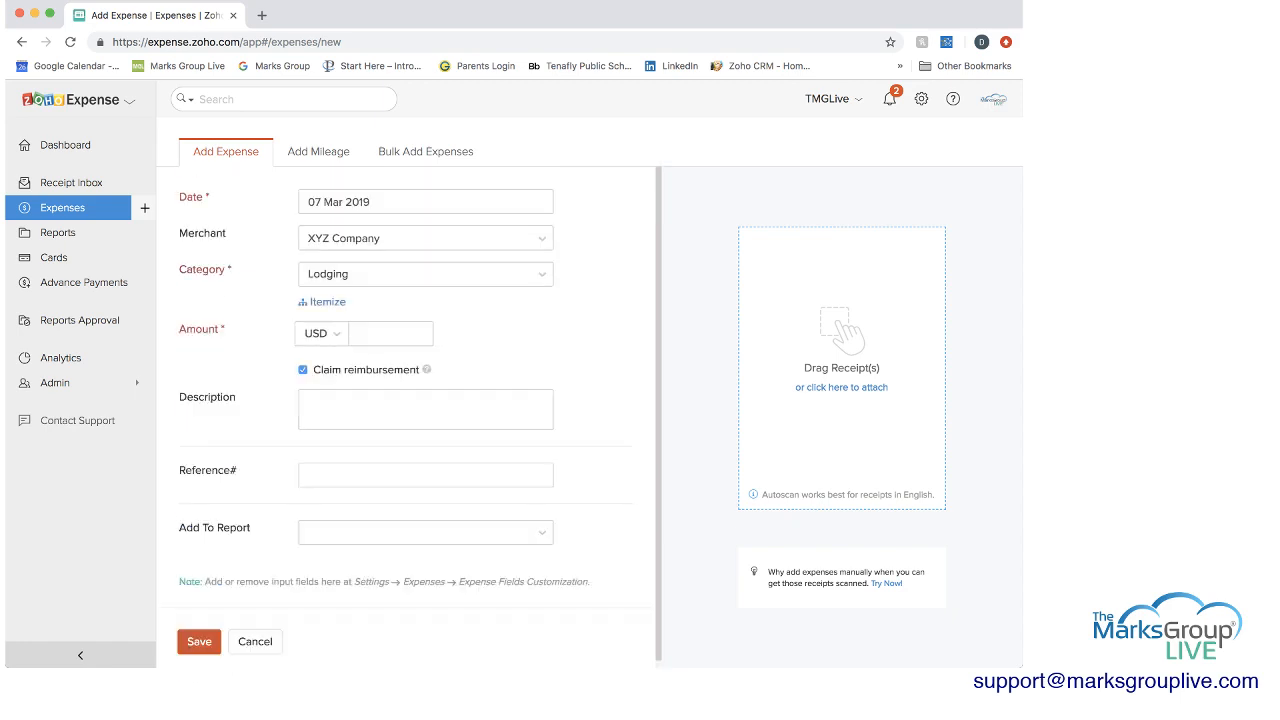
Enter amount 100, check the Add To Report list without choosing, and save the expense
{"action": "type", "text": "100"}
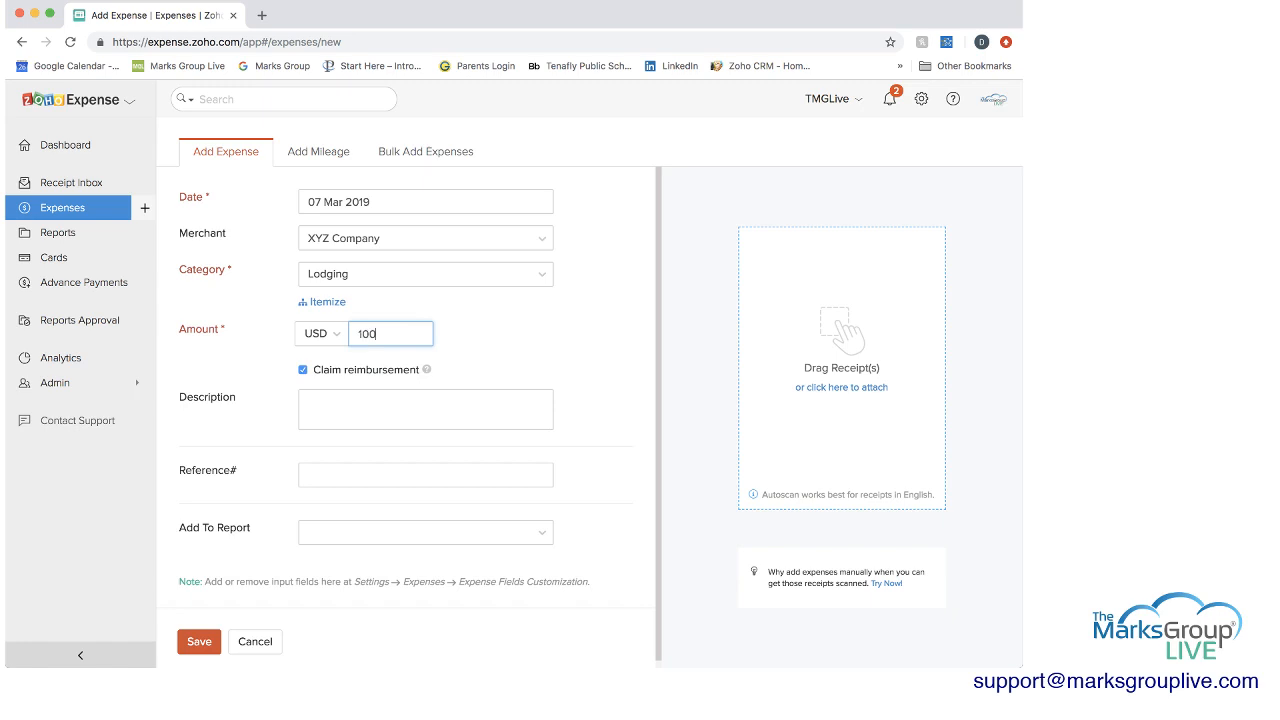
{"action": "left_click", "coordinate": [424, 408]}
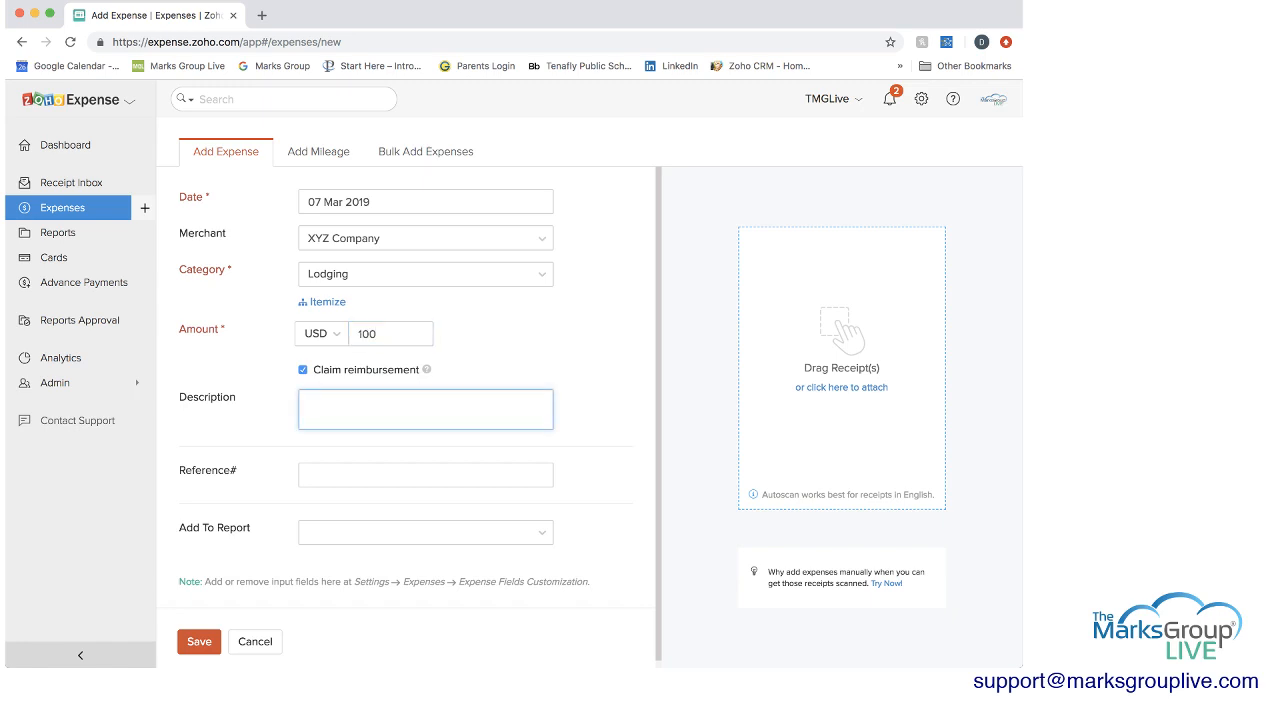
{"action": "left_click", "coordinate": [424, 532]}
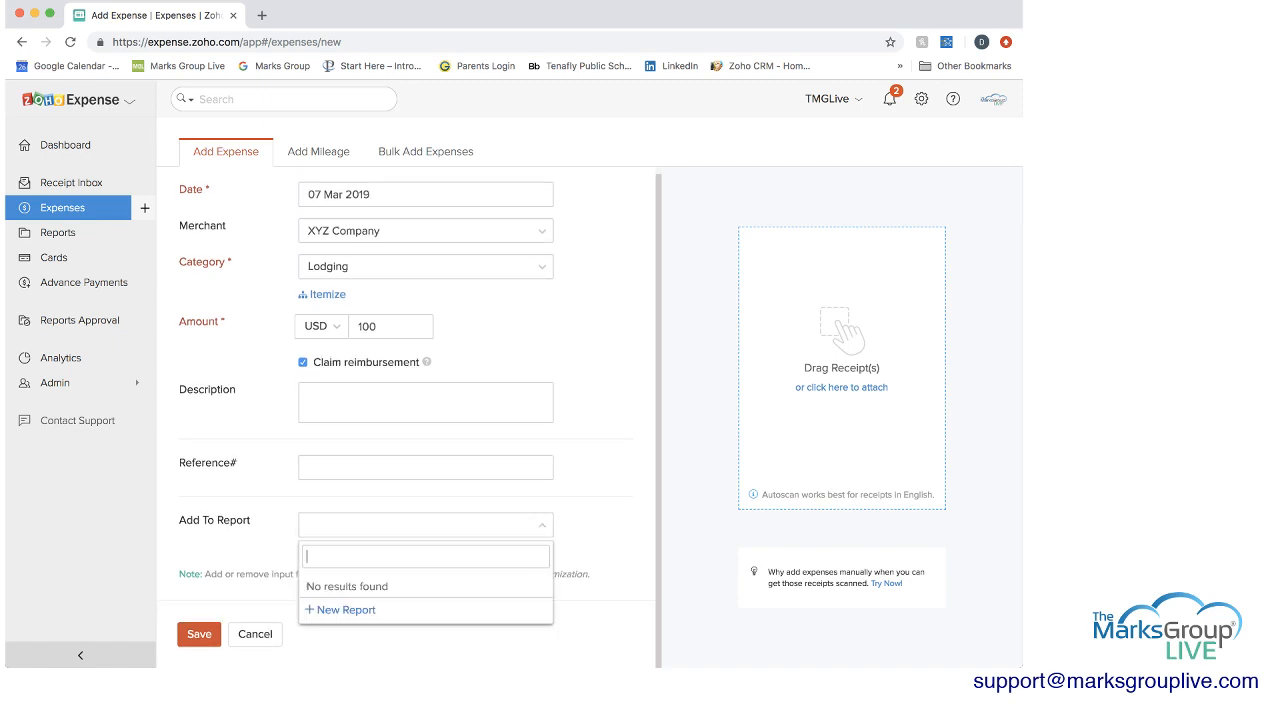
{"action": "left_click", "coordinate": [424, 524]}
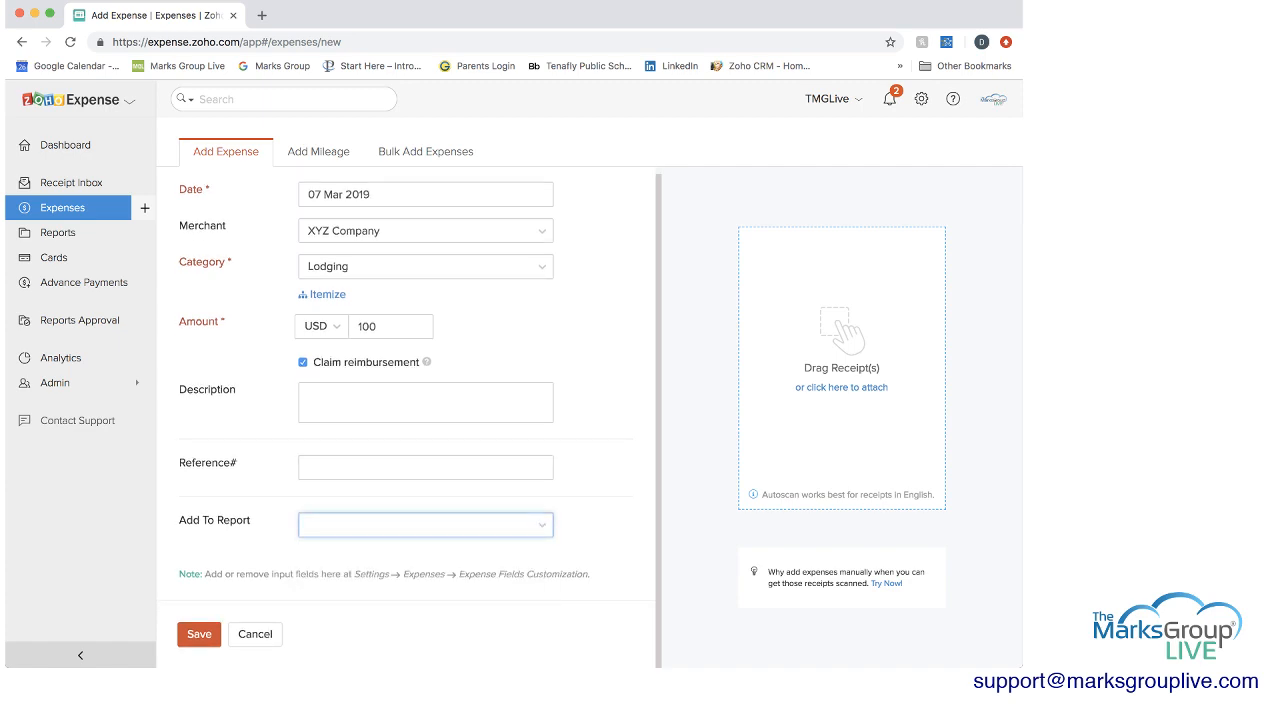
{"action": "left_click", "coordinate": [198, 634]}
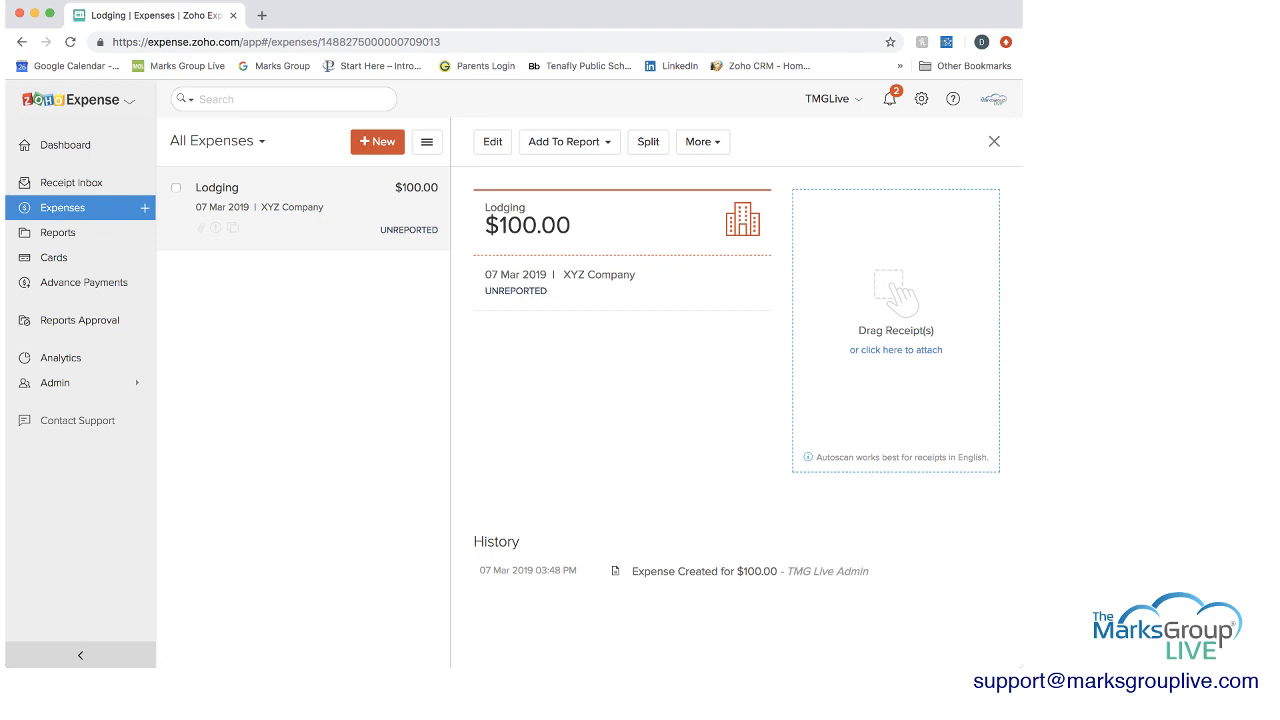
Bring up the receipt attachment options for the saved Lodging expense
{"action": "left_click", "coordinate": [896, 348]}
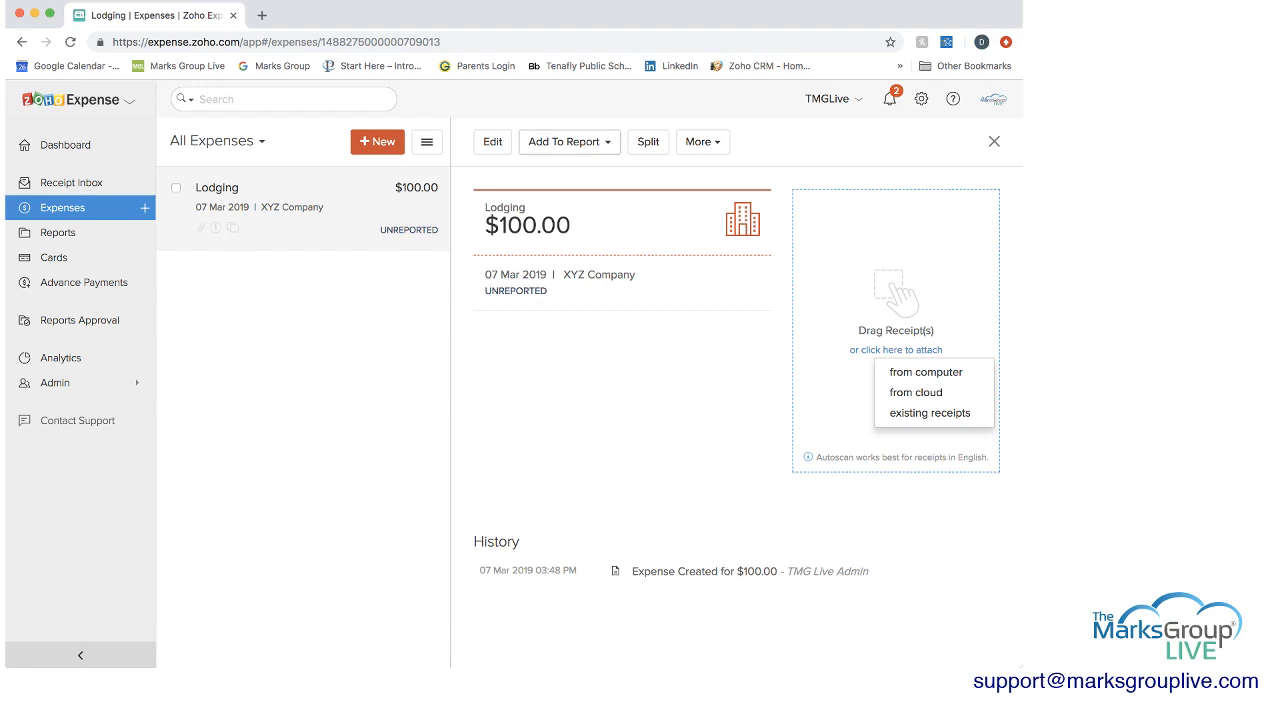
Create a new Travel Report dated 06–07 Mar 2019 and assign the Lodging expense to it
{"action": "left_click", "coordinate": [564, 140]}
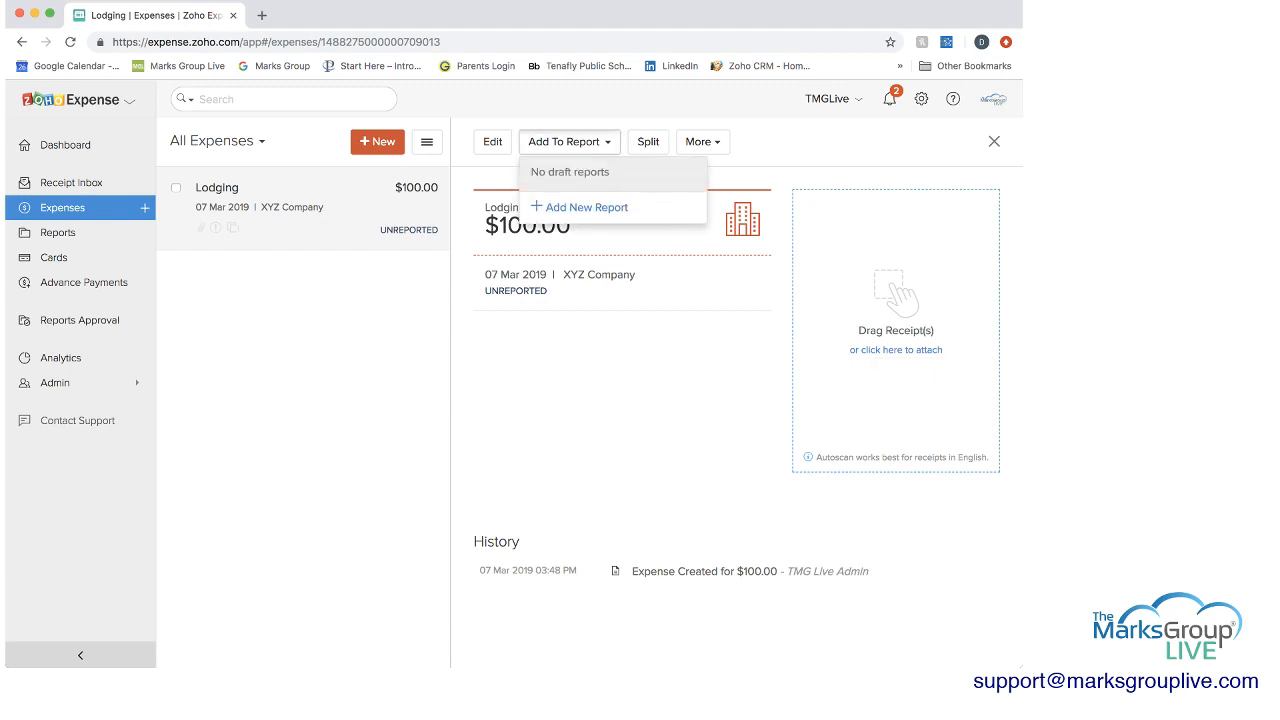
{"action": "left_click", "coordinate": [586, 206]}
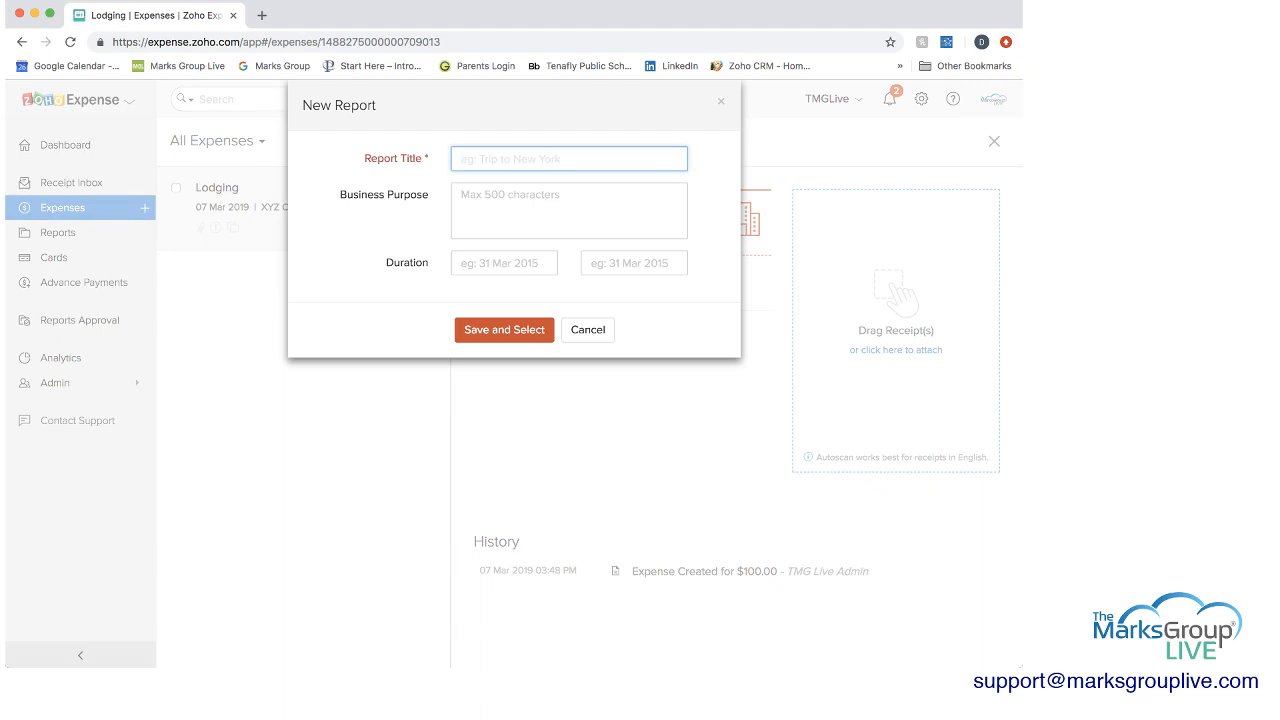
{"action": "type", "text": "Travel Repor"}
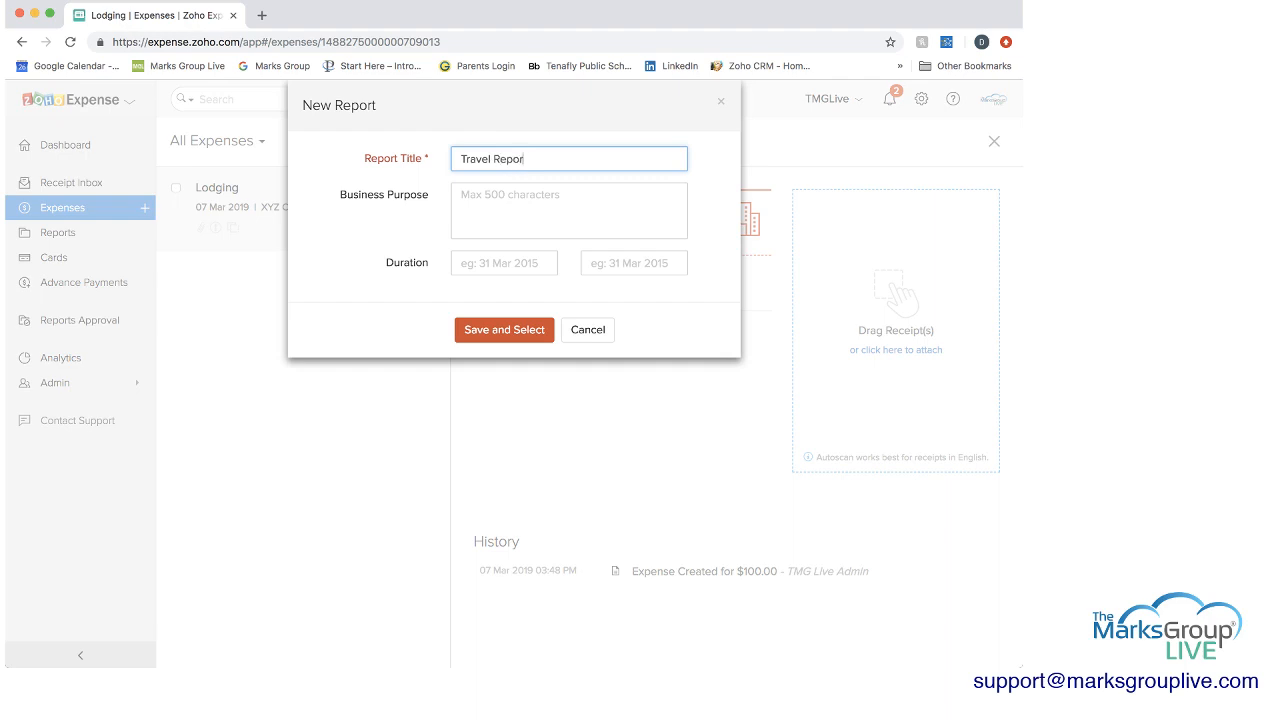
{"action": "left_click", "coordinate": [504, 262]}
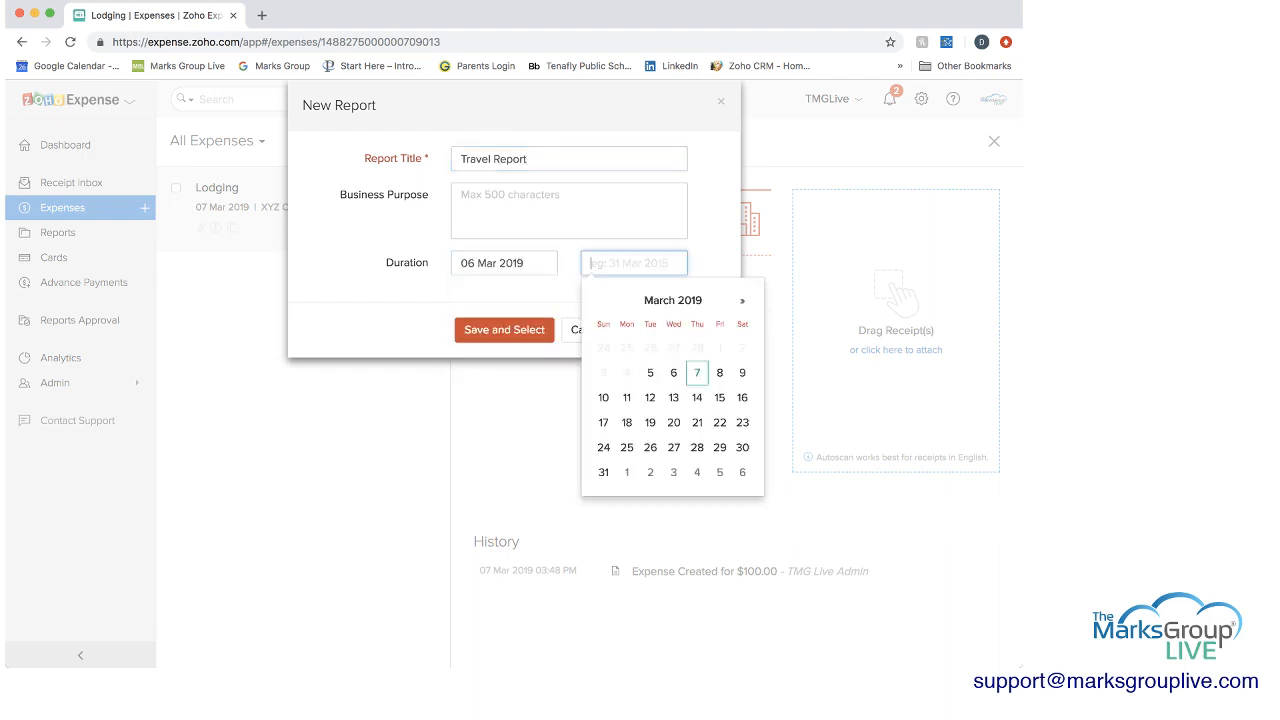
{"action": "left_click", "coordinate": [696, 374]}
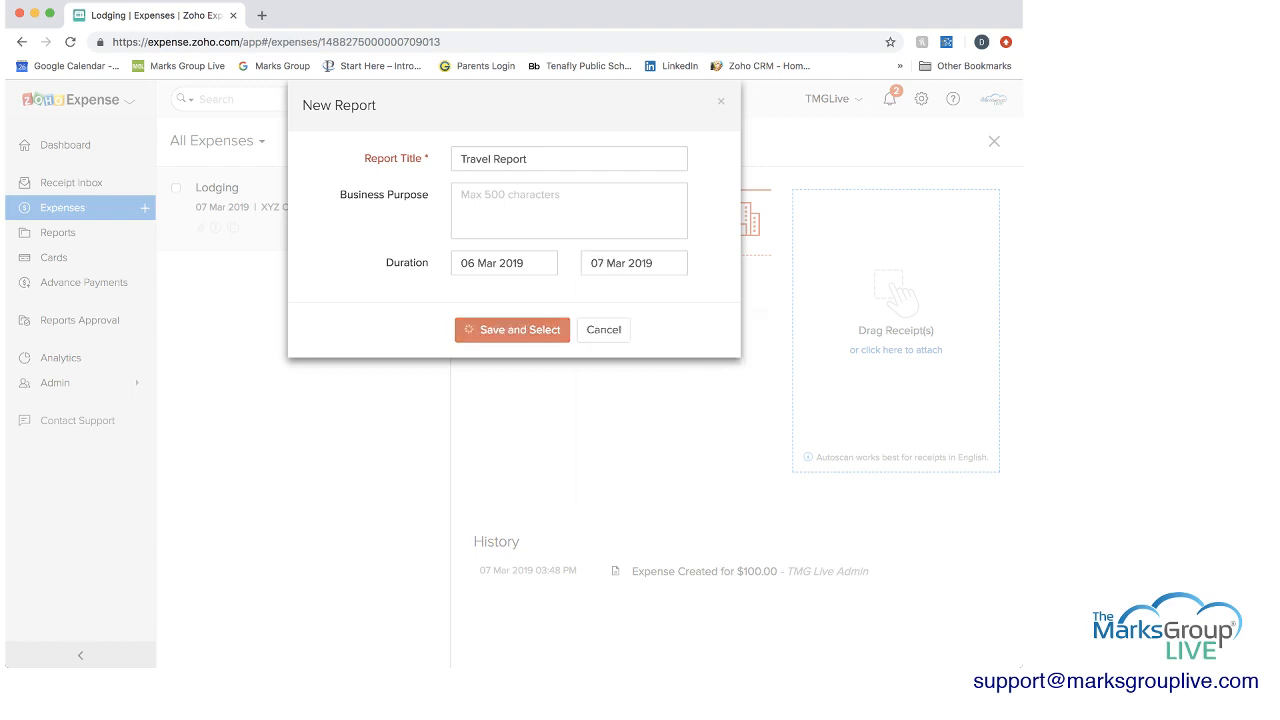
{"action": "left_click", "coordinate": [512, 328]}
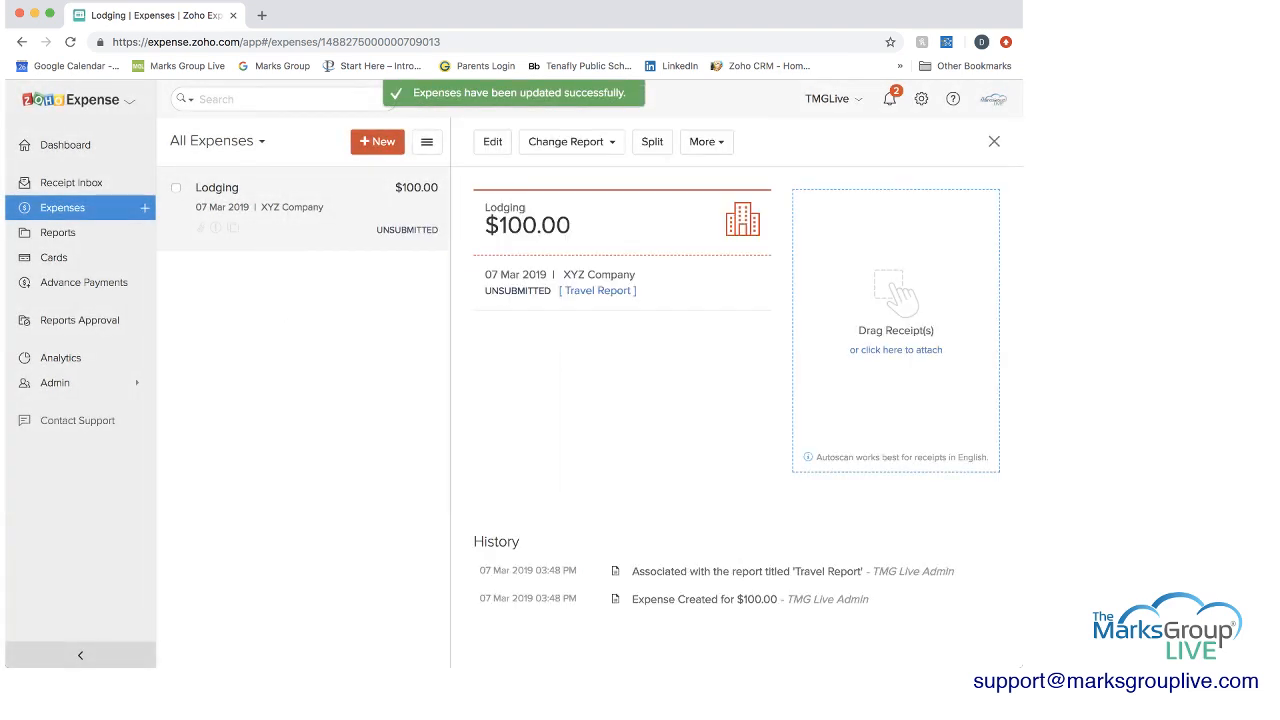
Glance at the report list again, then go to the Reports page
{"action": "left_click", "coordinate": [566, 140]}
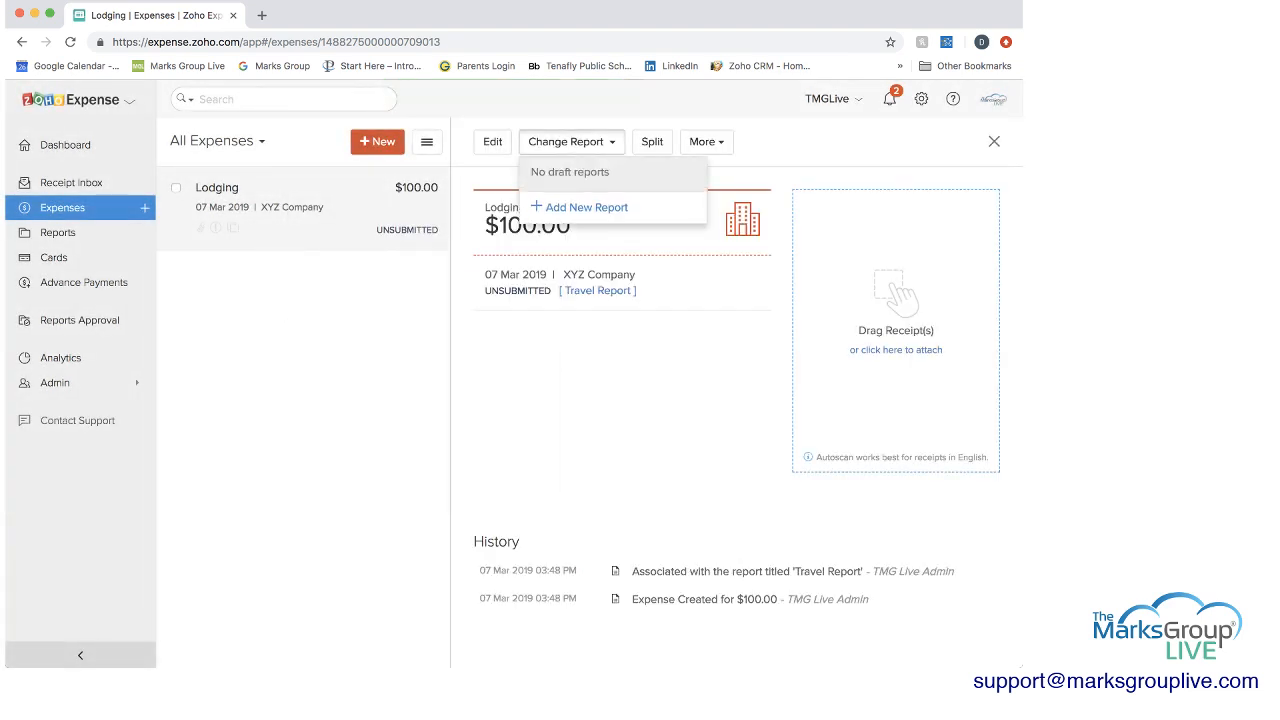
{"action": "left_click", "coordinate": [572, 140]}
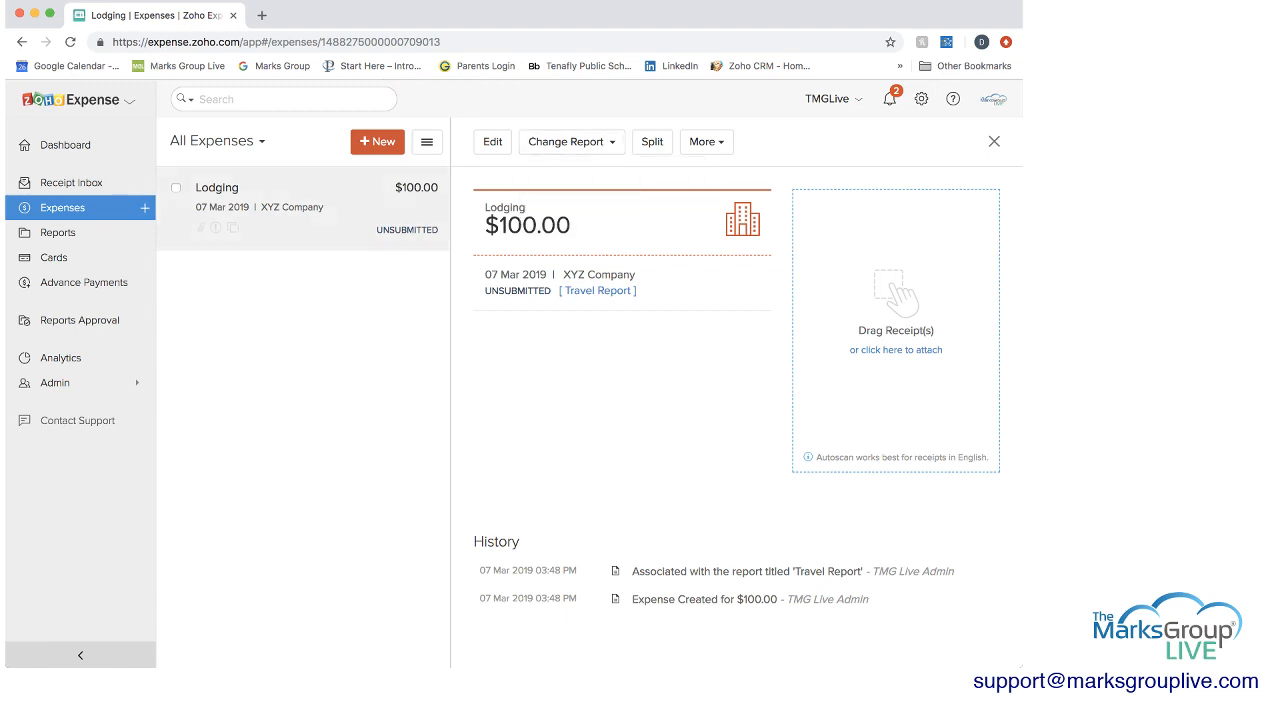
{"action": "left_click", "coordinate": [58, 232]}
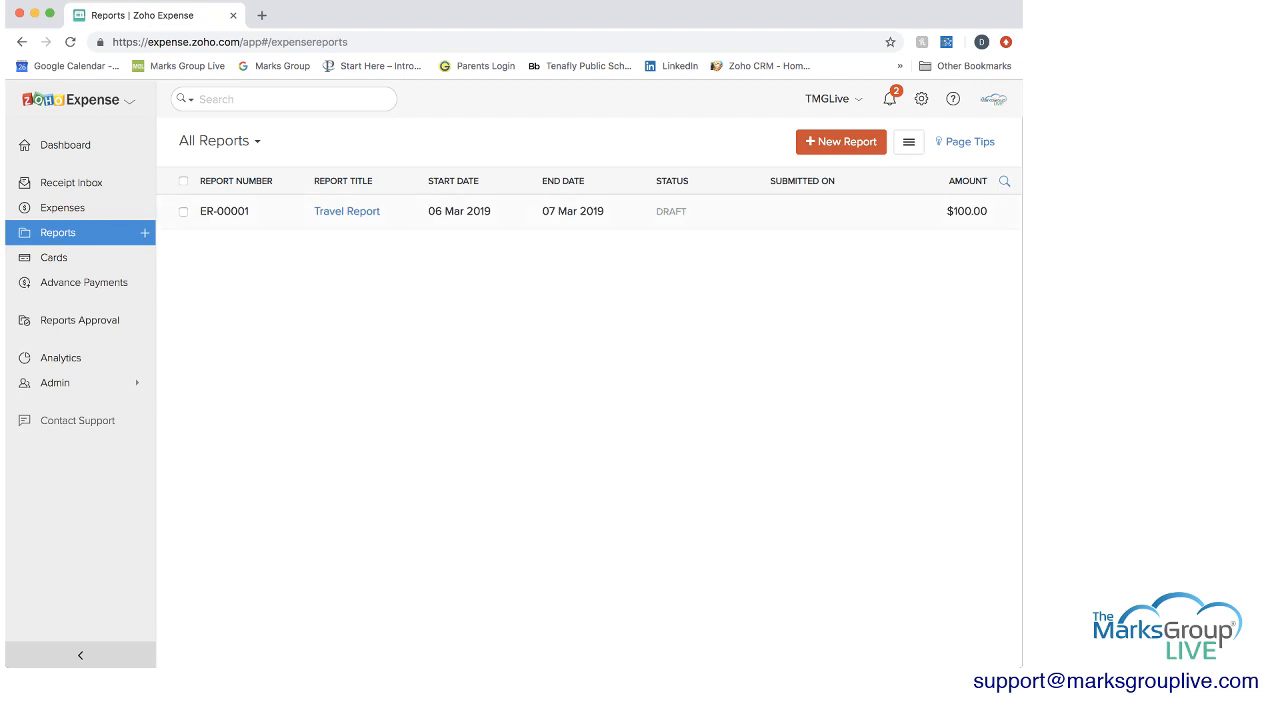
Add a 100-mile mileage expense ($58.00) to the Travel Report from within the report
{"action": "left_click", "coordinate": [346, 212]}
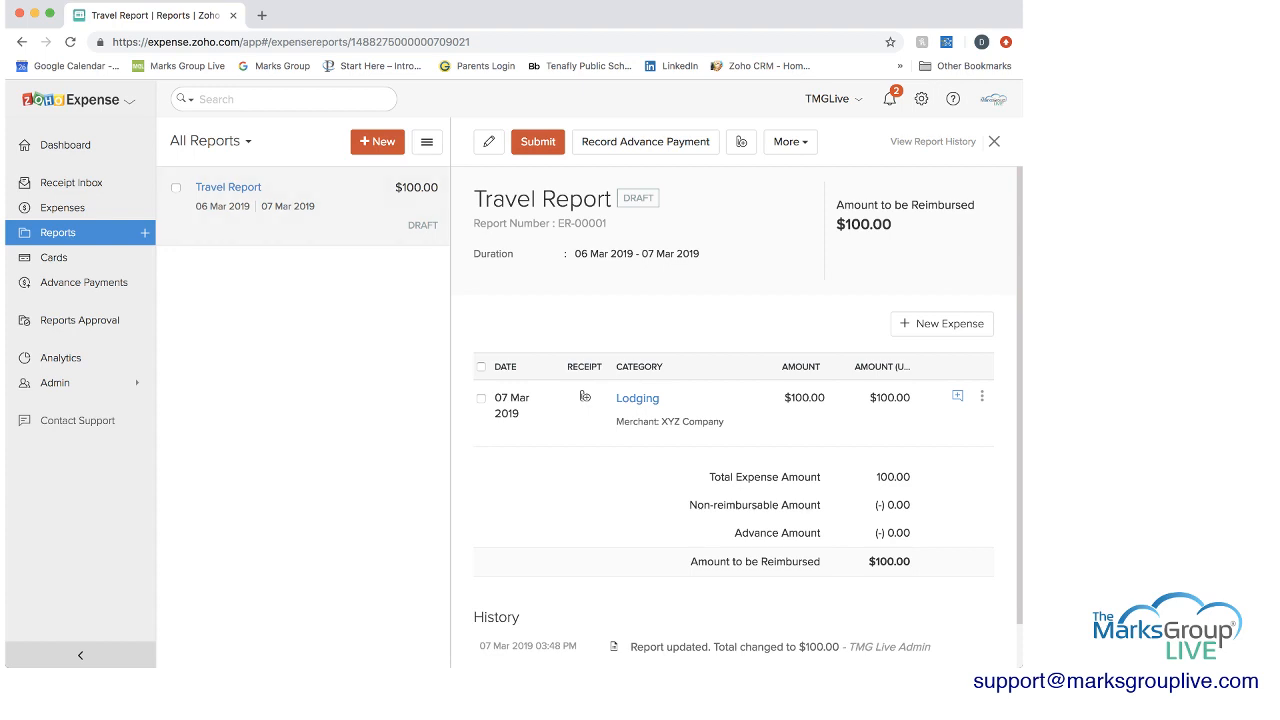
{"action": "scroll", "scroll_direction": "down", "scroll_amount": 3}
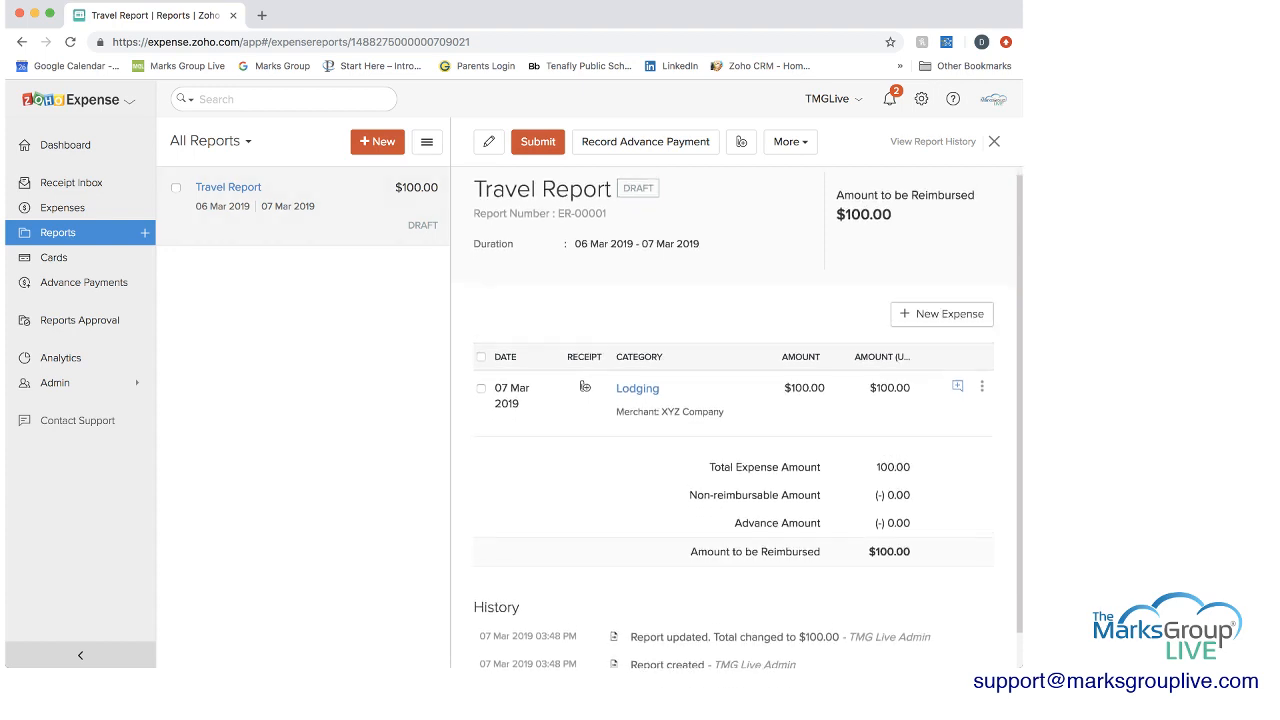
{"action": "left_click", "coordinate": [940, 314]}
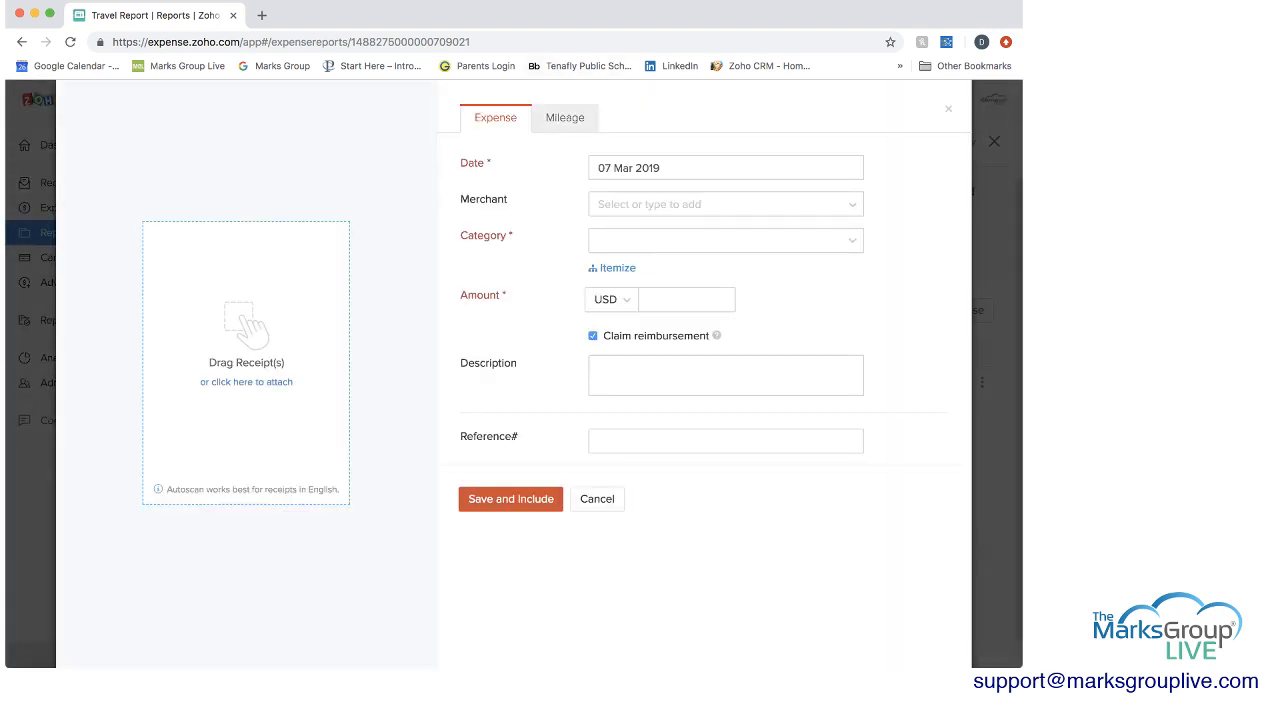
{"action": "left_click", "coordinate": [564, 116]}
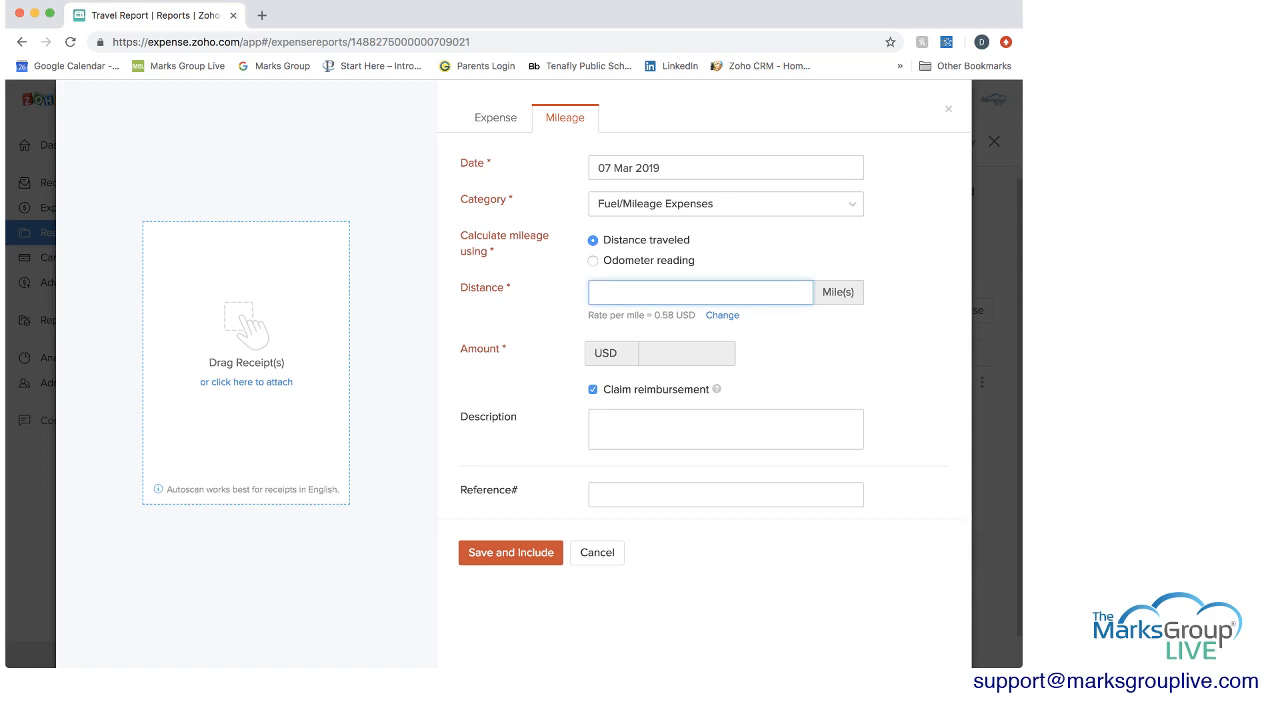
{"action": "type", "text": "100"}
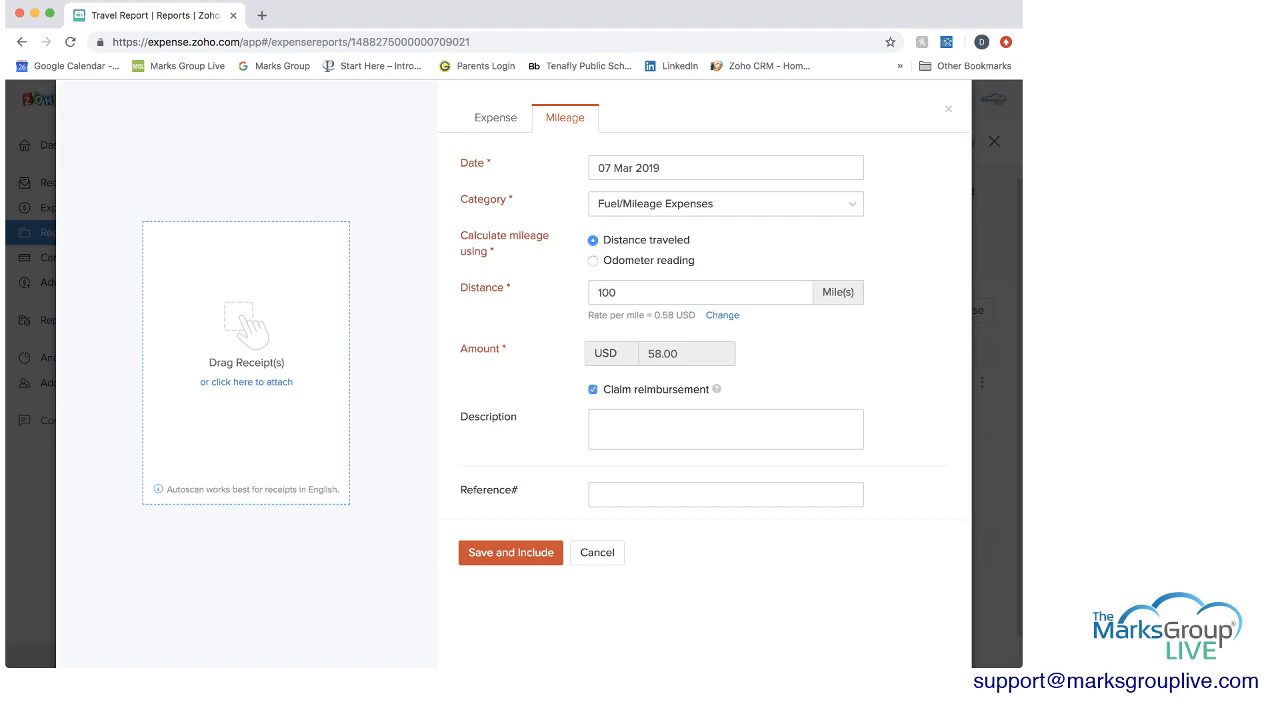
{"action": "left_click", "coordinate": [510, 552]}
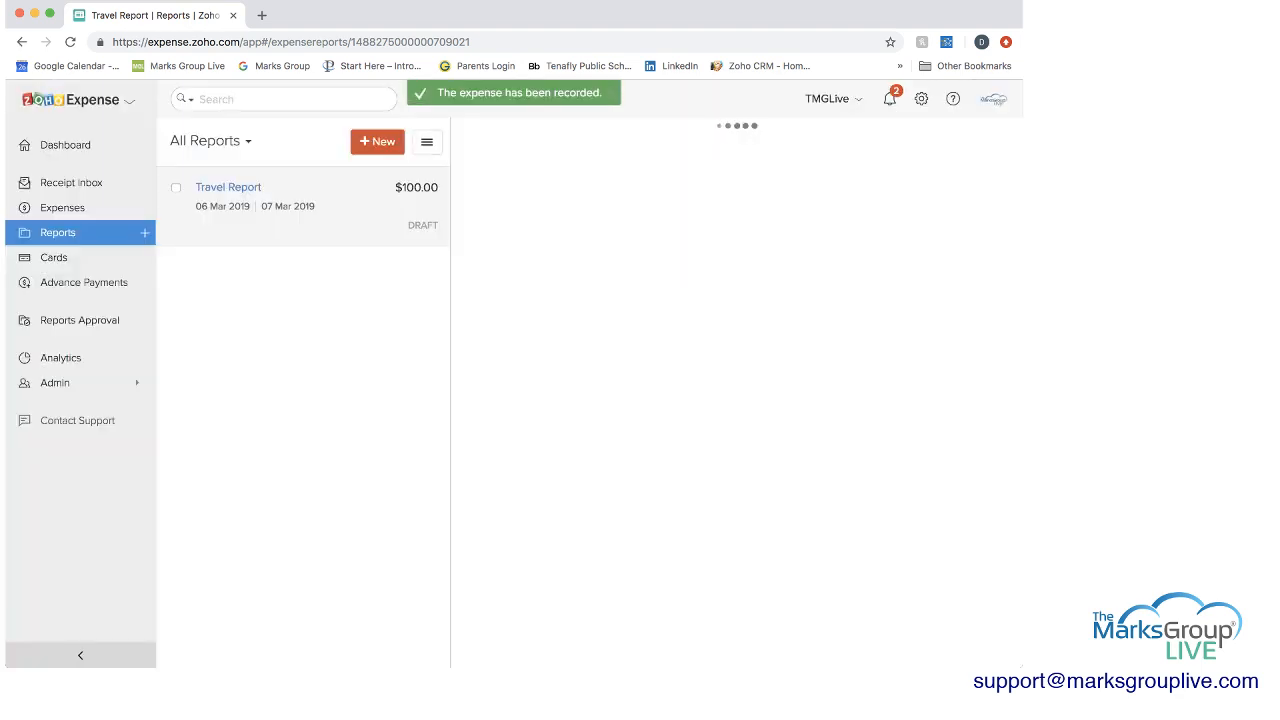
Reopen the Travel Report and review its $158.00 total with both expenses
{"action": "left_click", "coordinate": [228, 188]}
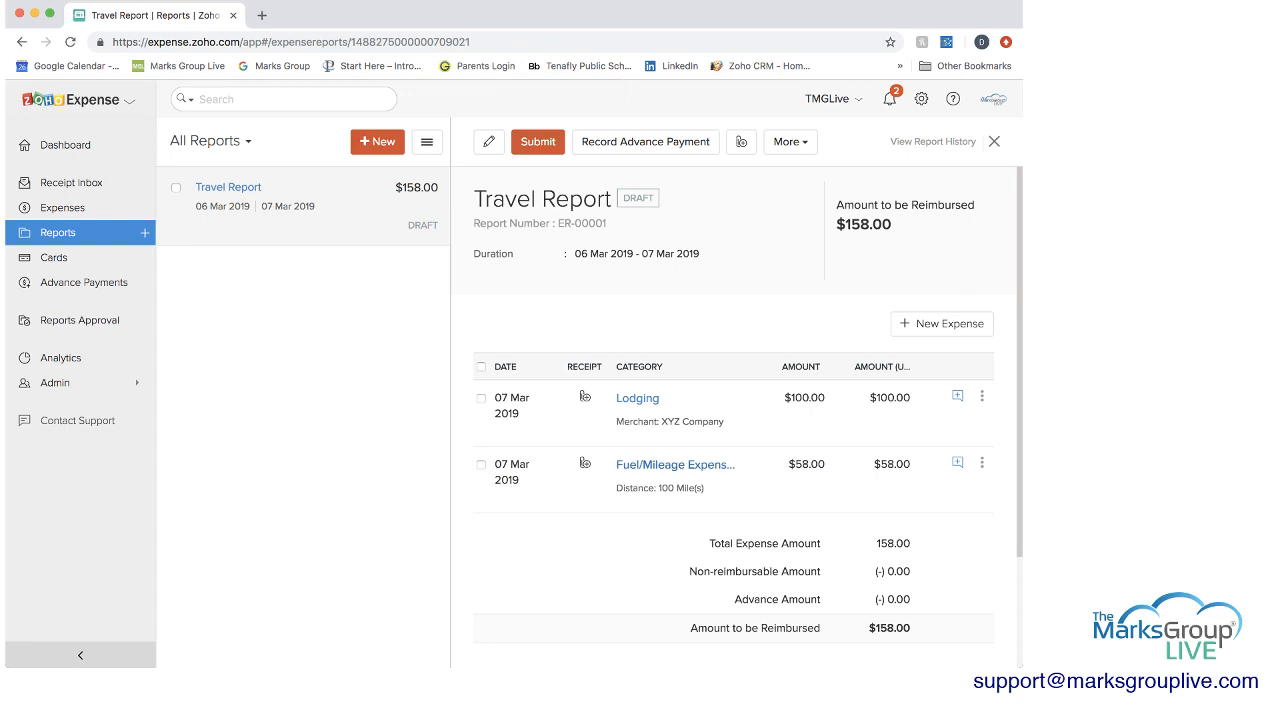
{"action": "scroll", "scroll_direction": "down", "scroll_amount": 3}
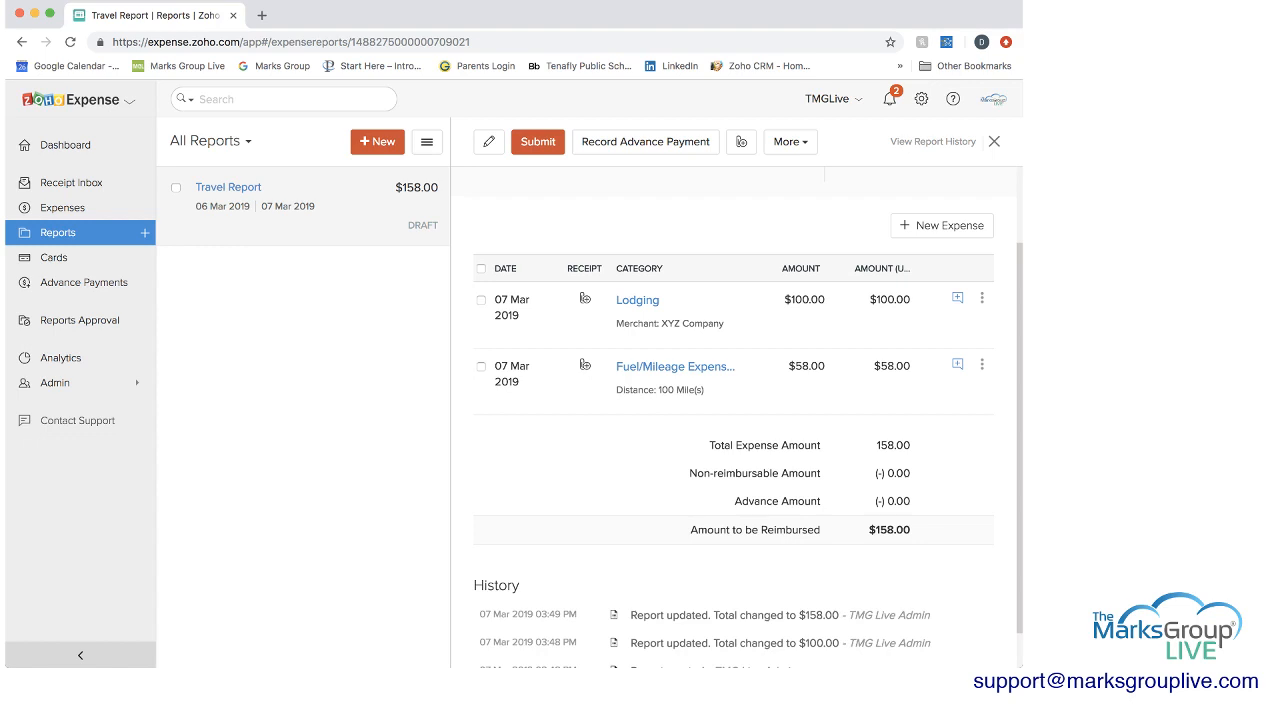
{"action": "scroll", "scroll_direction": "down", "scroll_amount": 3}
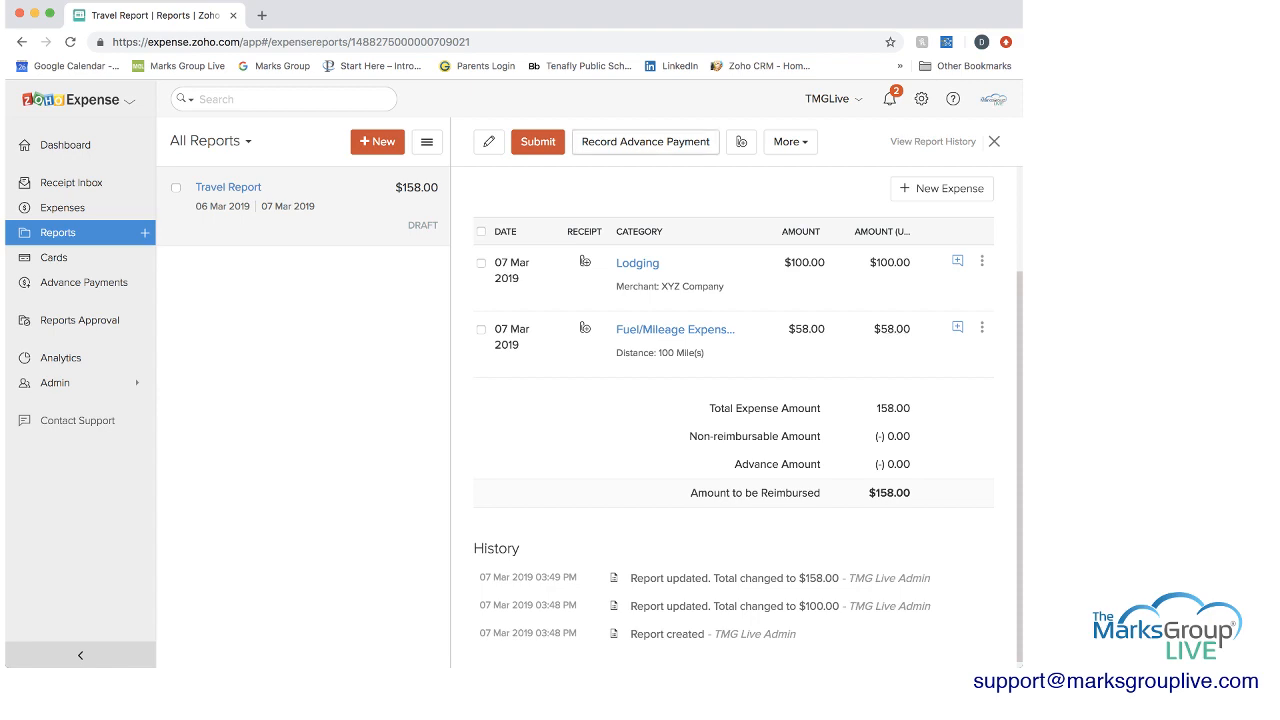
{"action": "left_click", "coordinate": [644, 140]}
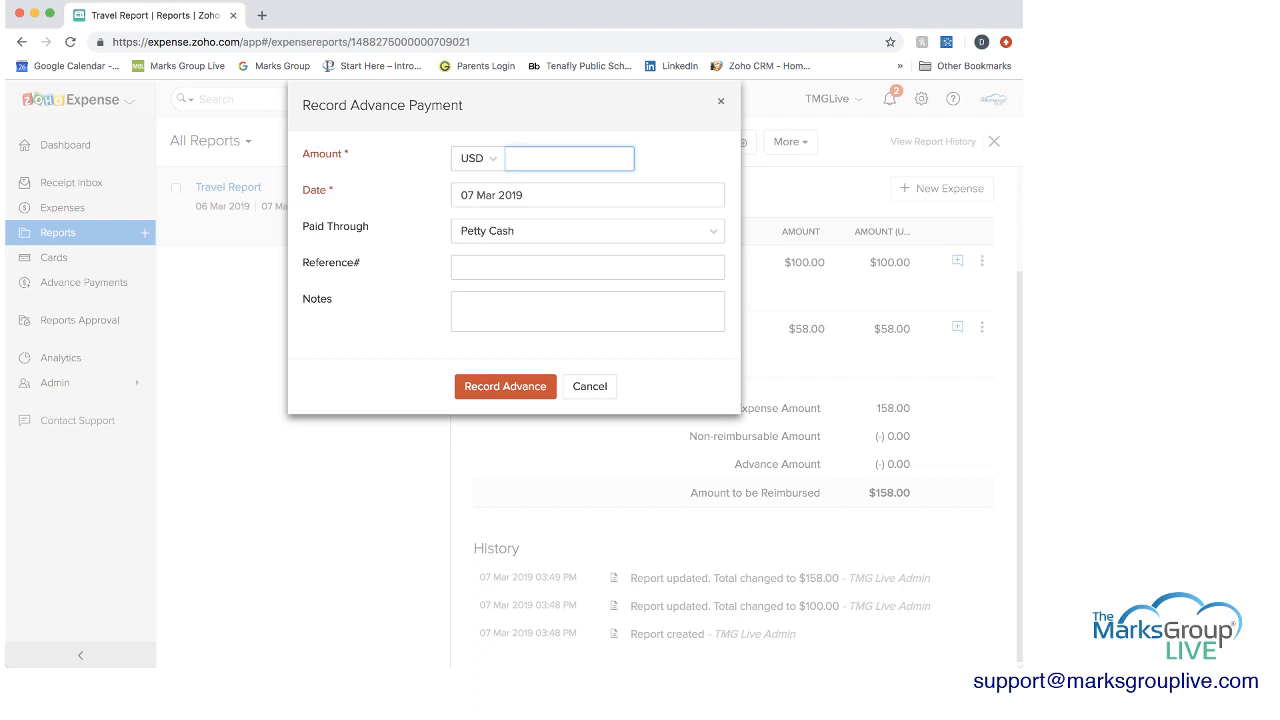
{"action": "left_click", "coordinate": [588, 386]}
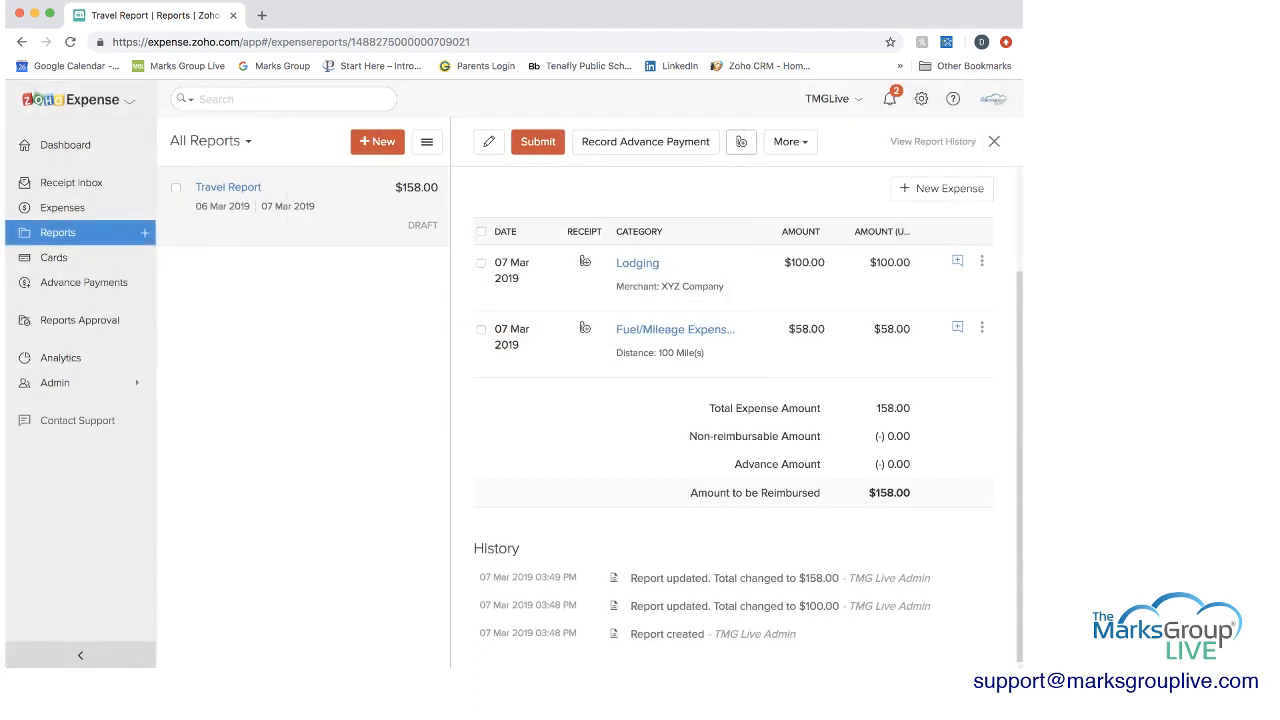
{"action": "left_click", "coordinate": [740, 140]}
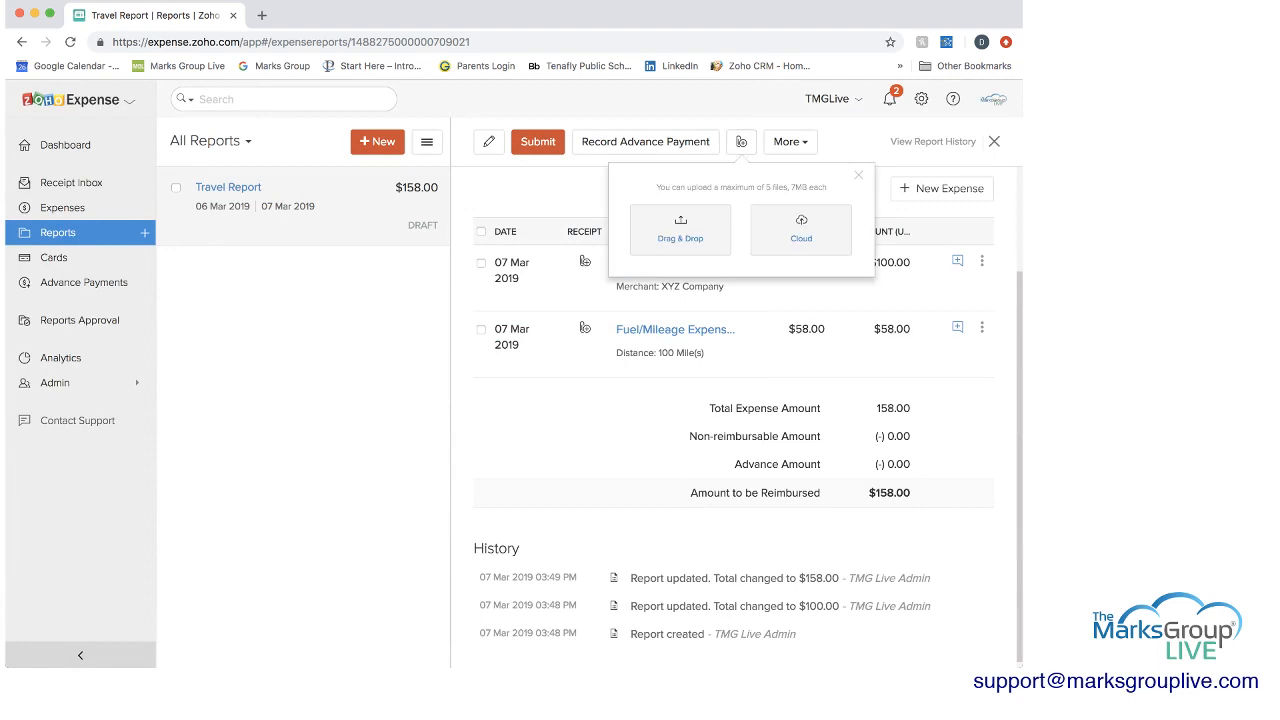
{"action": "left_click", "coordinate": [858, 176]}
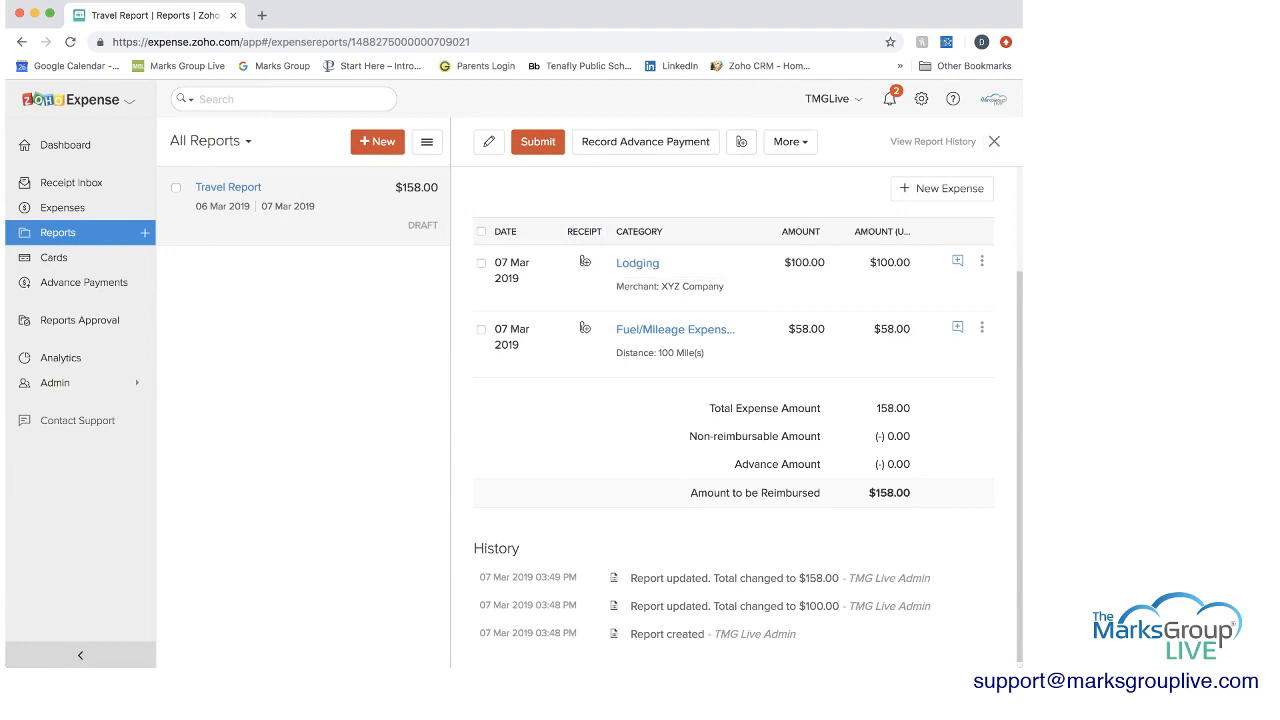
{"action": "left_click", "coordinate": [788, 140]}
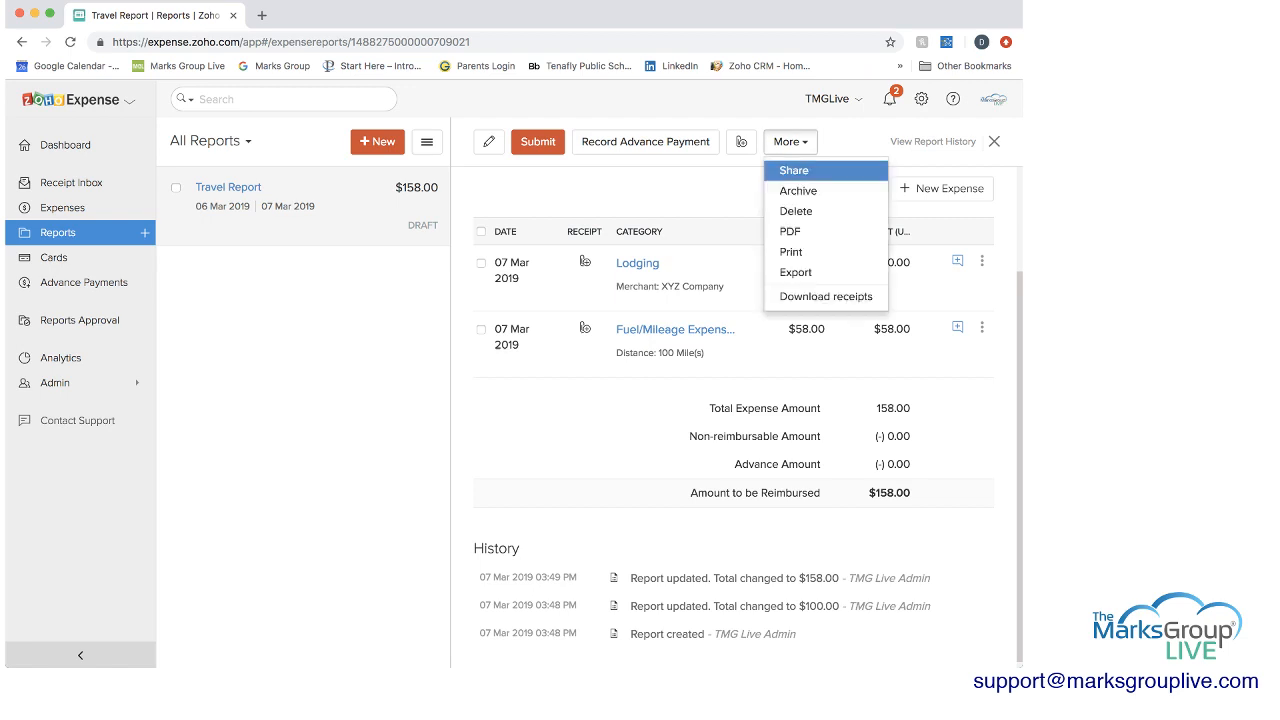
{"action": "mouse_move", "coordinate": [798, 190]}
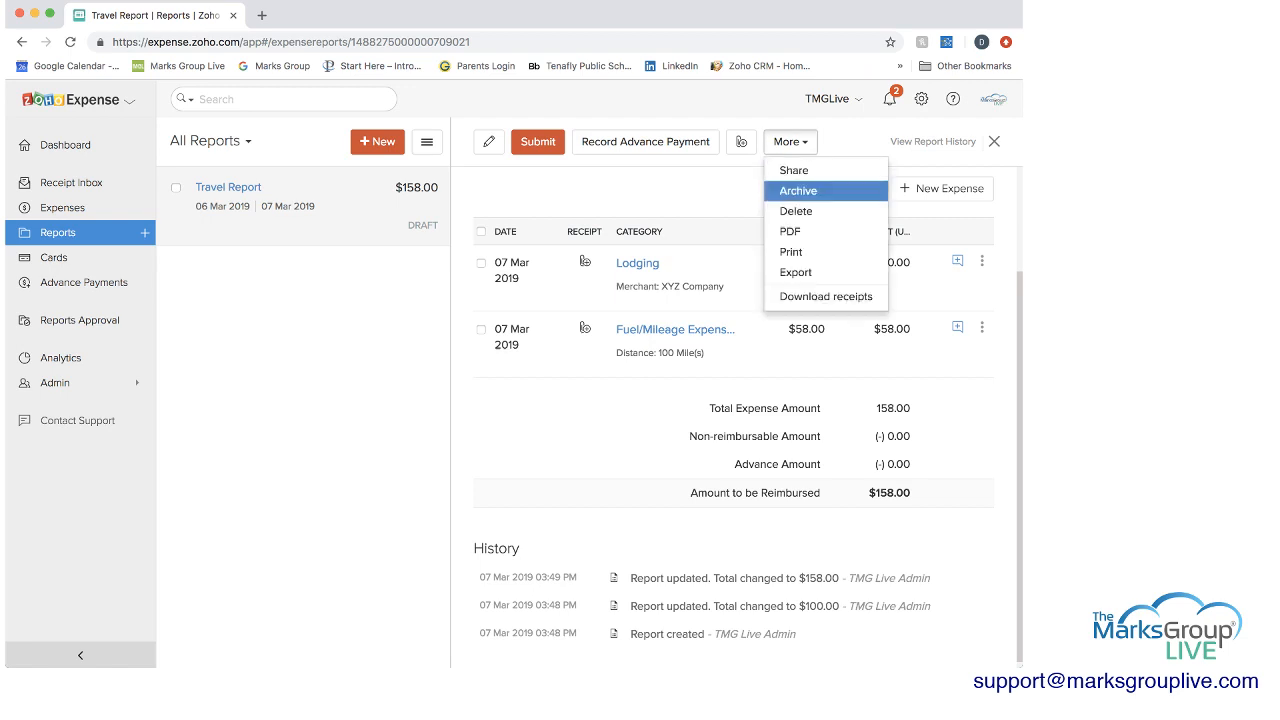
{"action": "mouse_move", "coordinate": [826, 296]}
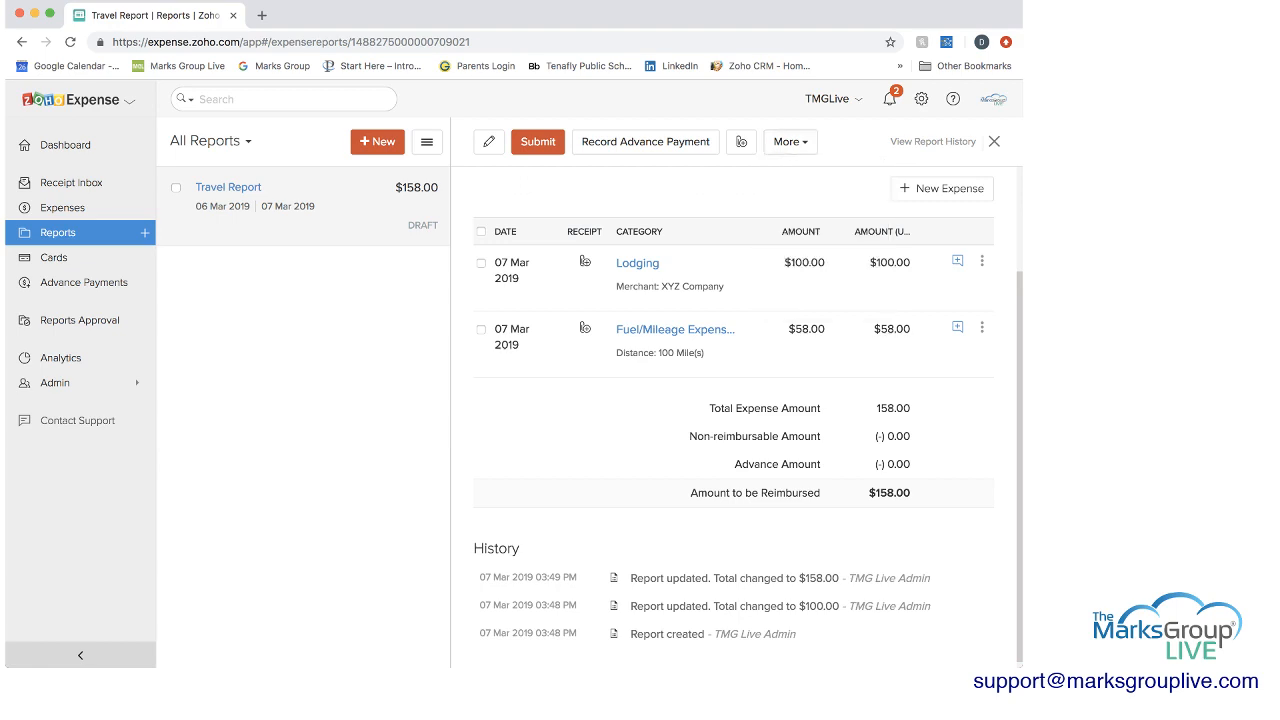
{"action": "left_click", "coordinate": [426, 140]}
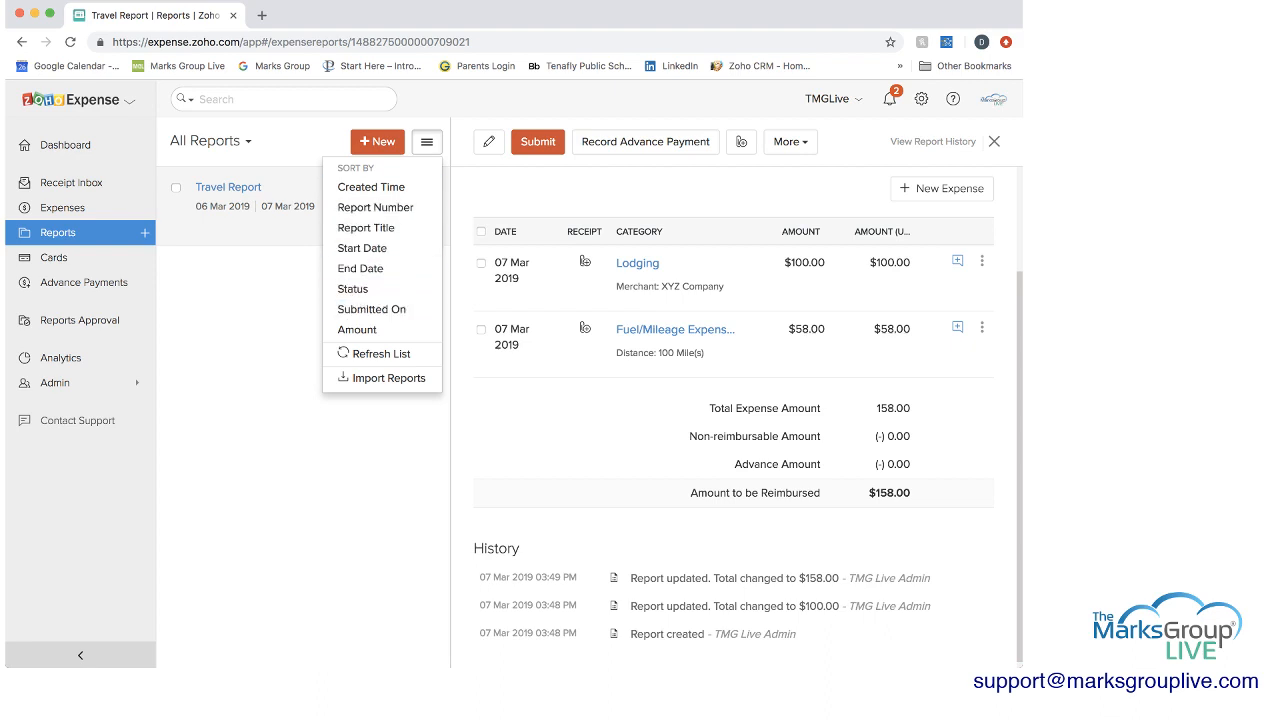
{"action": "left_click", "coordinate": [426, 140]}
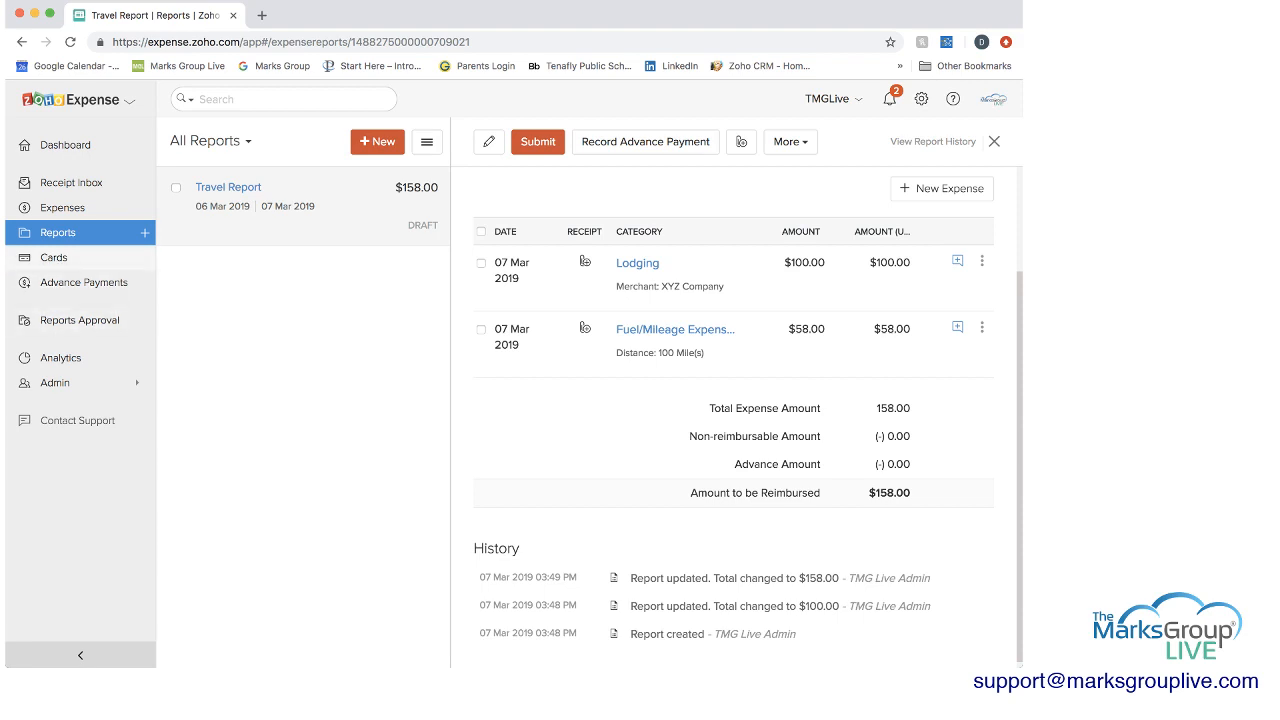
{"action": "left_click", "coordinate": [52, 256]}
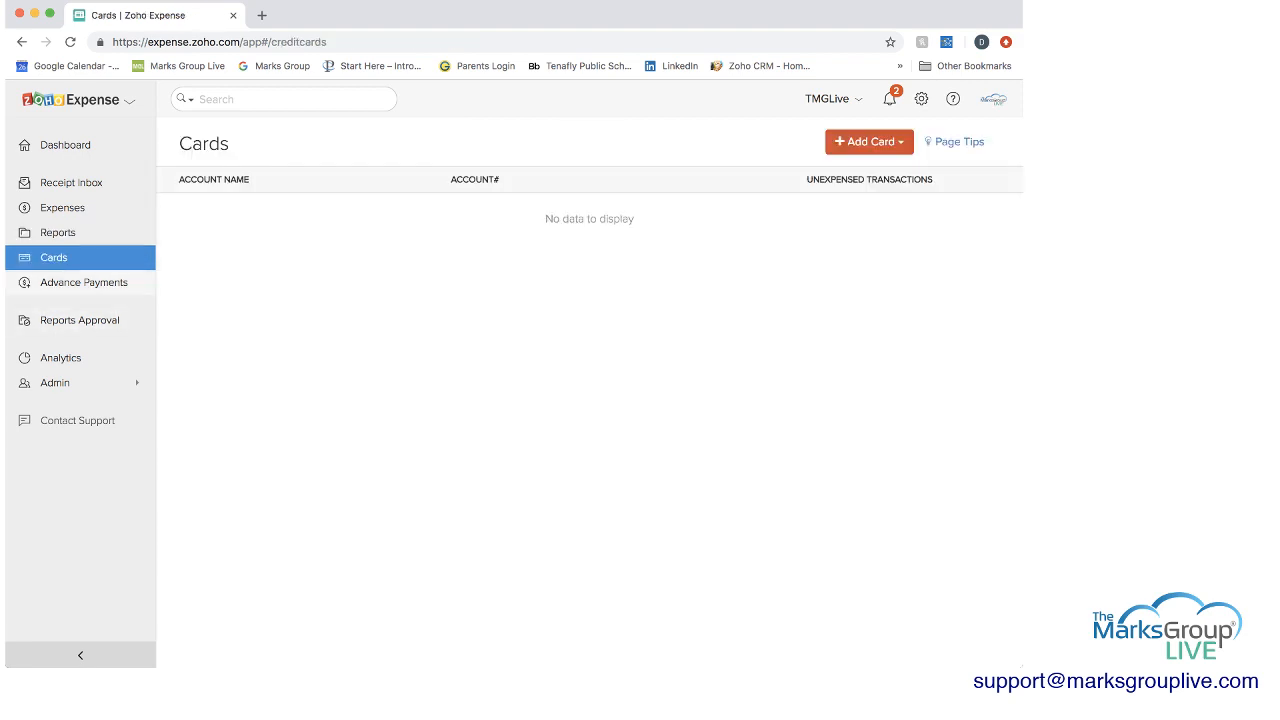
{"action": "left_click", "coordinate": [84, 282]}
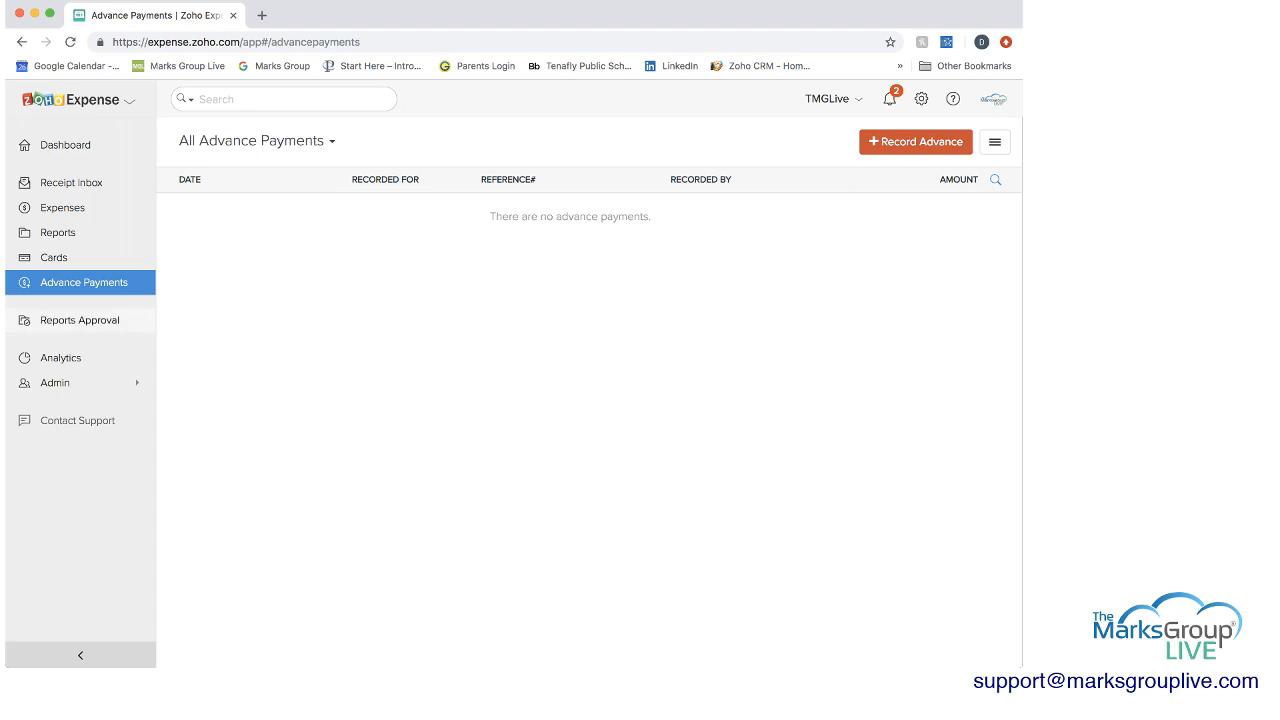
{"action": "left_click", "coordinate": [62, 206]}
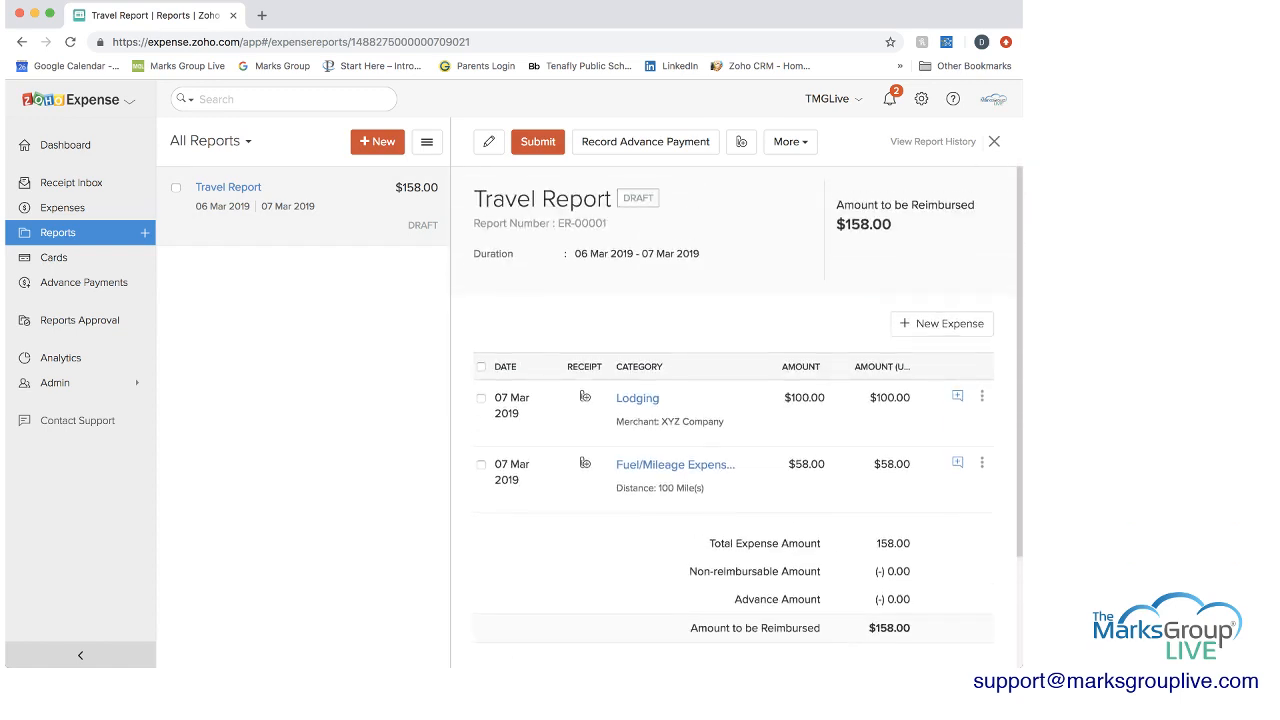
Briefly view the Travel Report's edit form, then go to Reports Approval
{"action": "left_click", "coordinate": [488, 140]}
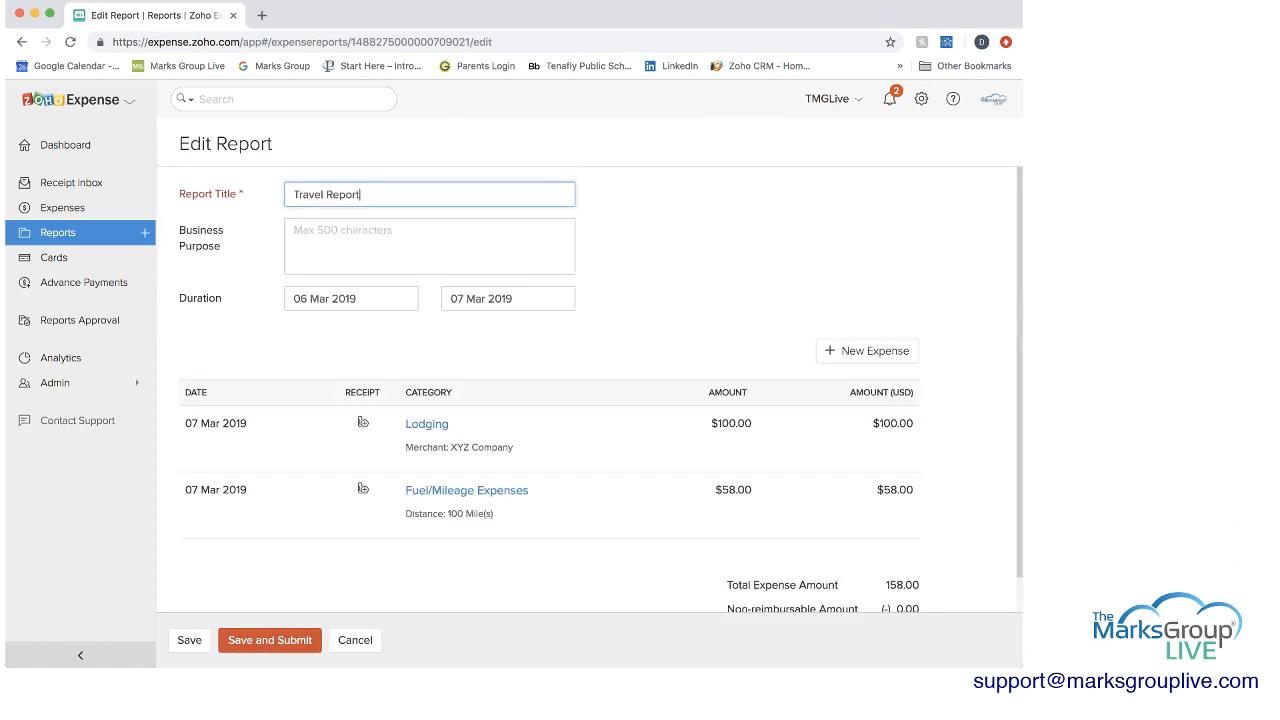
{"action": "scroll", "scroll_direction": "down", "scroll_amount": 3}
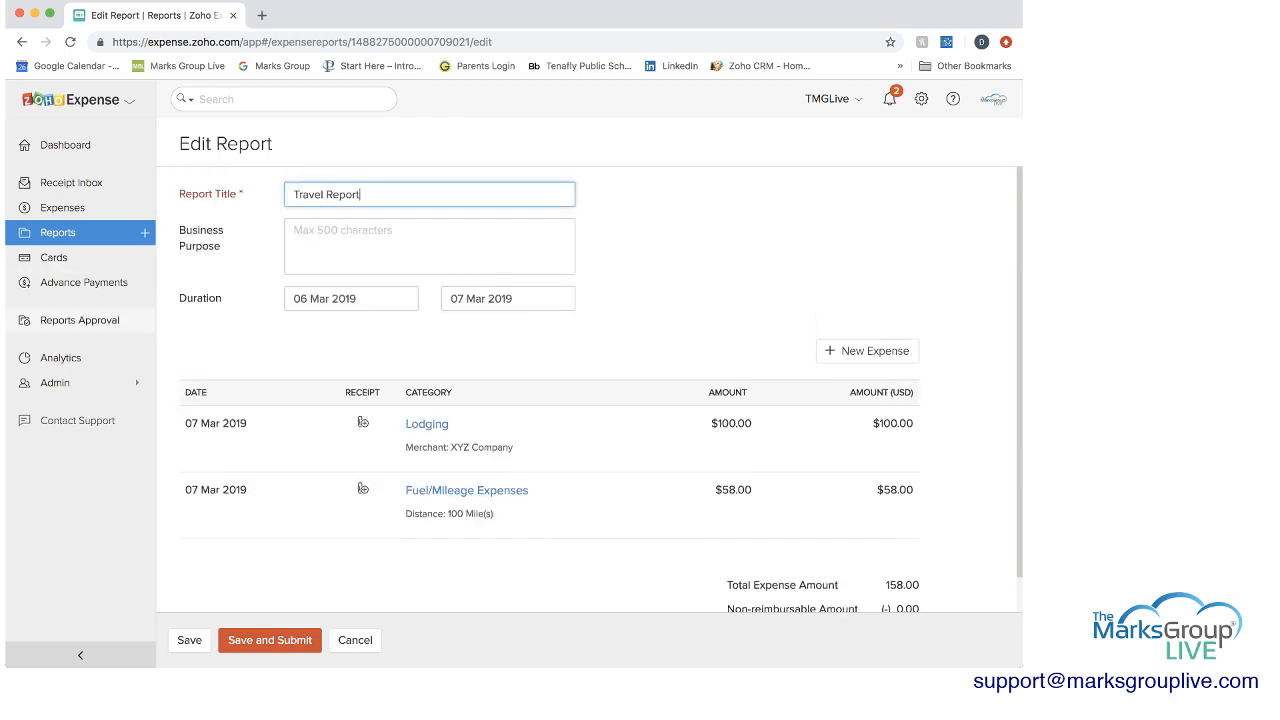
{"action": "left_click", "coordinate": [78, 320]}
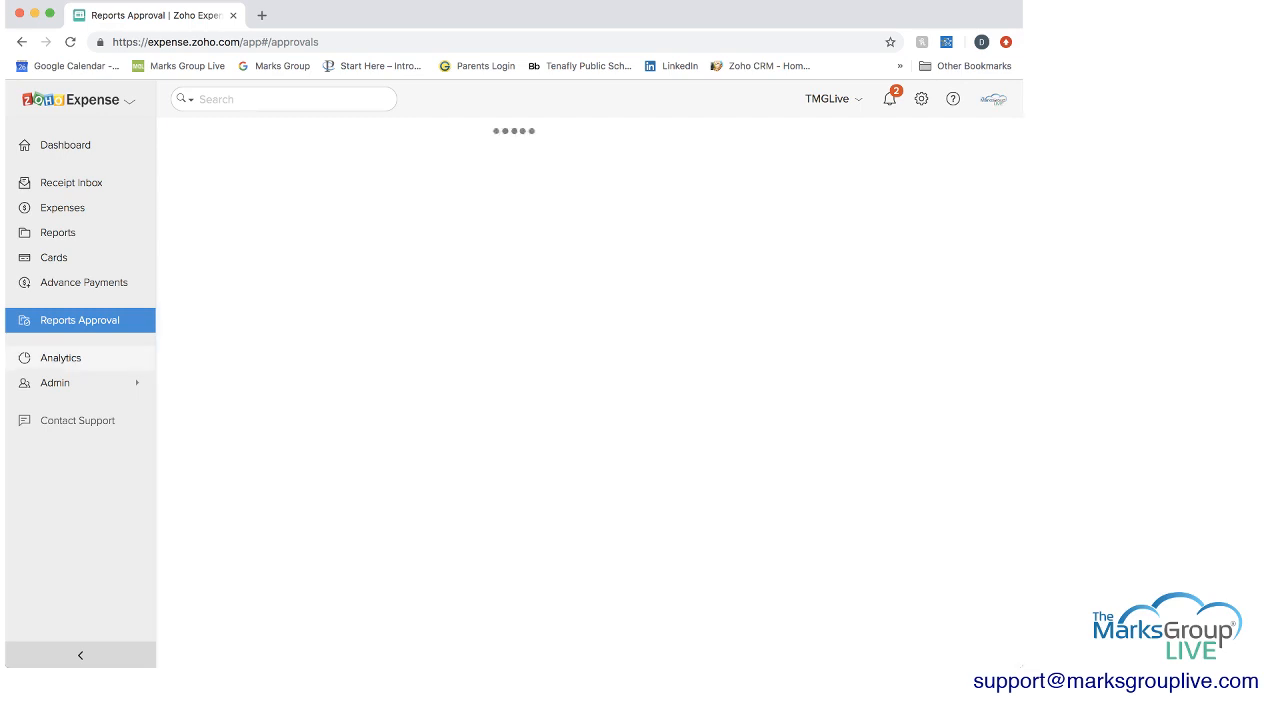
Browse Analytics, viewing the empty Expense Details report for March 2019 and returning to the catalogue
{"action": "left_click", "coordinate": [60, 356]}
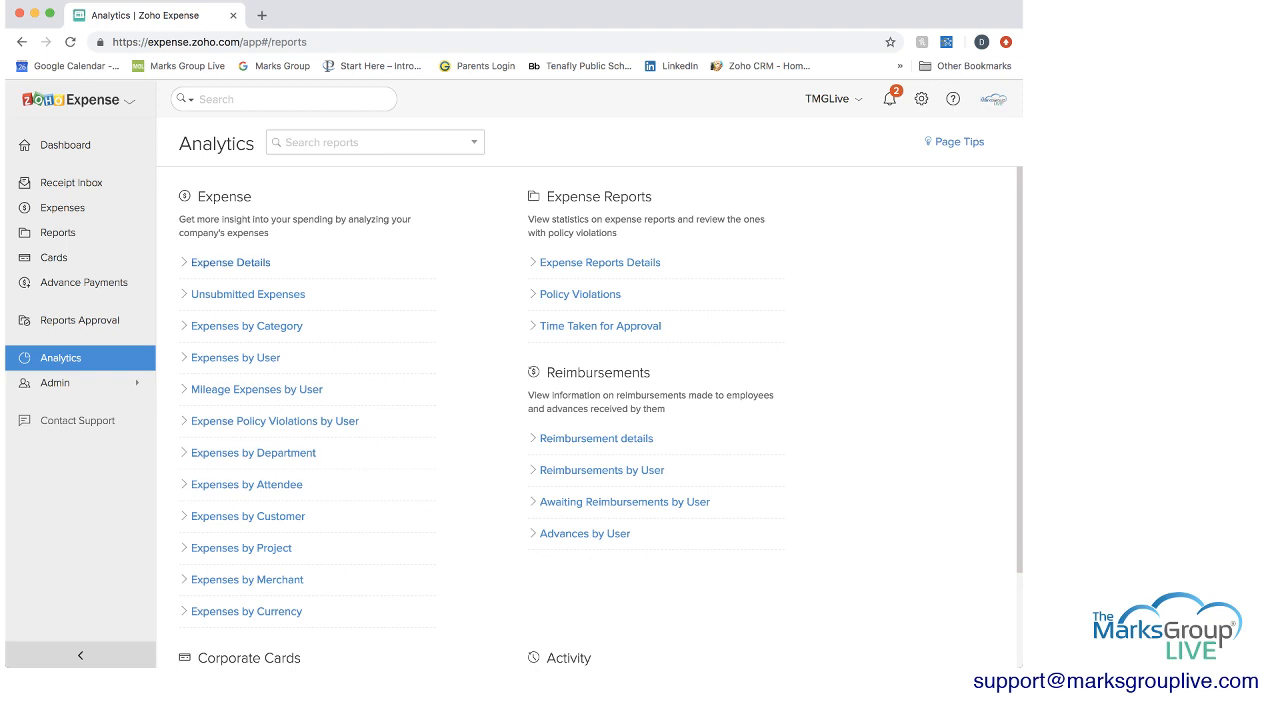
{"action": "left_click", "coordinate": [230, 262]}
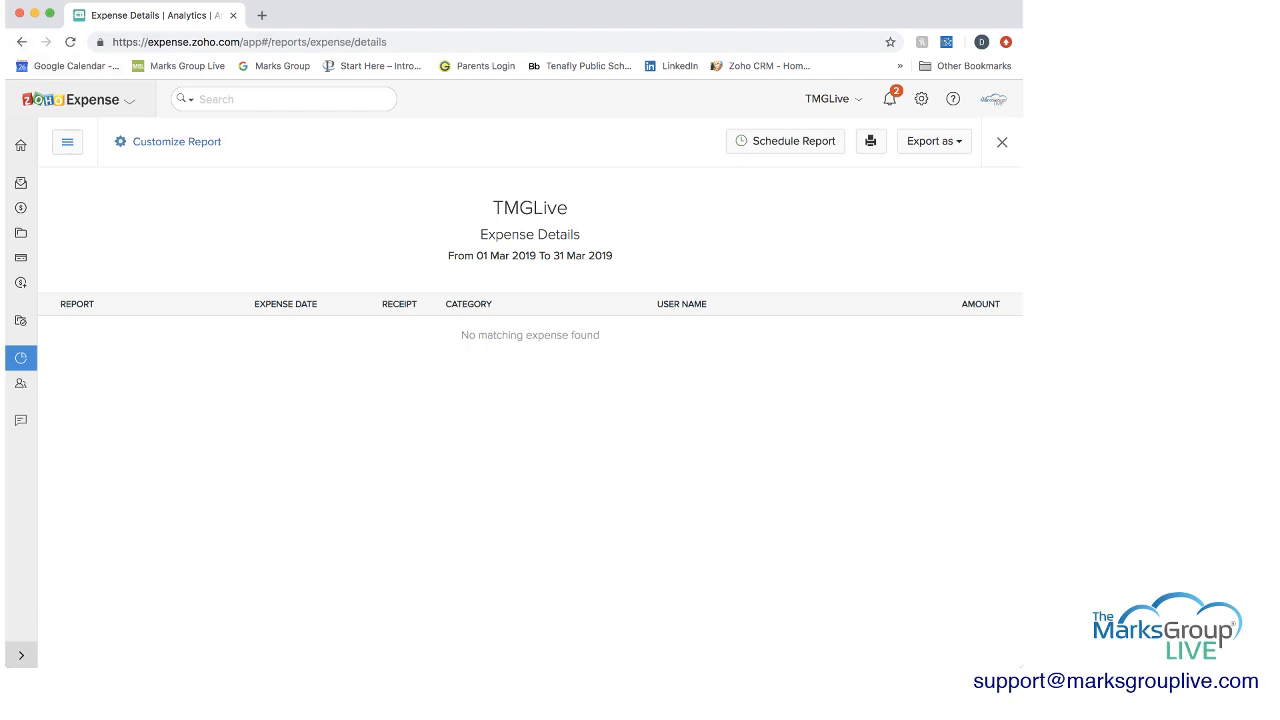
{"action": "left_click", "coordinate": [1000, 140]}
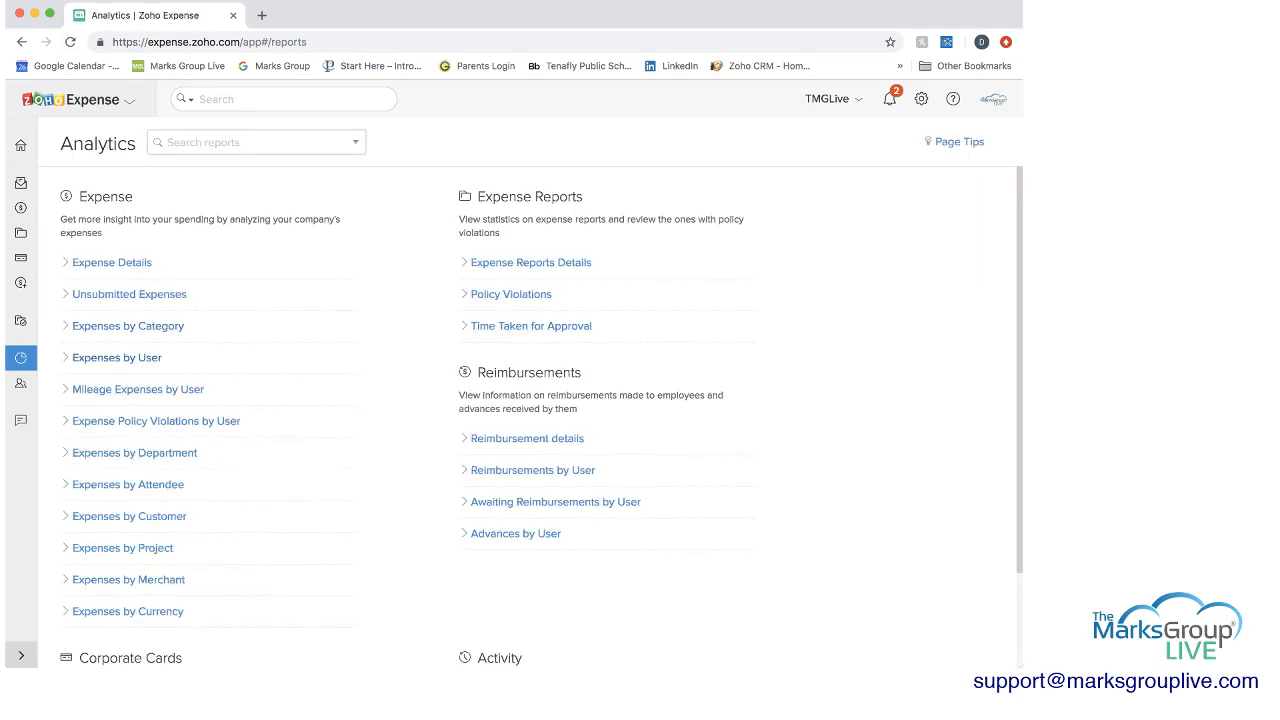
{"action": "scroll", "scroll_direction": "down", "scroll_amount": 3}
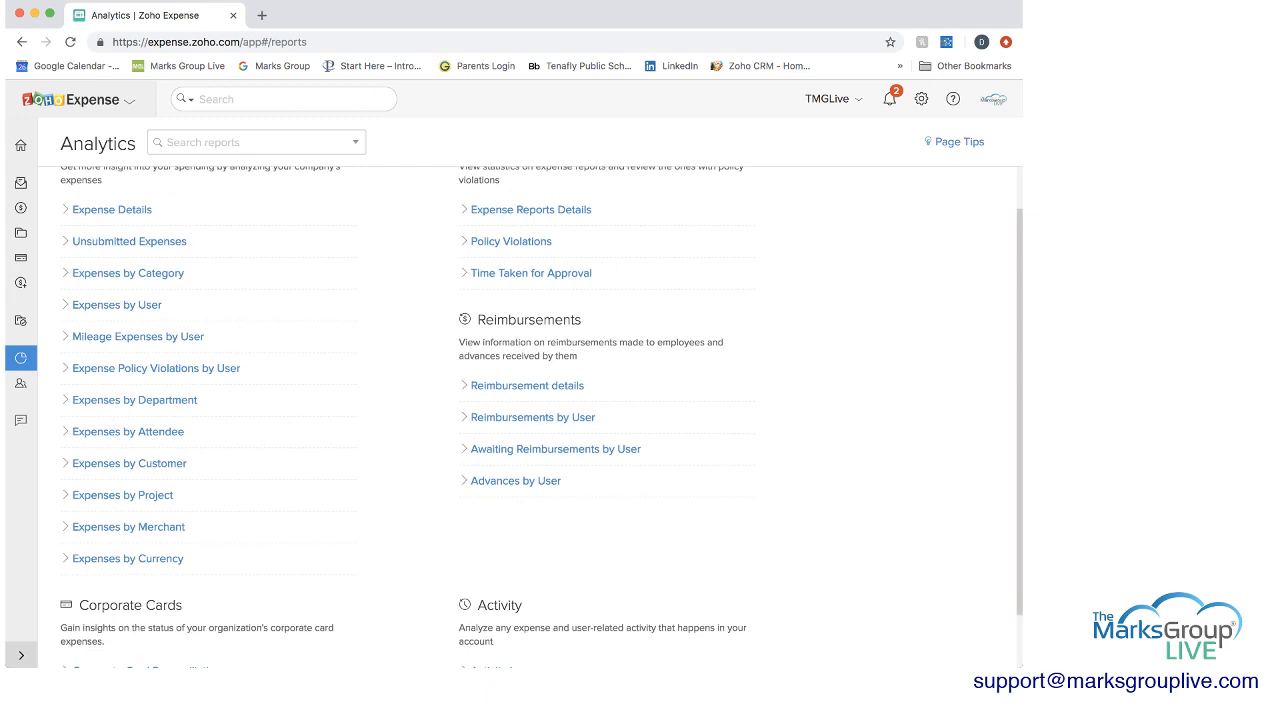
{"action": "left_click", "coordinate": [532, 210]}
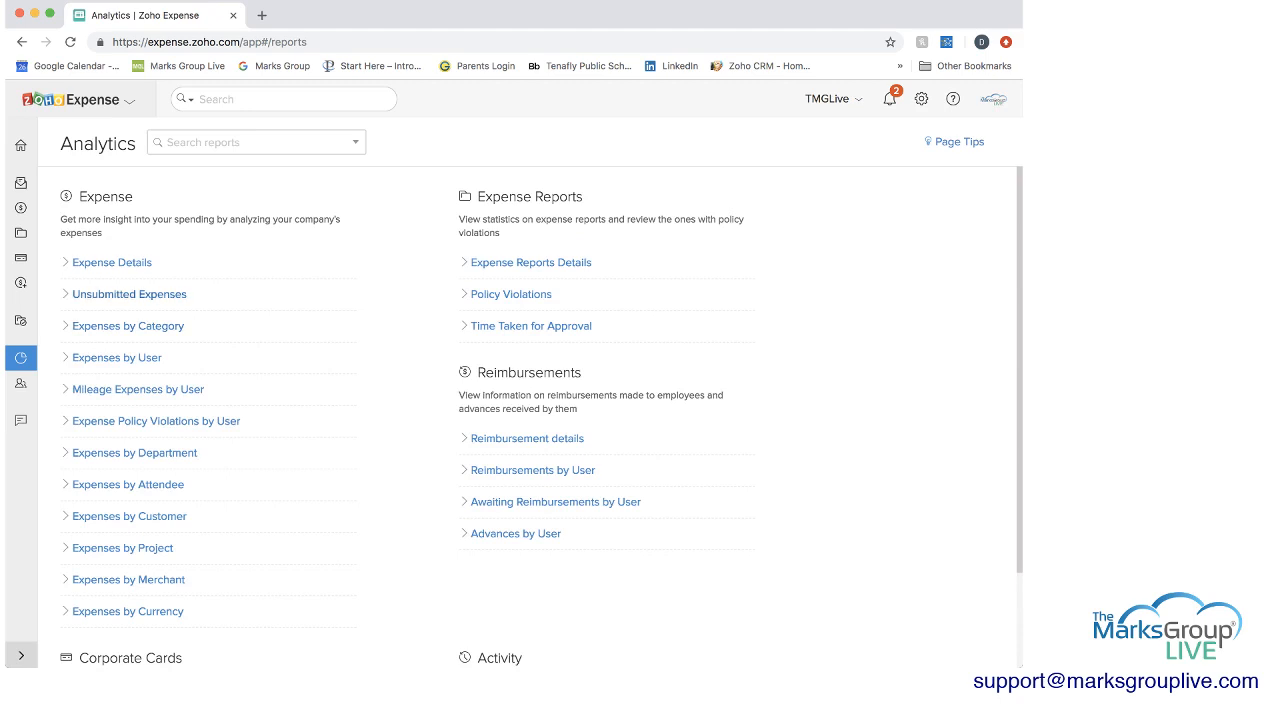
View Expenses by Category and its Customize Report filters, then browse to Mileage Expenses by User
{"action": "left_click", "coordinate": [128, 326]}
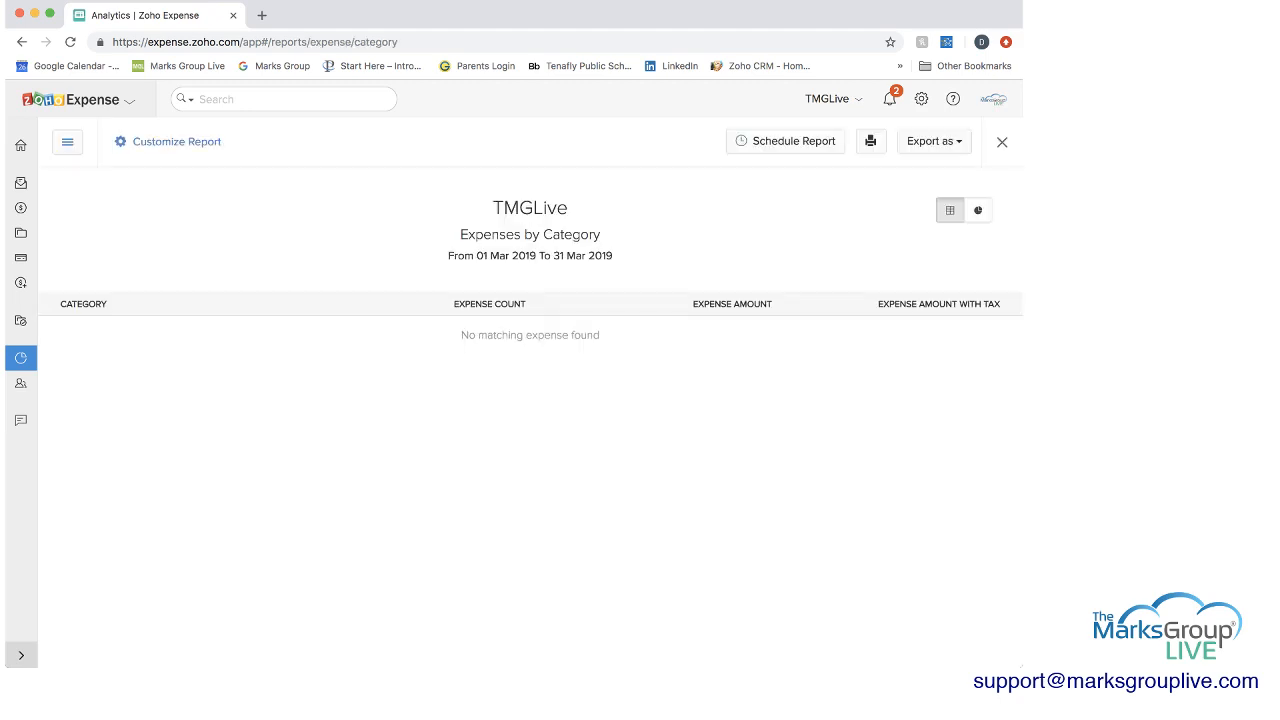
{"action": "left_click", "coordinate": [176, 140]}
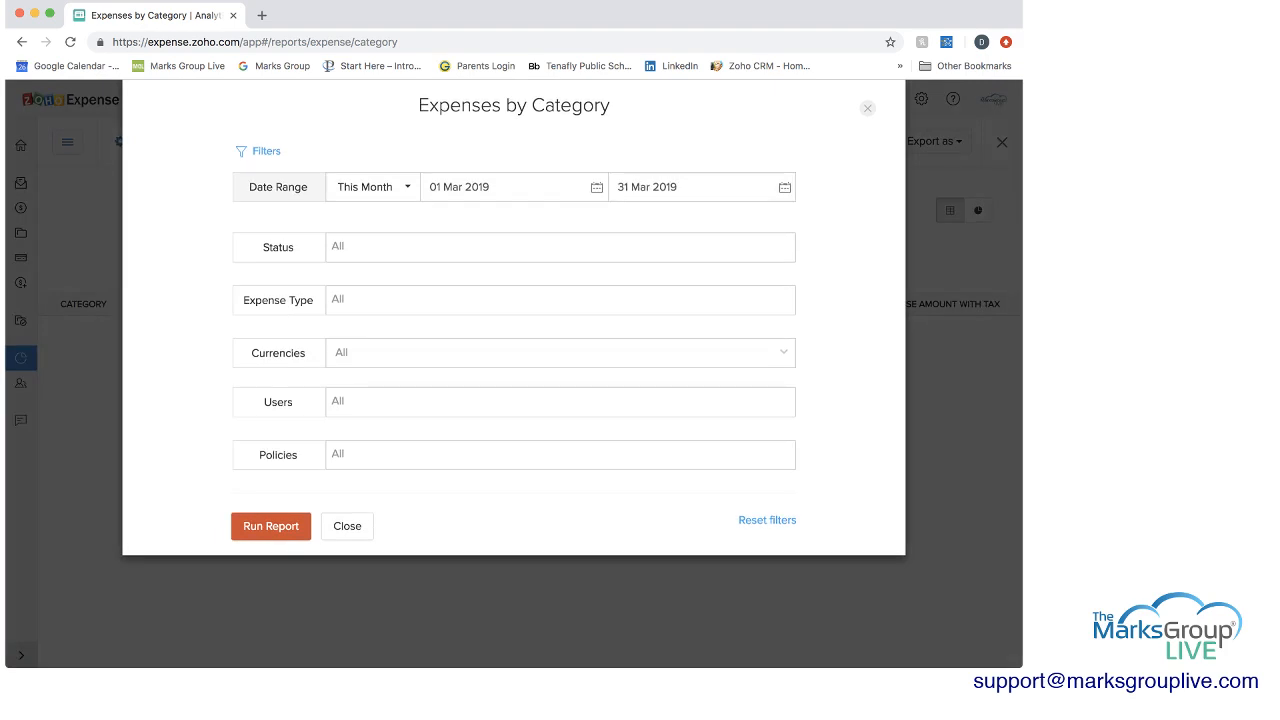
{"action": "left_click", "coordinate": [560, 248]}
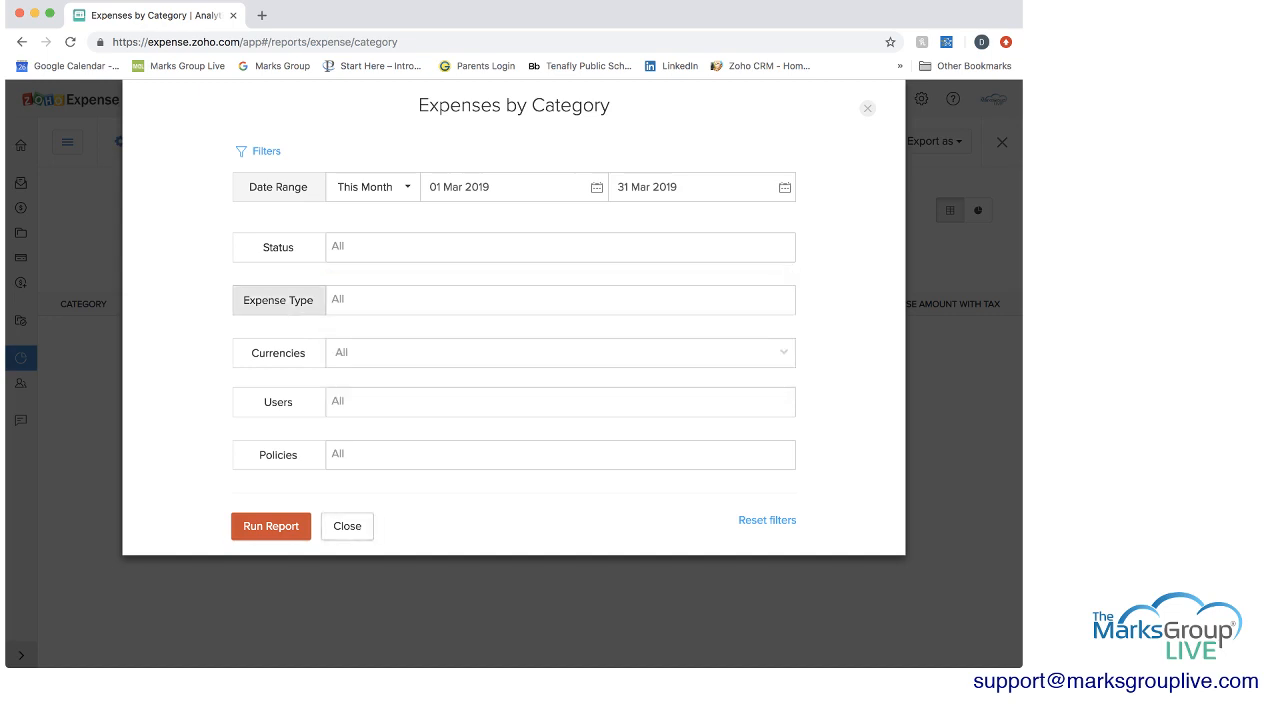
{"action": "left_click", "coordinate": [270, 526]}
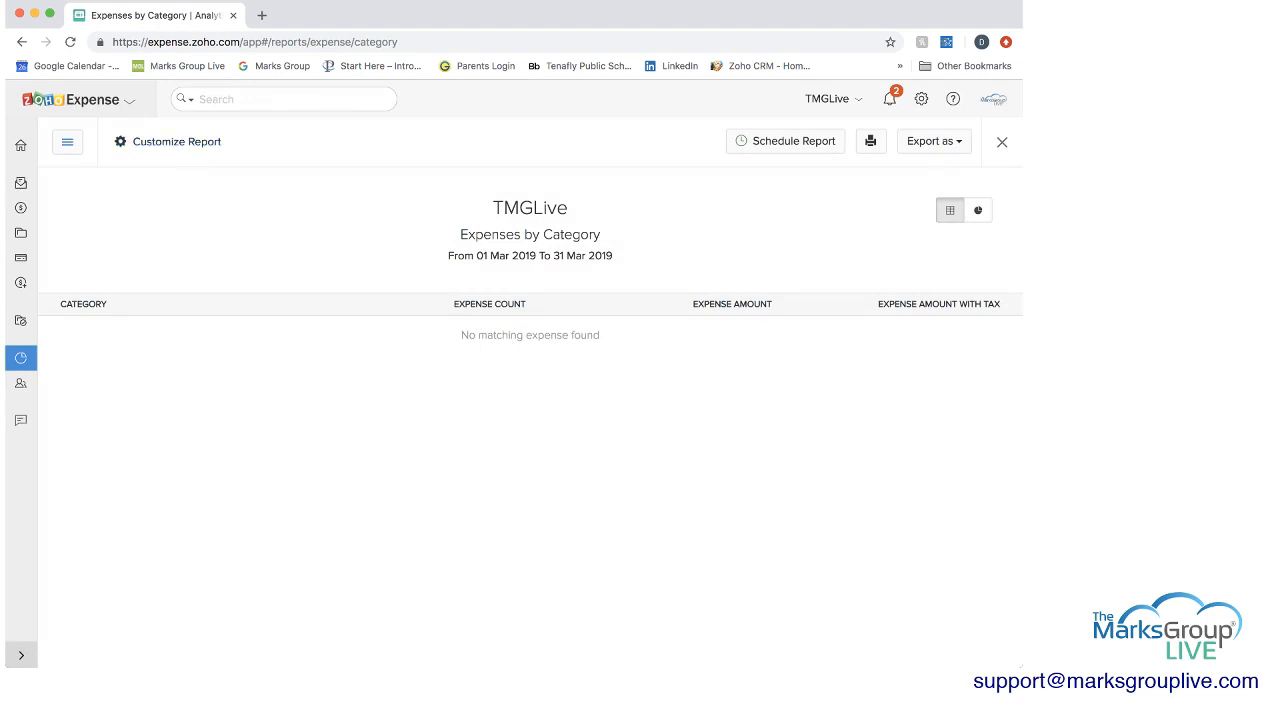
{"action": "left_click", "coordinate": [176, 140]}
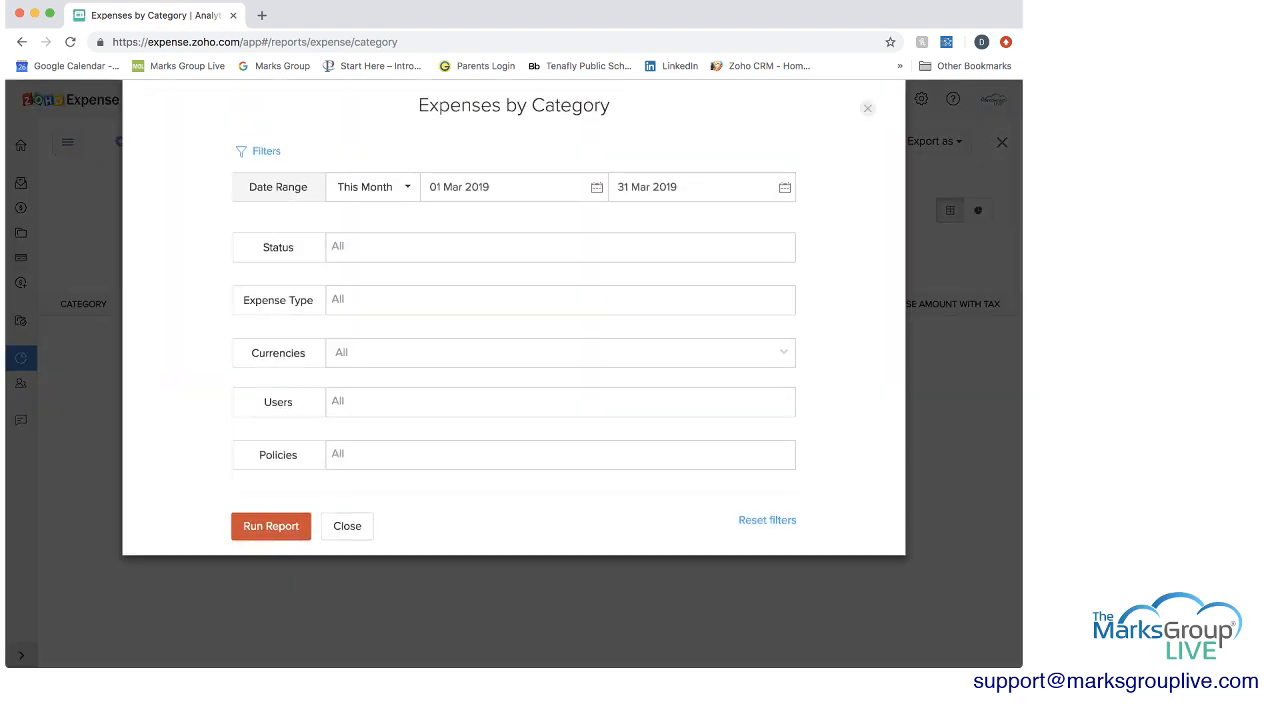
{"action": "left_click", "coordinate": [270, 526]}
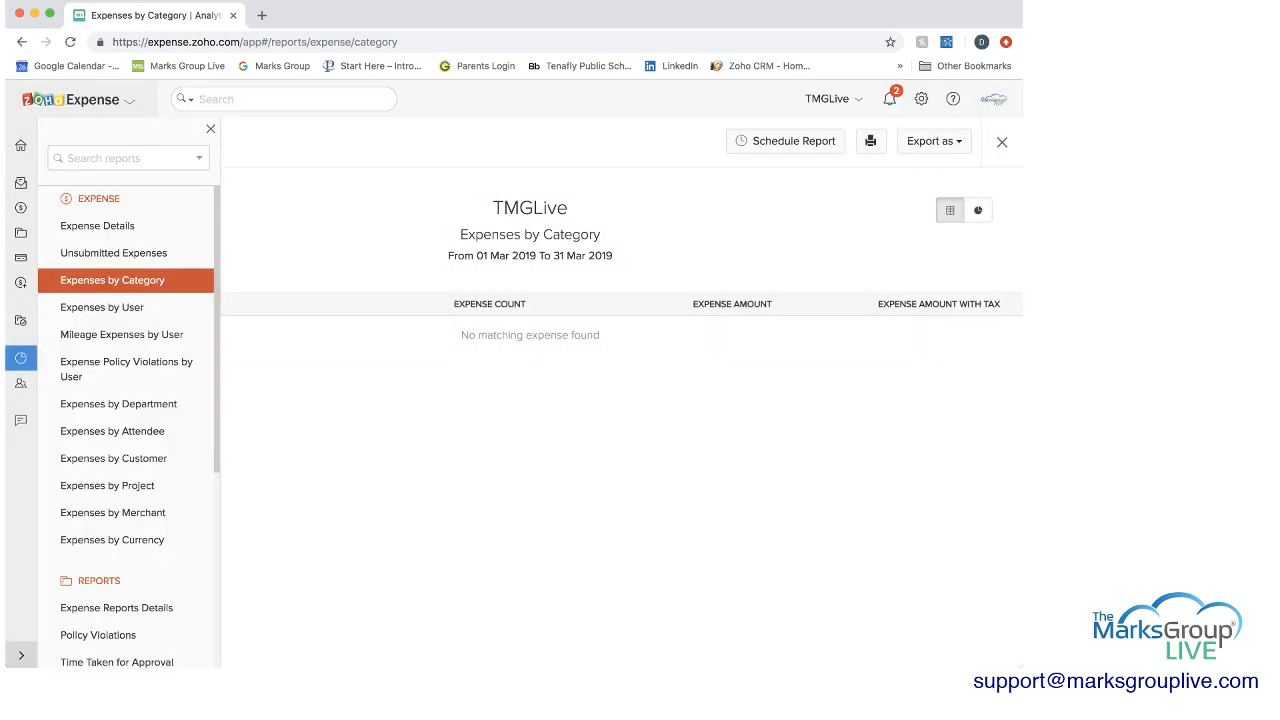
{"action": "scroll", "scroll_direction": "down", "scroll_amount": 3}
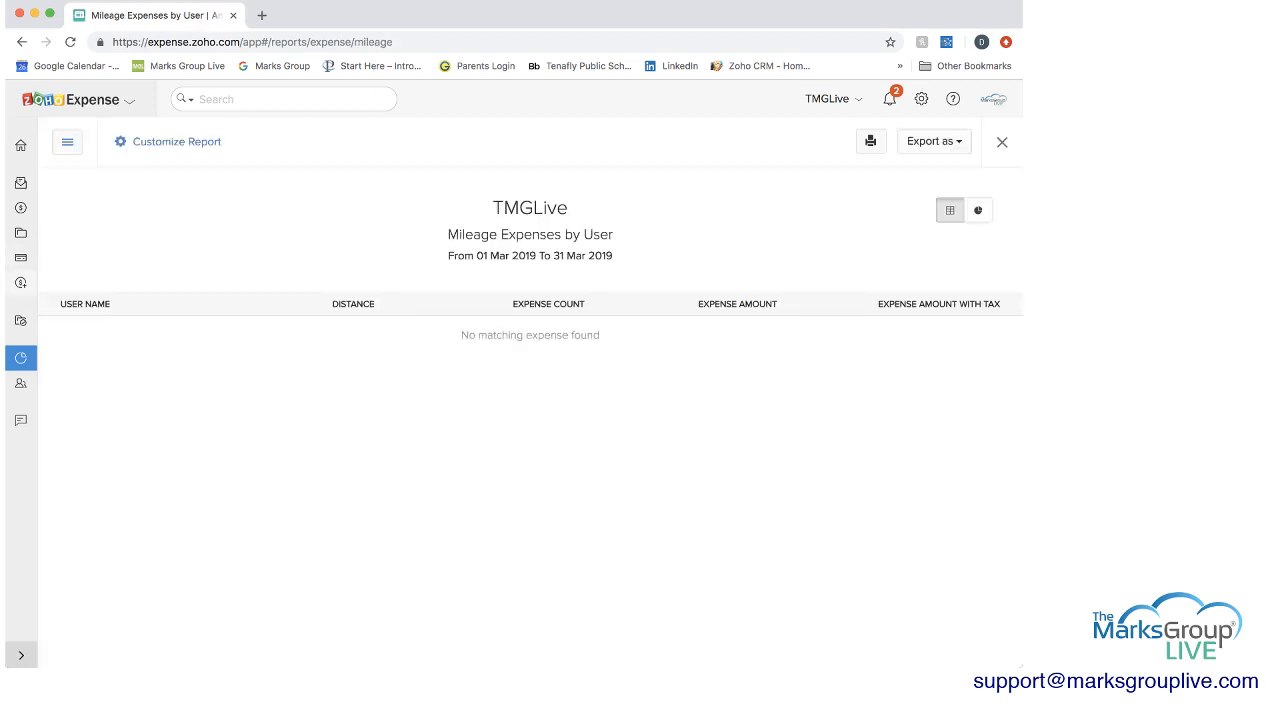
Move to the empty All Advance Payments page
{"action": "left_click", "coordinate": [84, 282]}
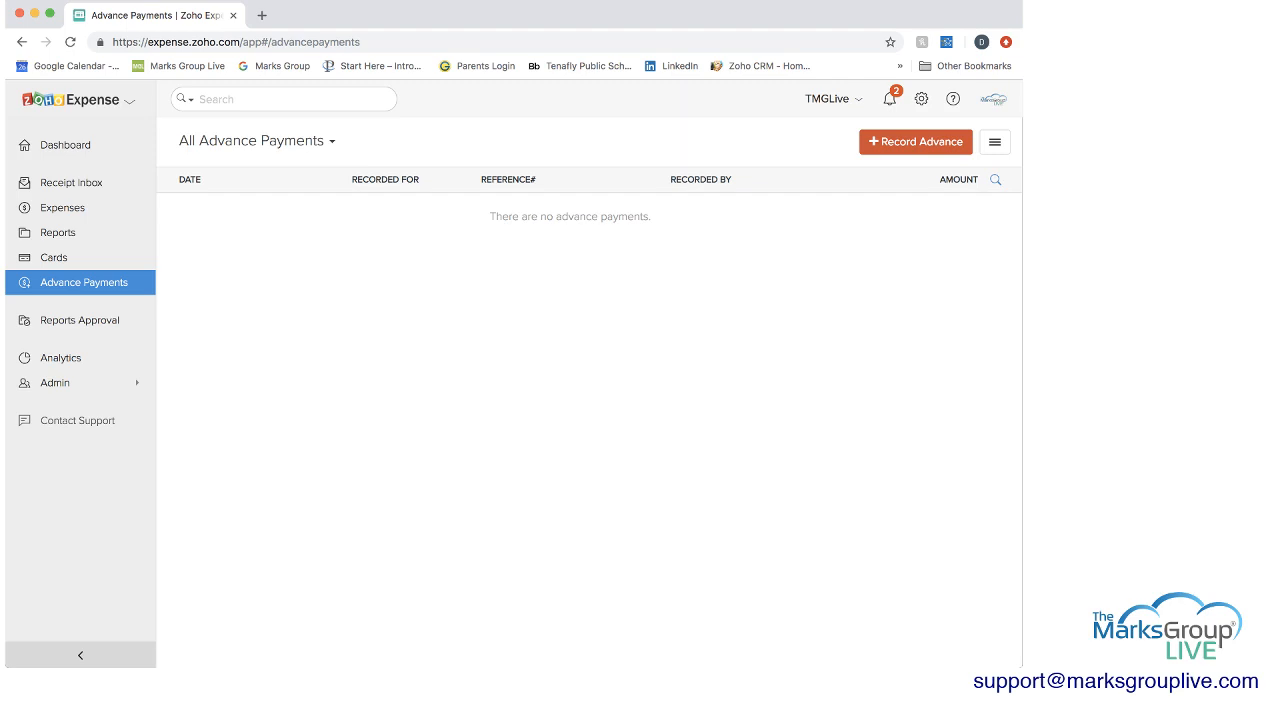
View the Dashboard showing $158.00 unsubmitted and the draft Travel Report under Recent Reports
{"action": "left_click", "coordinate": [64, 144]}
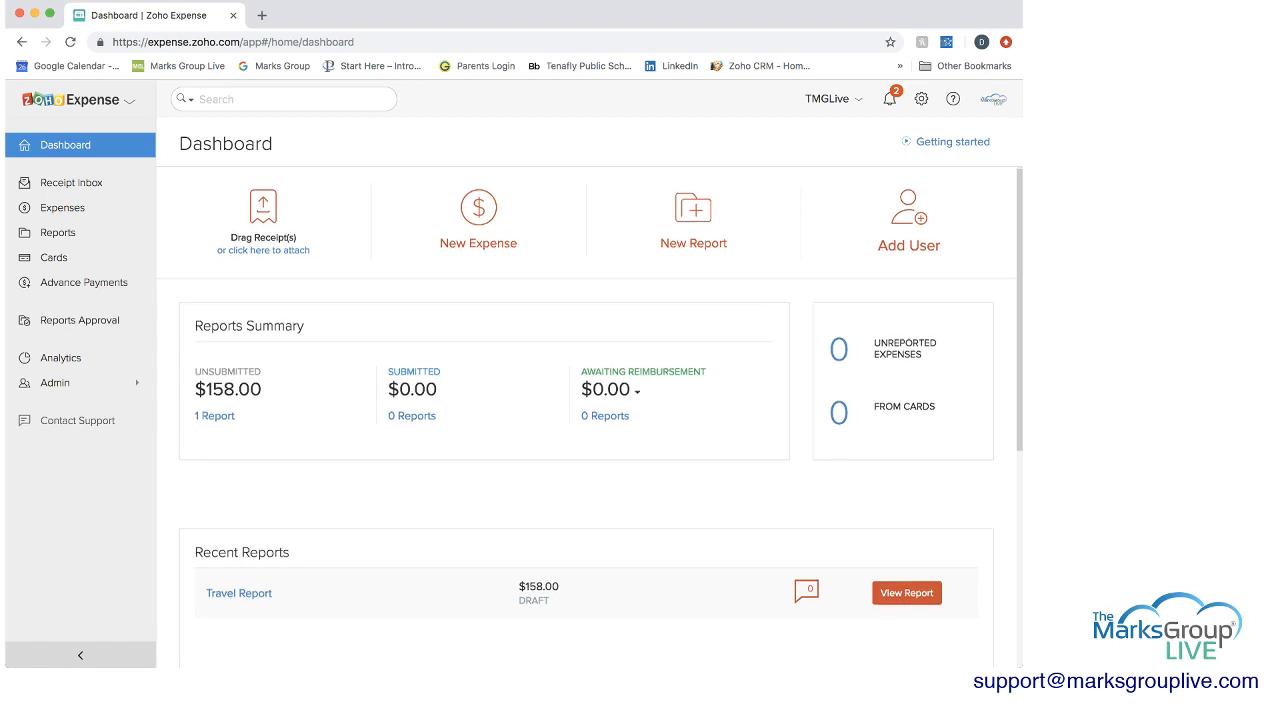
{"action": "left_click", "coordinate": [636, 390]}
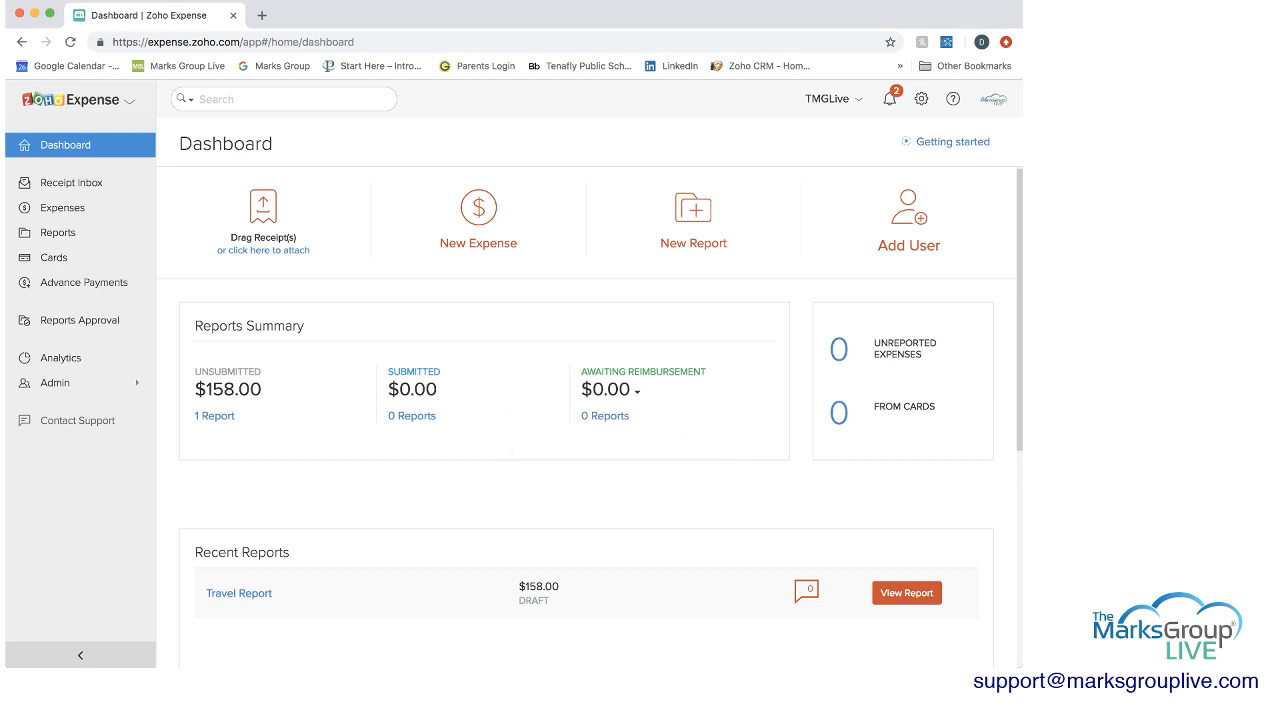
{"action": "scroll", "scroll_direction": "down", "scroll_amount": 3}
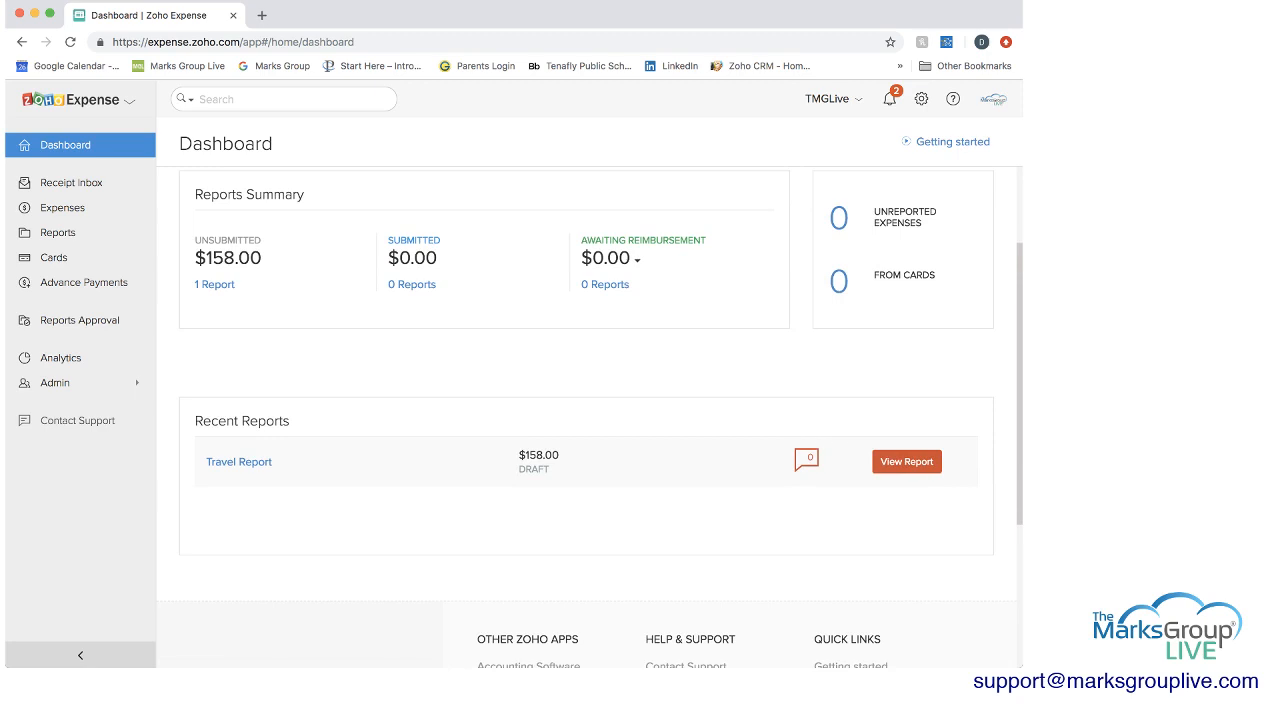
{"action": "mouse_move", "coordinate": [808, 458]}
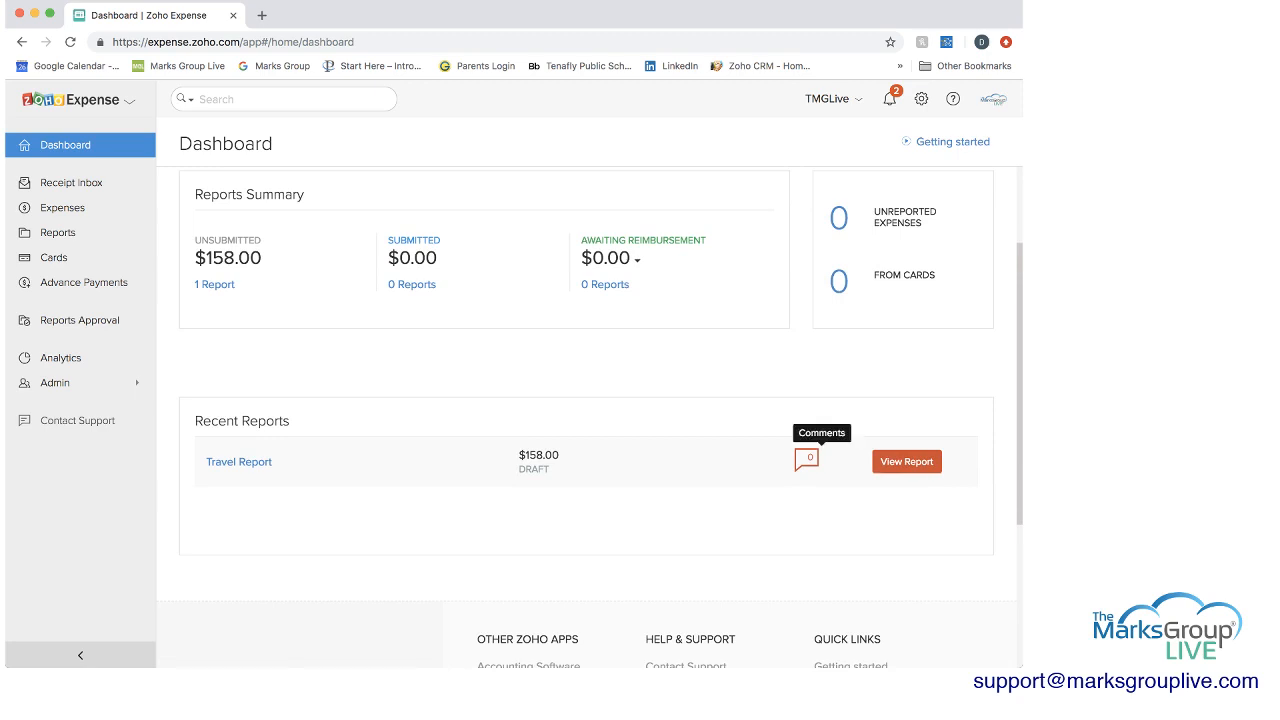